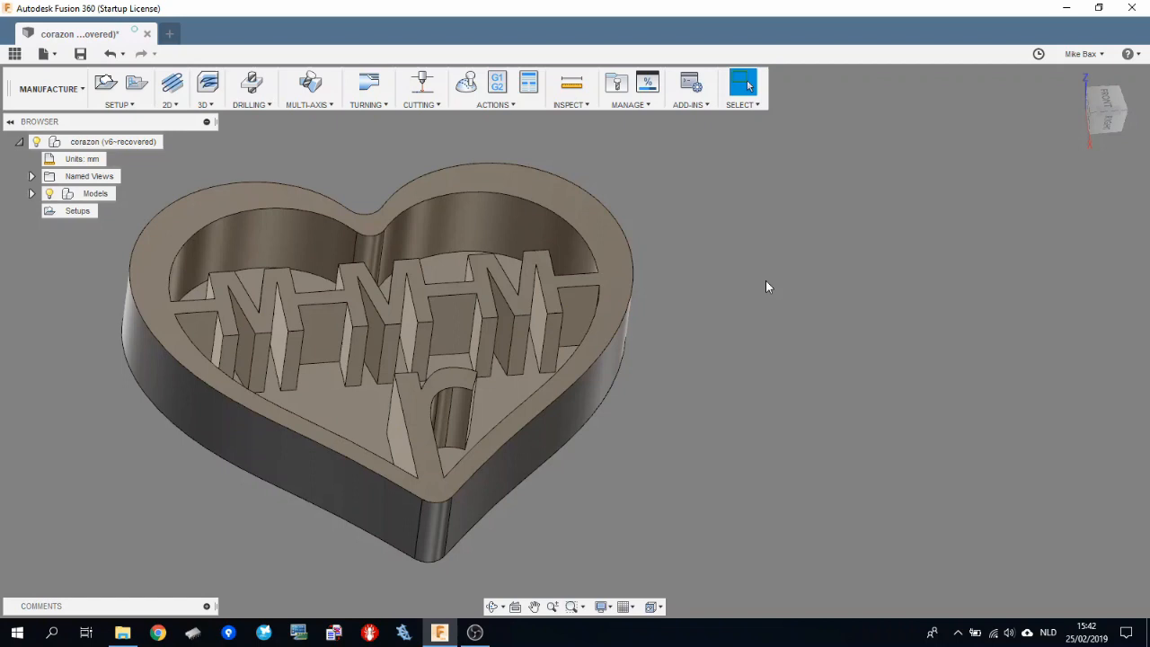
{"action": "mouse_move", "coordinate": [776, 298]}
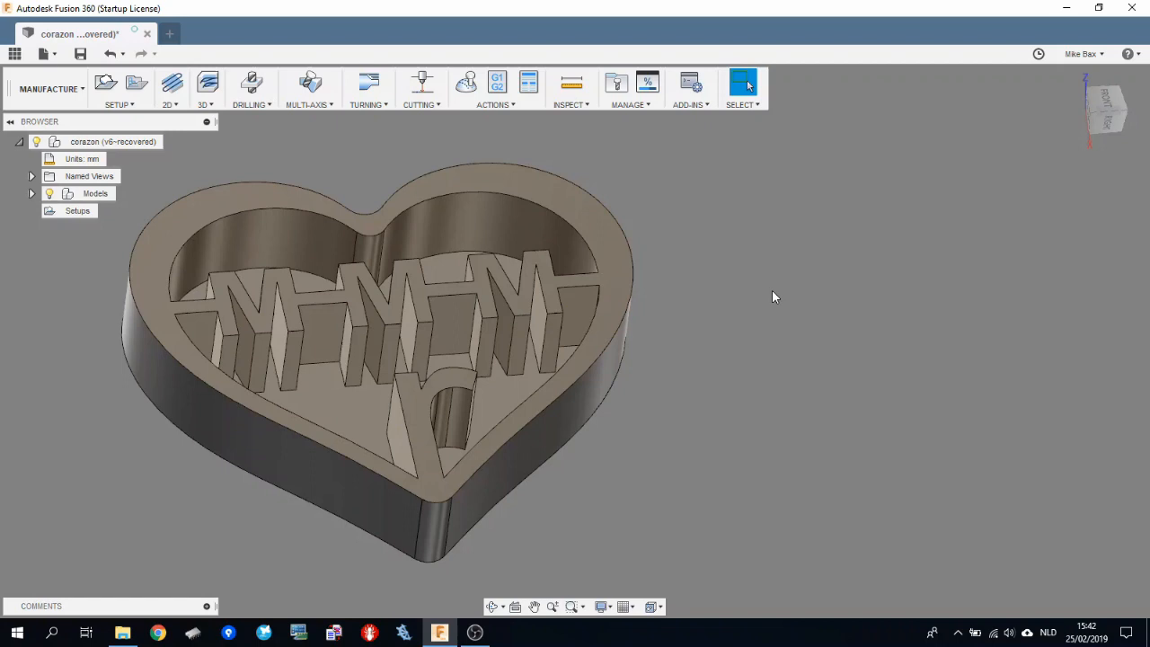
{"action": "mouse_move", "coordinate": [48, 426]}
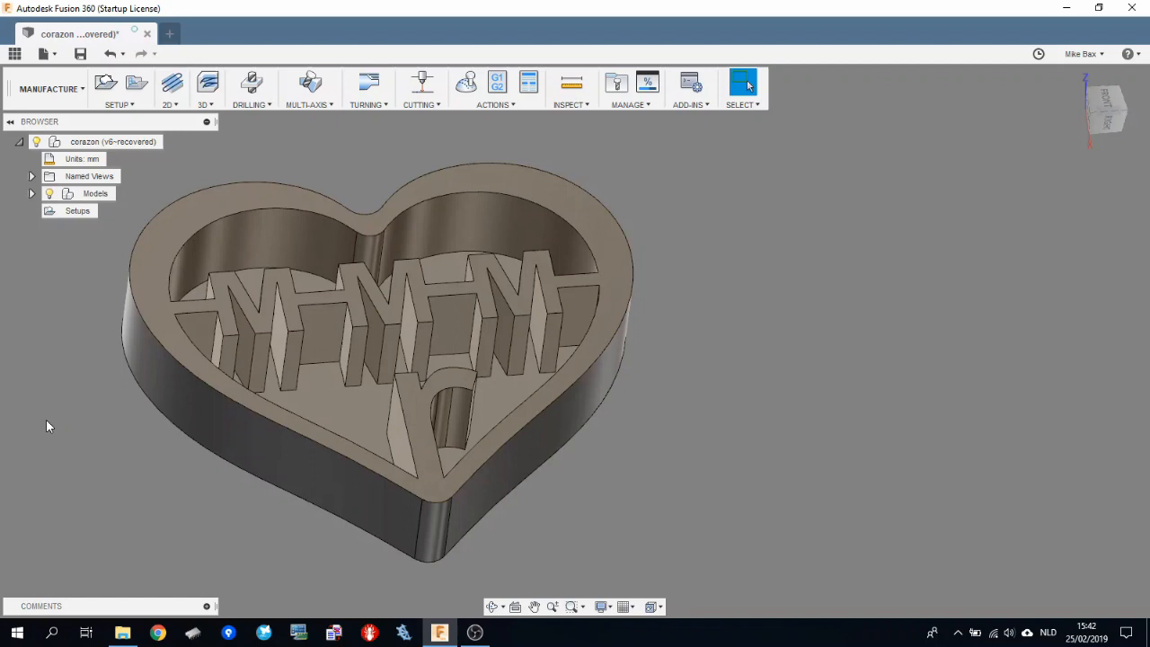
{"action": "mouse_move", "coordinate": [154, 458]}
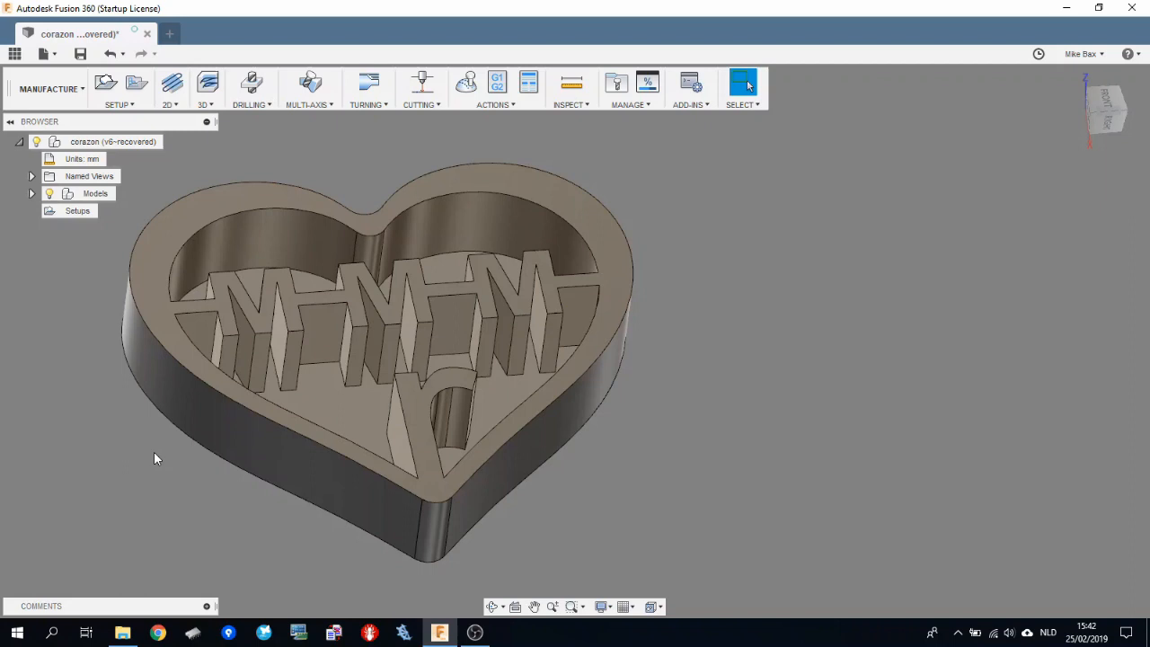
{"action": "mouse_move", "coordinate": [122, 219]}
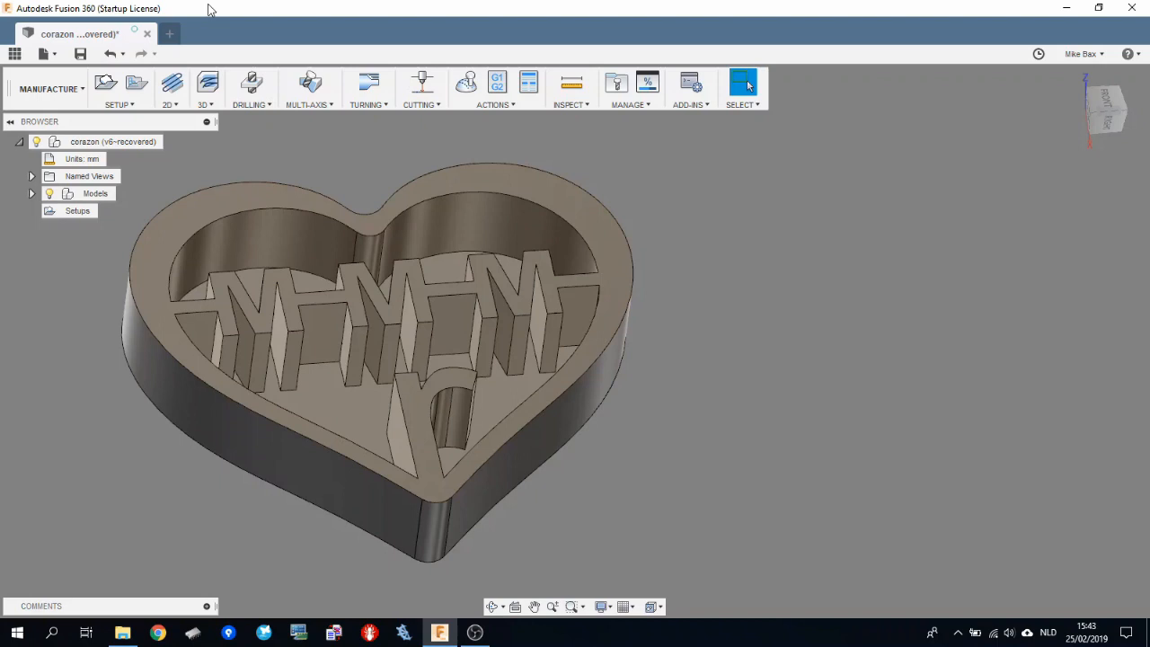
{"action": "mouse_move", "coordinate": [321, 149]}
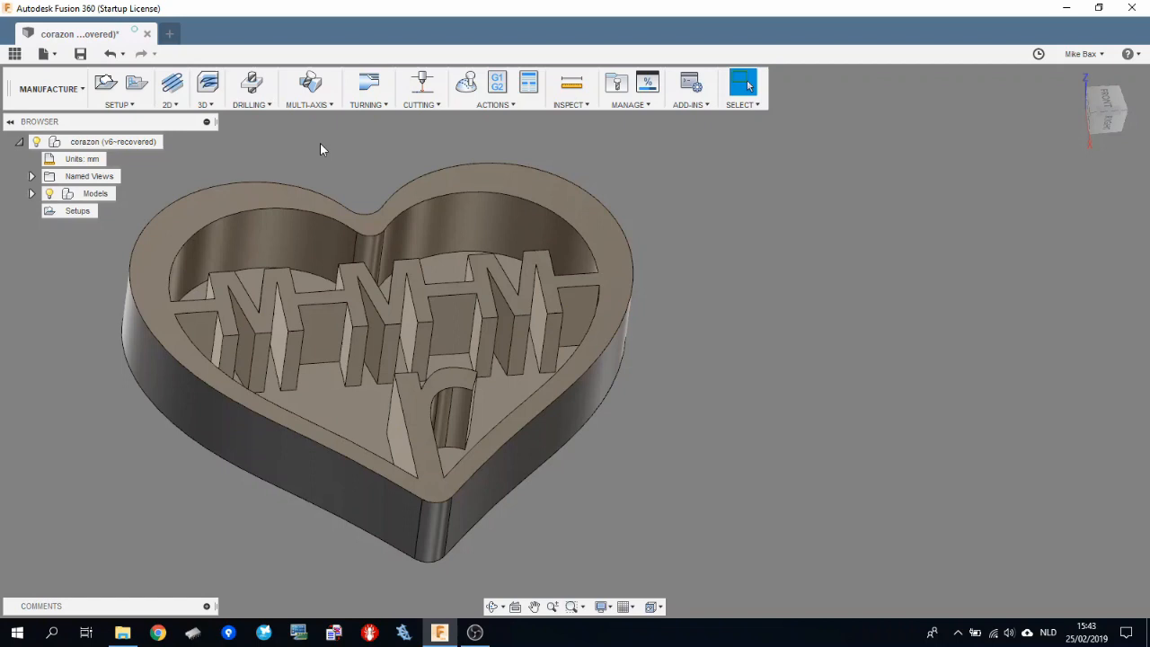
{"action": "mouse_move", "coordinate": [361, 183]}
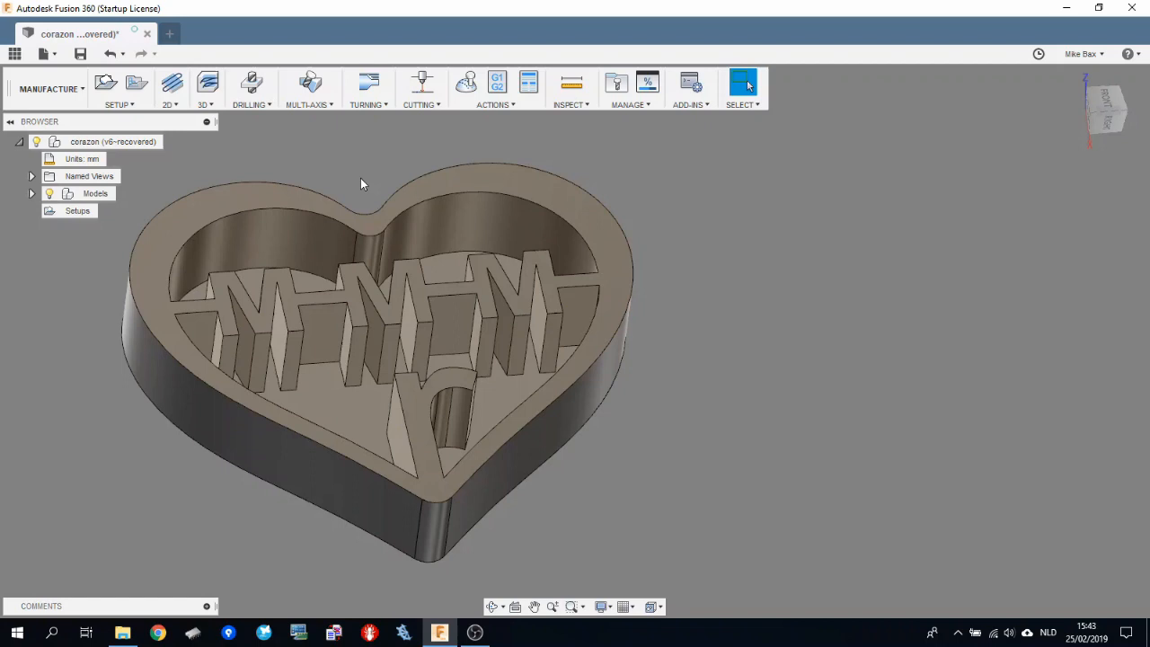
{"action": "mouse_move", "coordinate": [422, 83]}
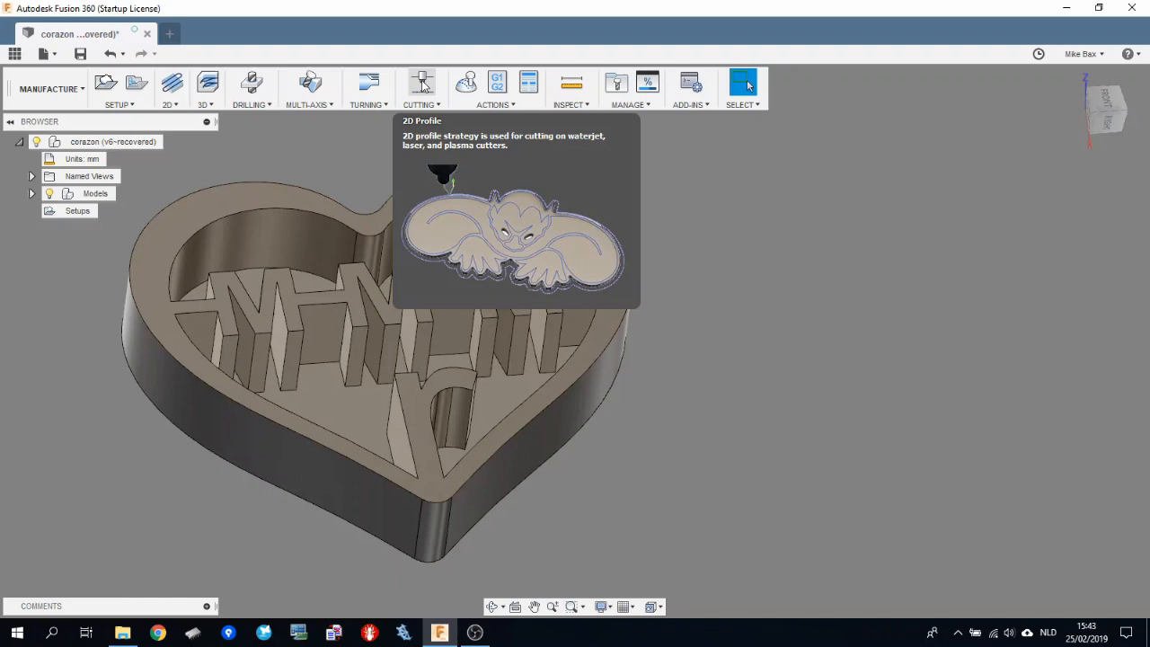
Step: Start a 2D Profile cutting operation and bring up the Select Tool library
{"action": "left_click", "coordinate": [422, 83]}
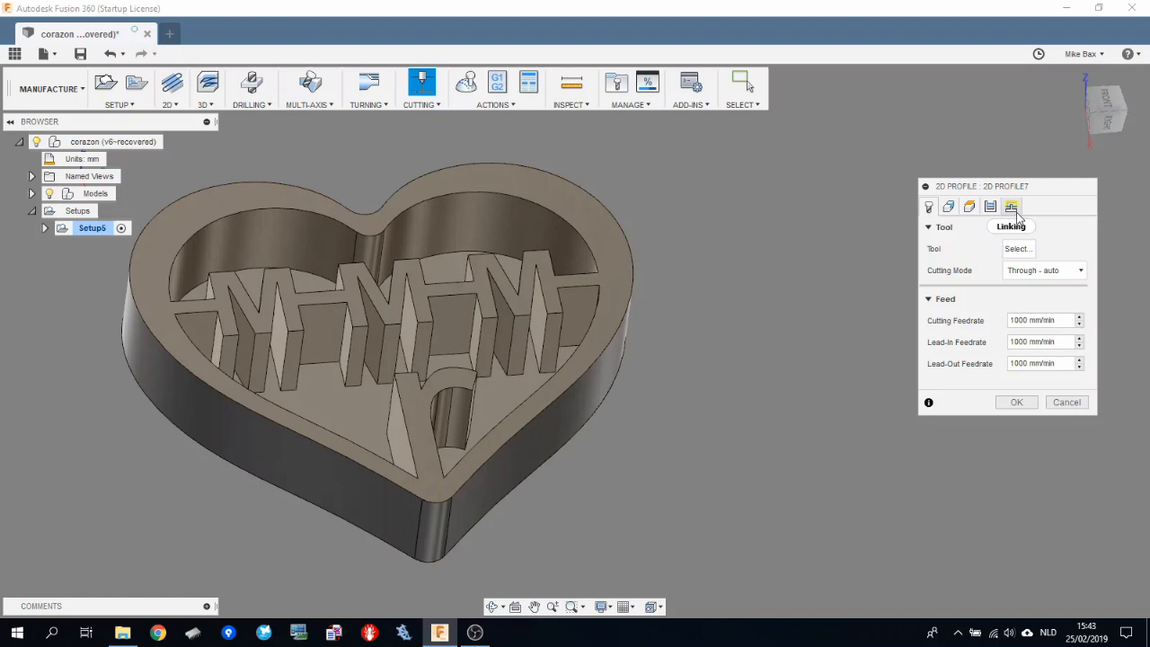
{"action": "mouse_move", "coordinate": [970, 268]}
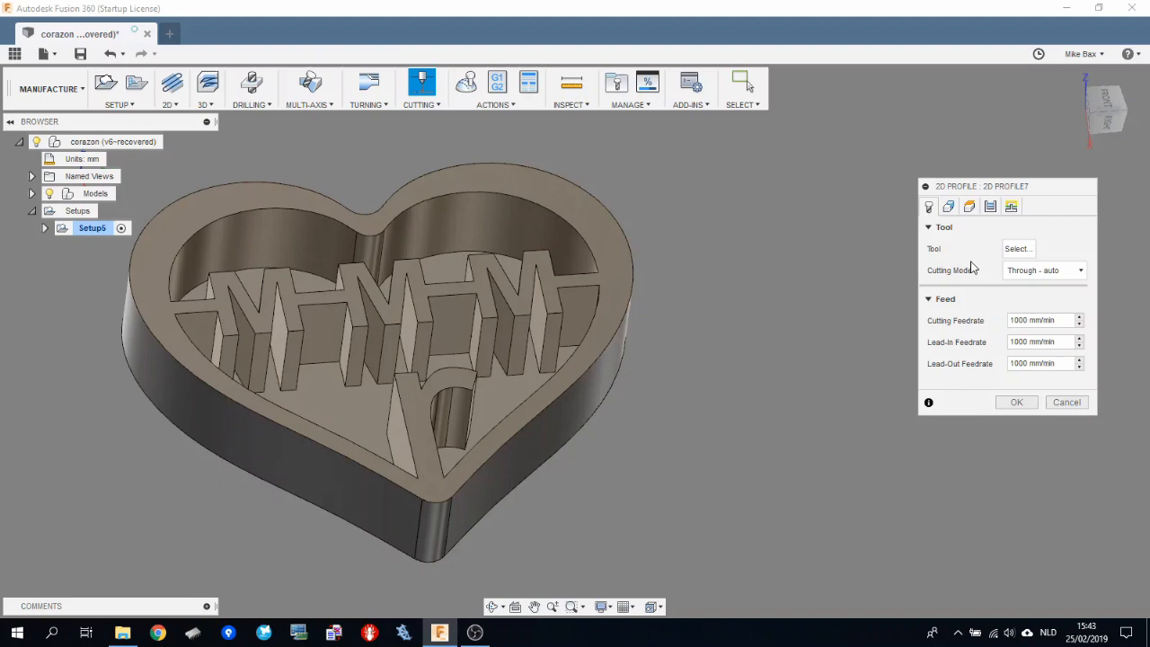
{"action": "mouse_move", "coordinate": [949, 273]}
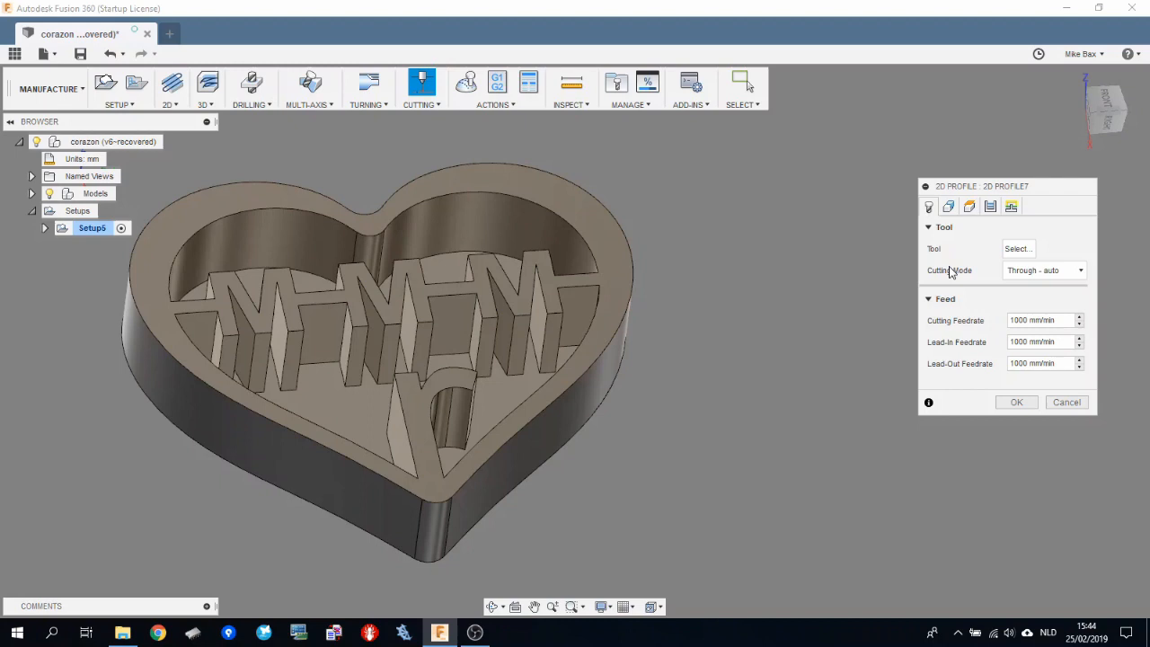
{"action": "mouse_move", "coordinate": [979, 251]}
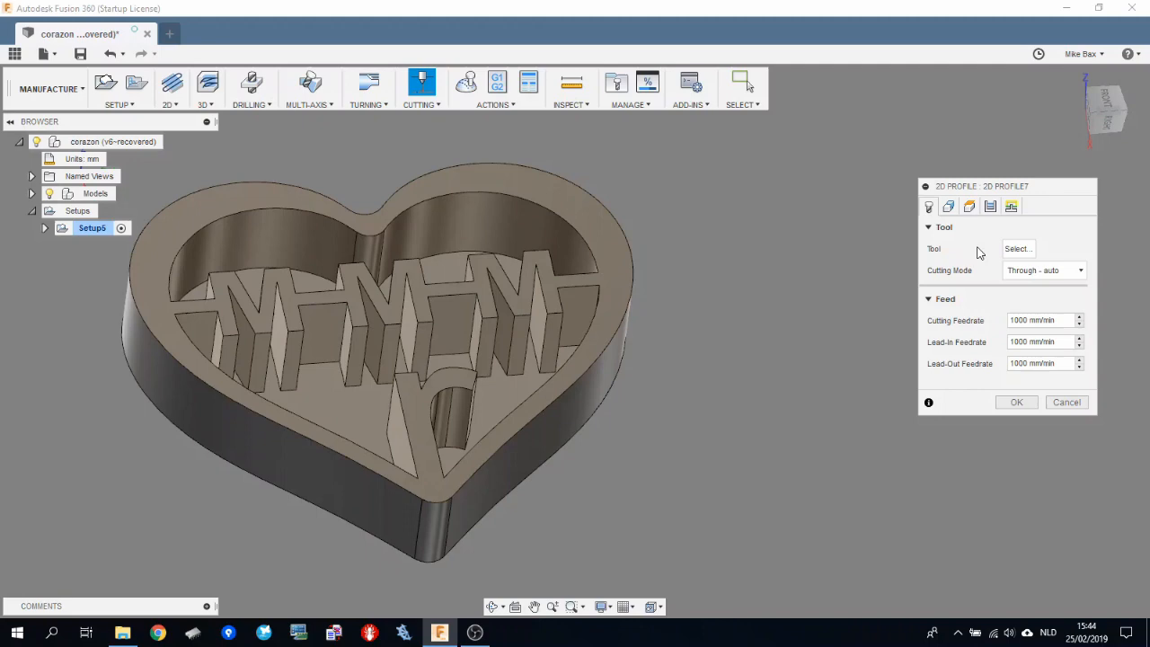
{"action": "left_click", "coordinate": [1017, 248]}
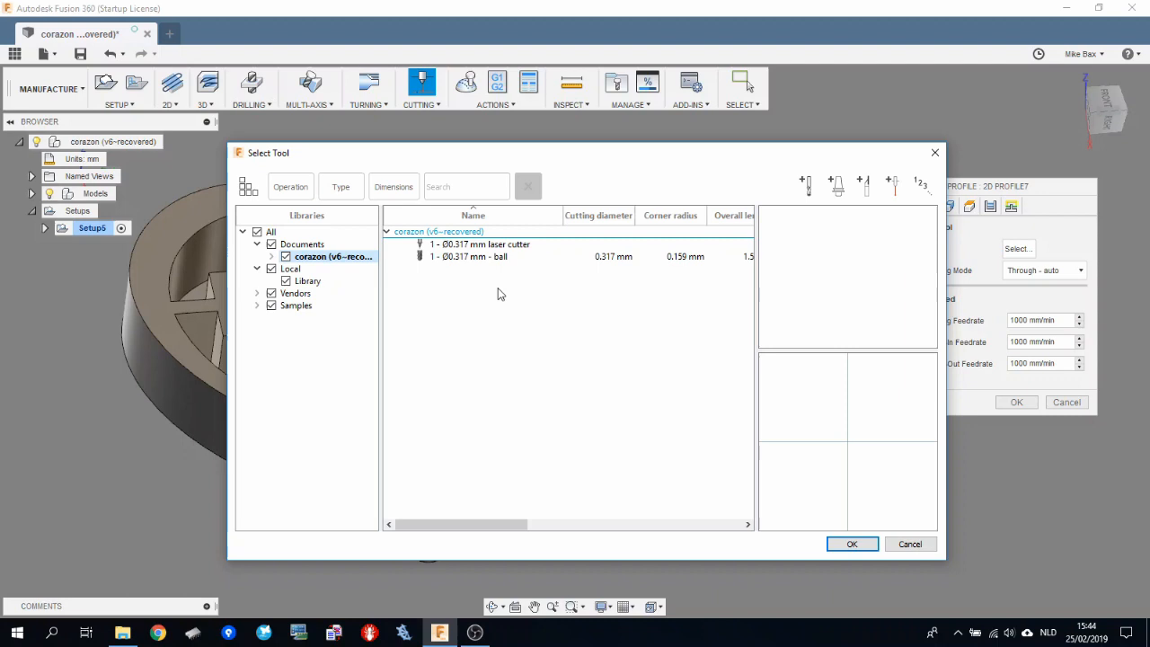
Step: Delete the document's laser cutter and ball tools and switch to the local library of flat mills
{"action": "left_click", "coordinate": [482, 245]}
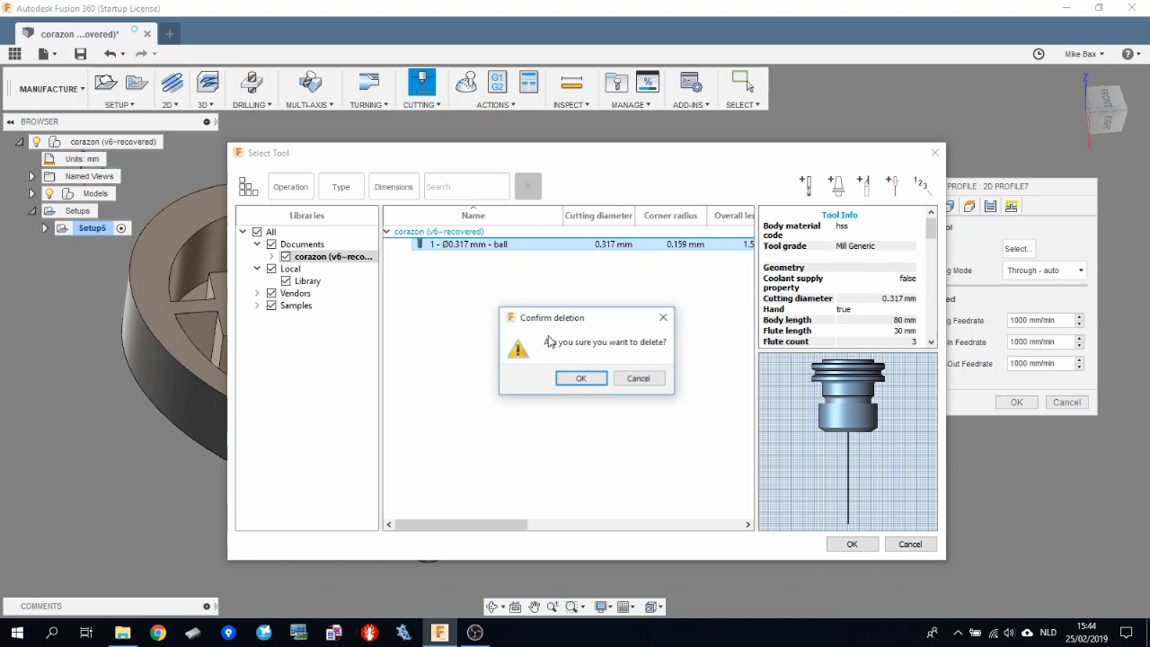
{"action": "left_click", "coordinate": [580, 378]}
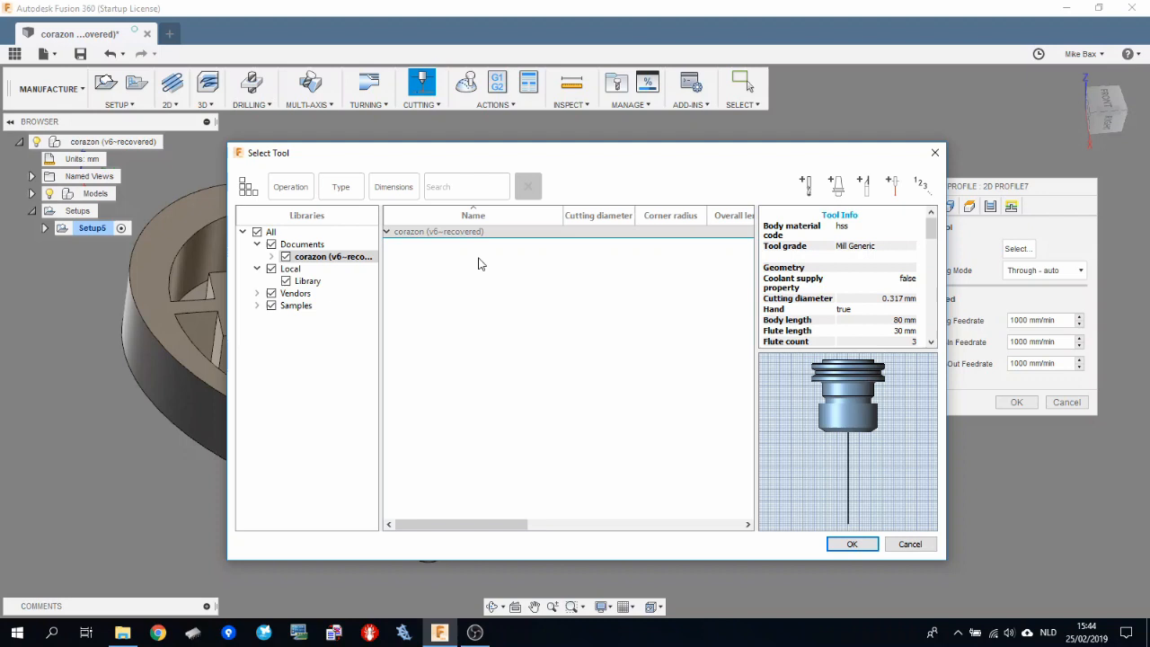
{"action": "left_click", "coordinate": [308, 281]}
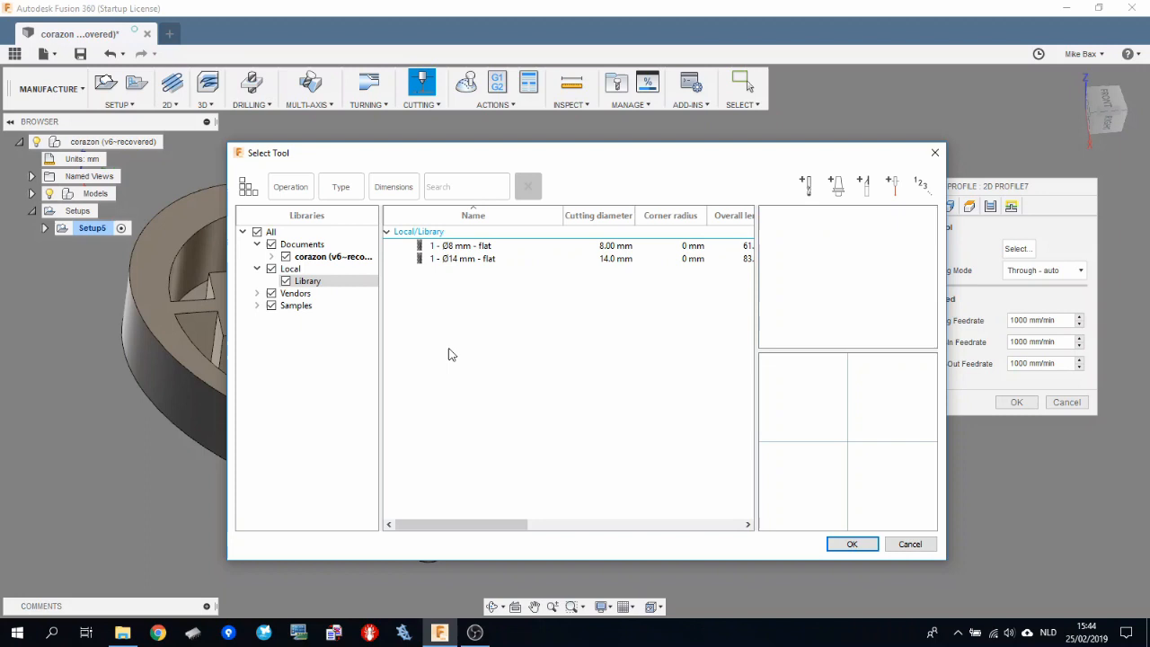
{"action": "mouse_move", "coordinate": [467, 309]}
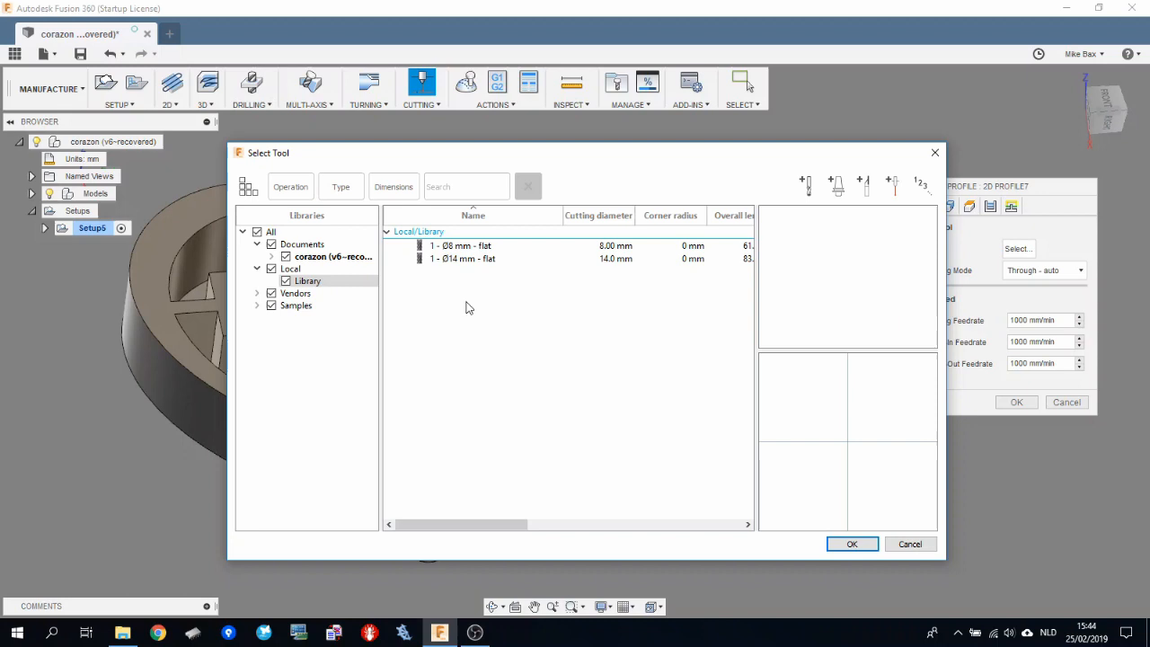
{"action": "right_click", "coordinate": [308, 280]}
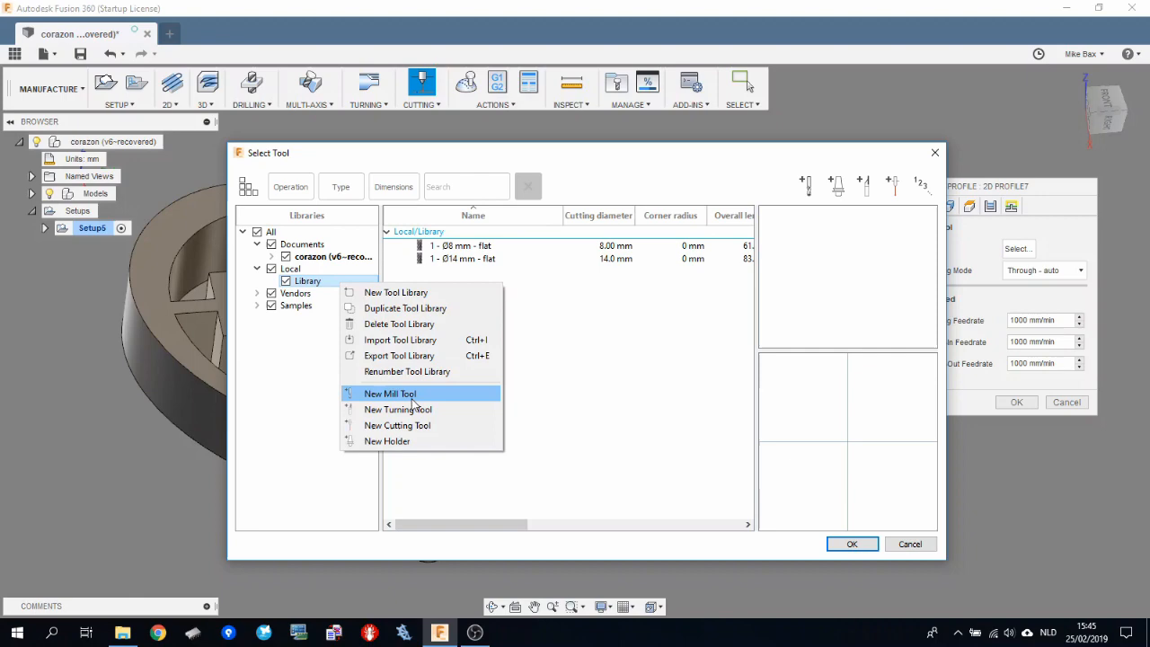
Step: Create a new local tool as a millimetre laser cutter with 0.317 mm kerf and 8 mm nozzle clearance
{"action": "left_click", "coordinate": [390, 393]}
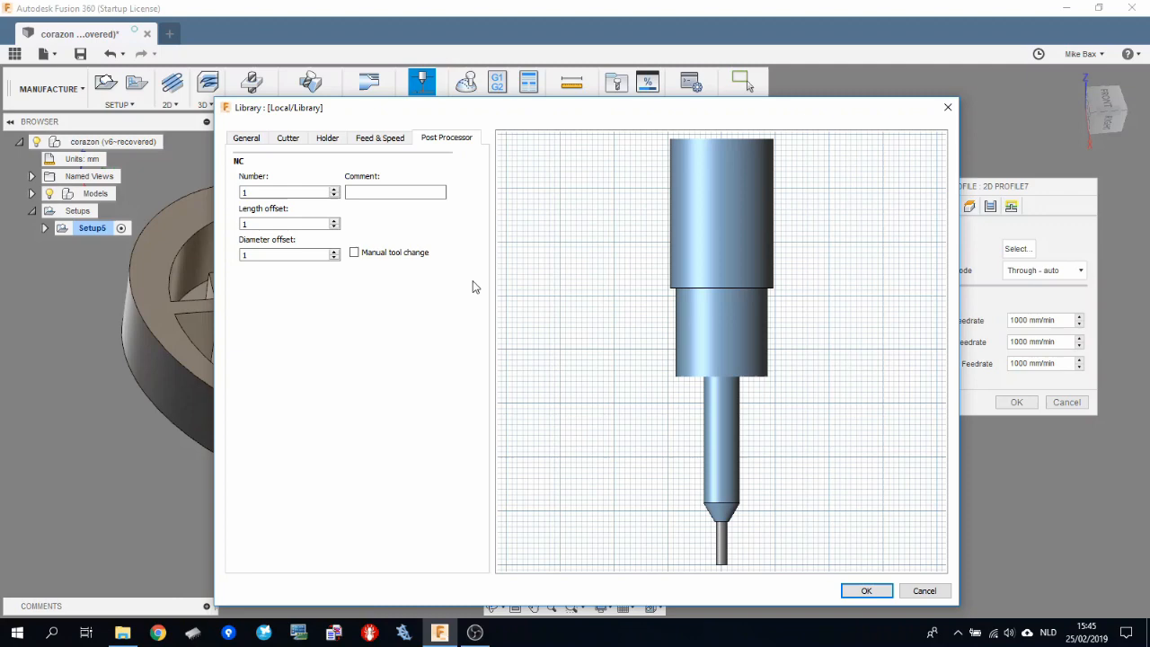
{"action": "left_click", "coordinate": [246, 136]}
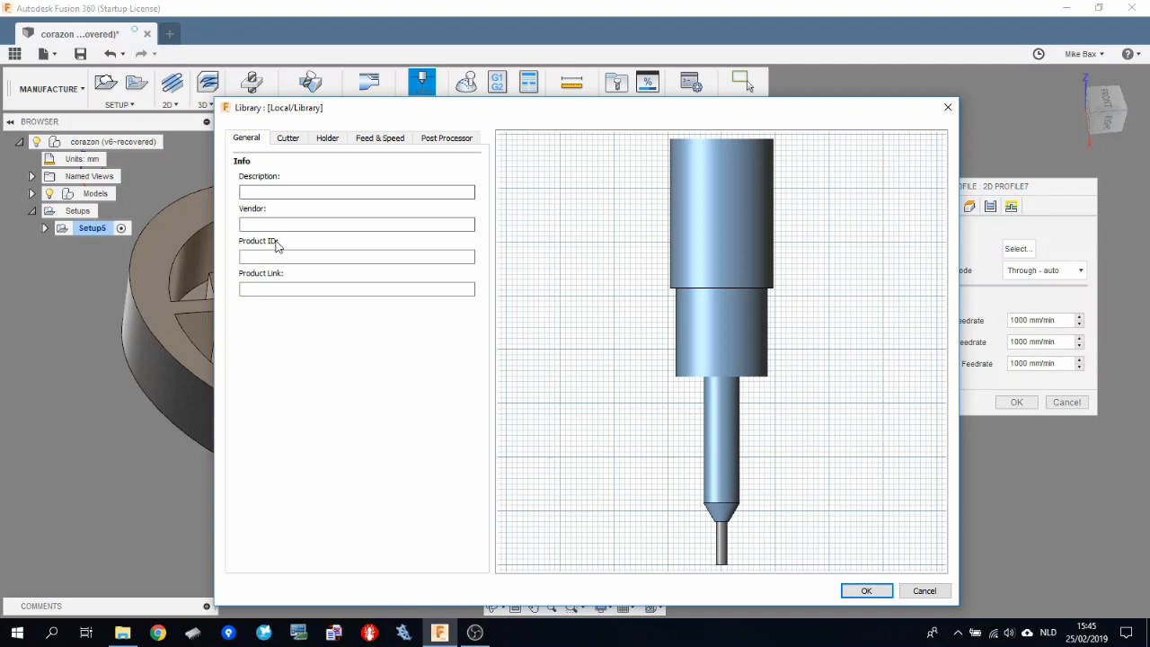
{"action": "left_click", "coordinate": [287, 137]}
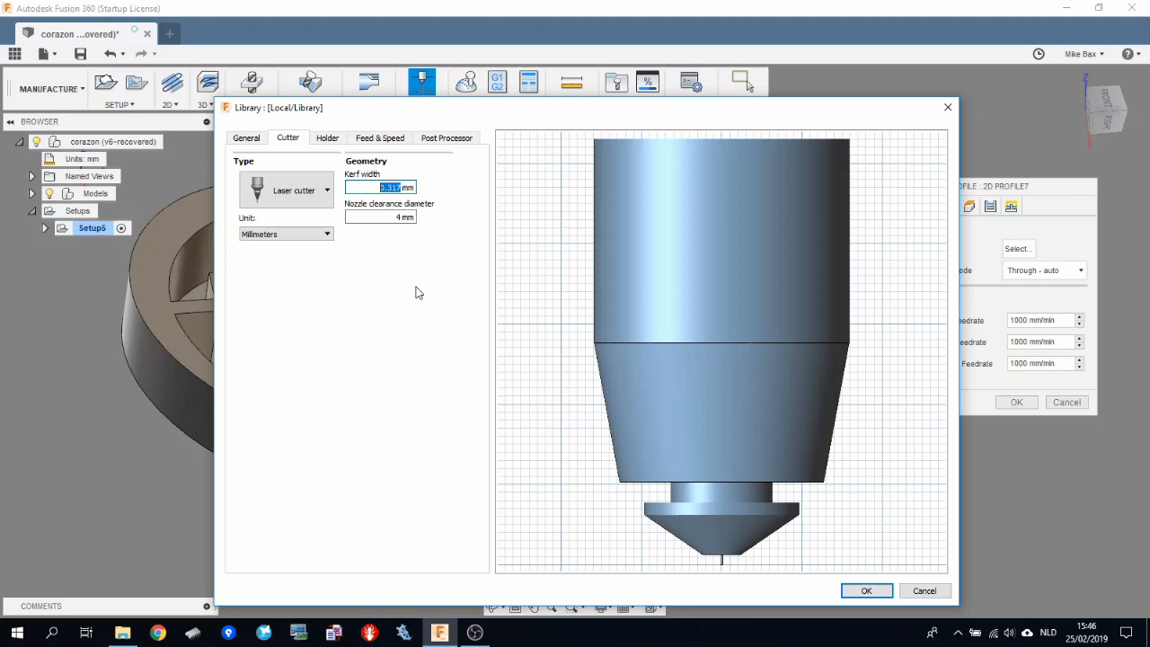
{"action": "mouse_move", "coordinate": [424, 205]}
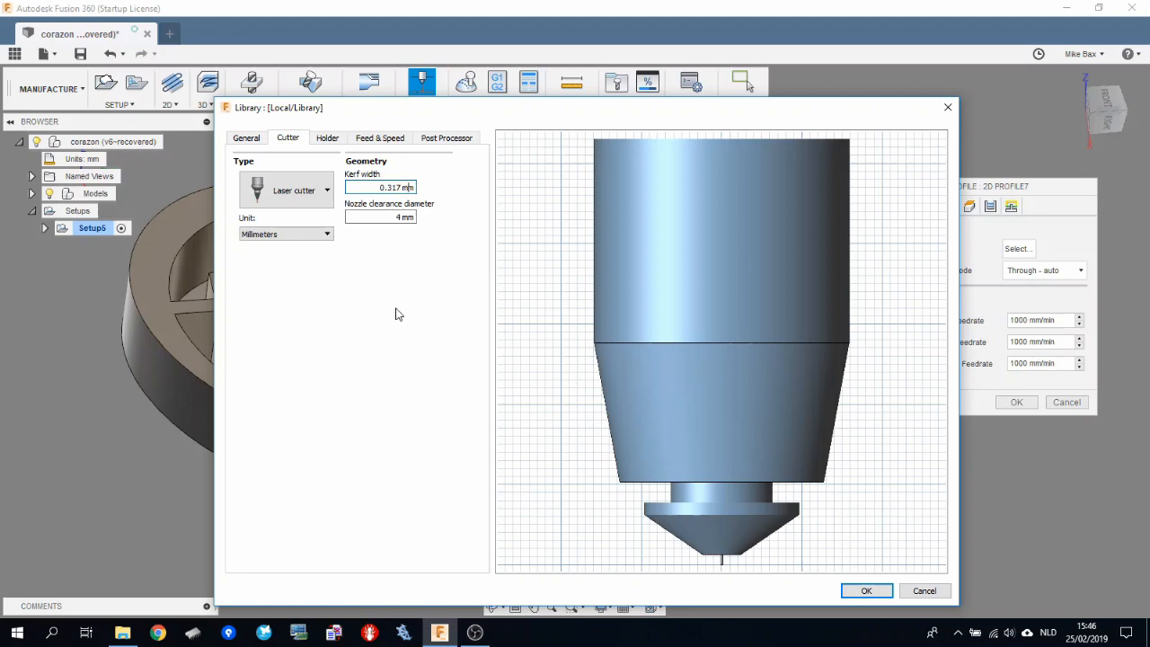
{"action": "mouse_move", "coordinate": [579, 262]}
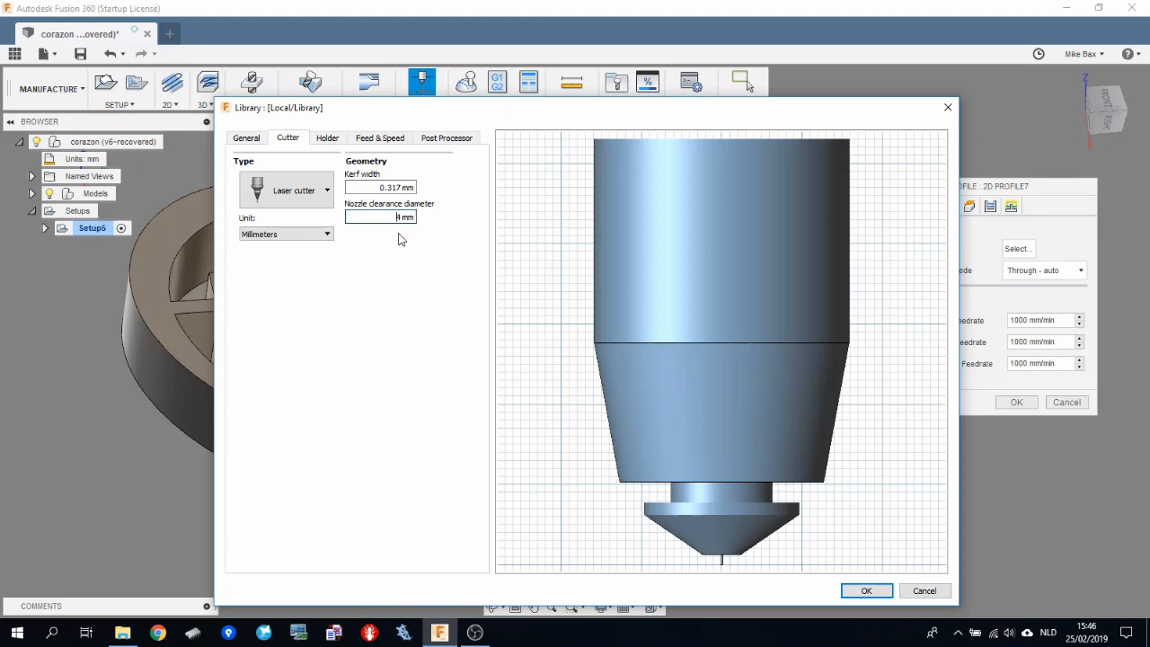
{"action": "left_click", "coordinate": [380, 136]}
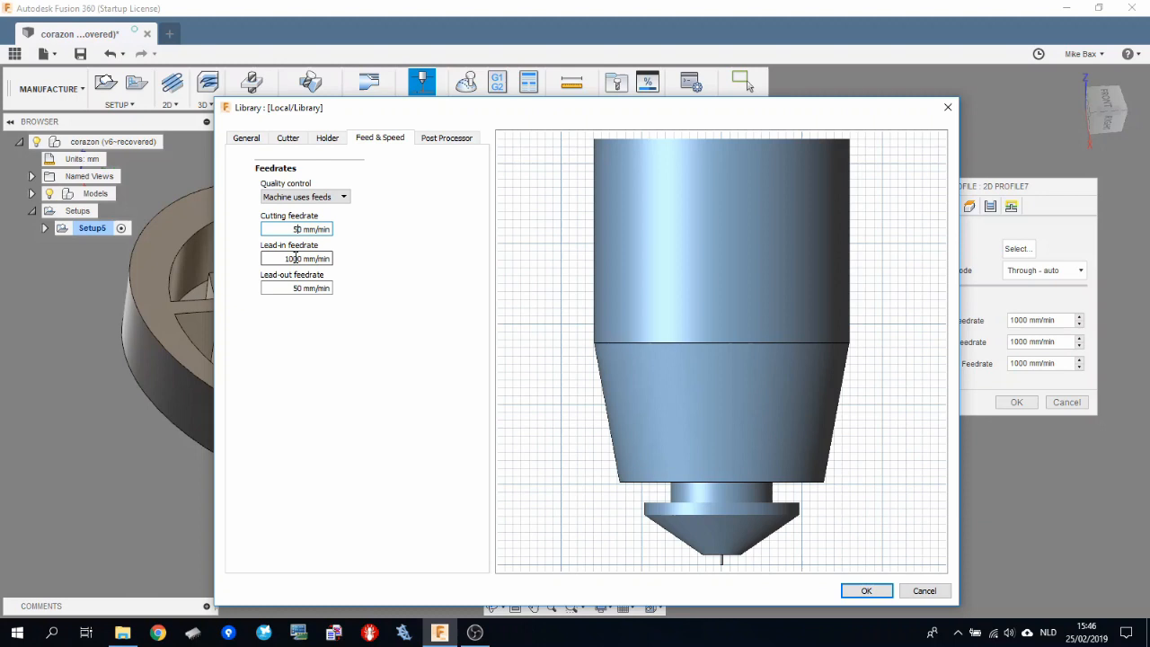
{"action": "mouse_move", "coordinate": [313, 244]}
{"action": "type", "text": "5"}
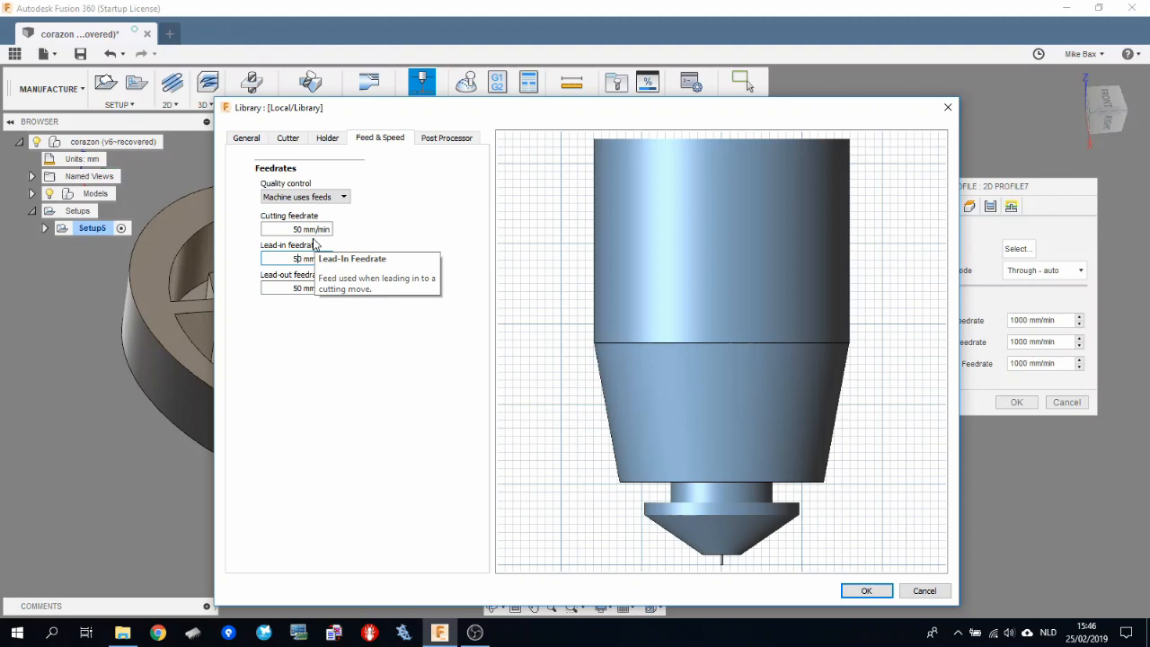
{"action": "mouse_move", "coordinate": [391, 287]}
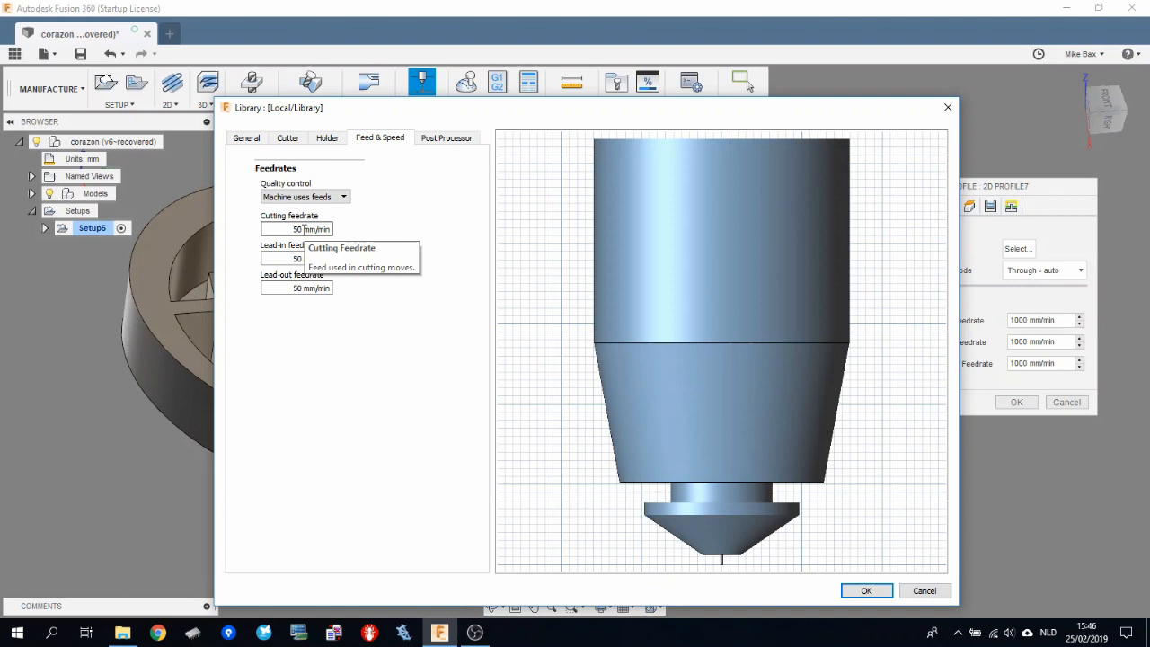
Step: Save the laser cutter with 50 mm/min cutting, lead-in and lead-out feedrates
{"action": "left_click", "coordinate": [446, 136]}
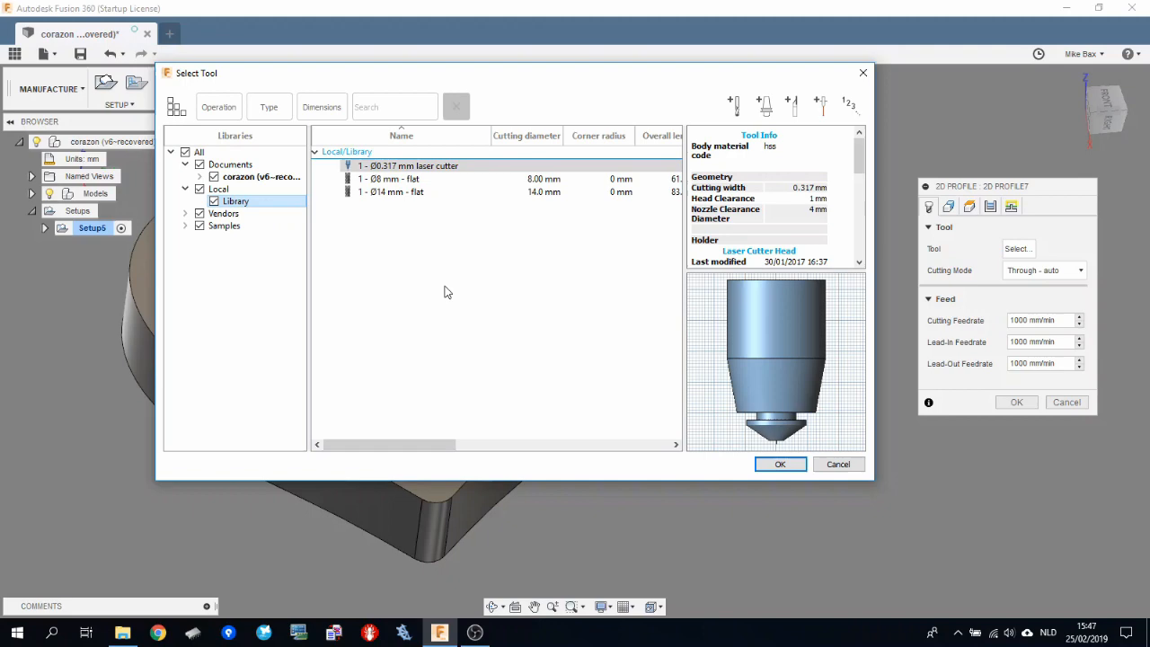
Step: Assign the 0.317 mm laser cutter at 50 mm/min to the profile operation
{"action": "left_click", "coordinate": [780, 464]}
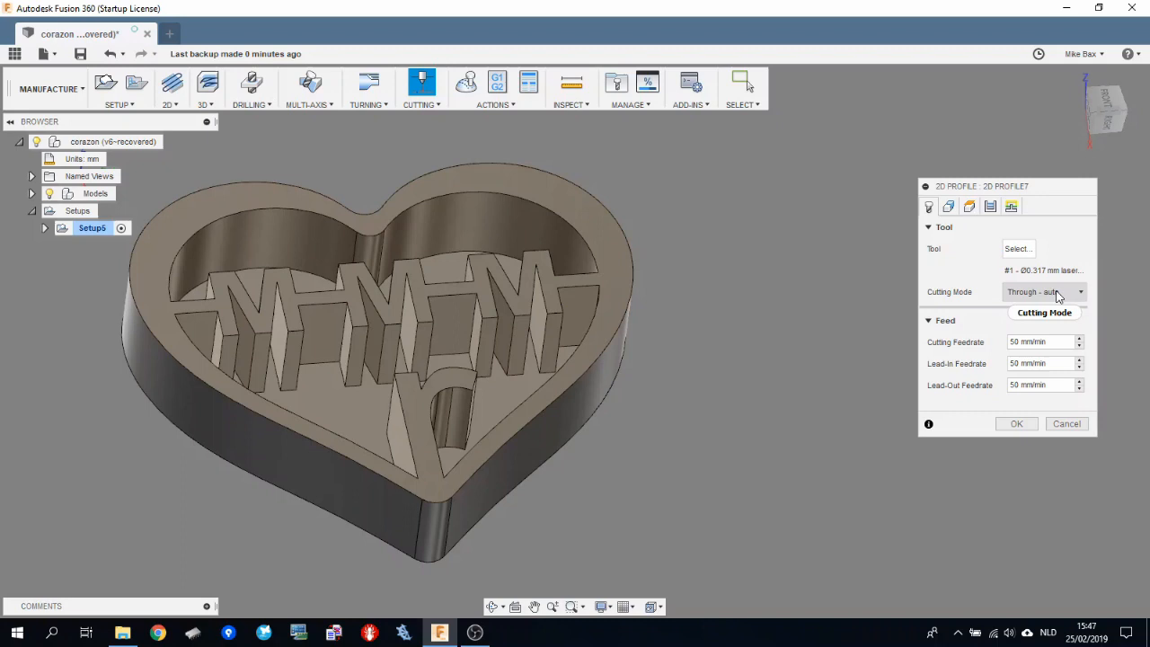
{"action": "mouse_move", "coordinate": [1041, 358]}
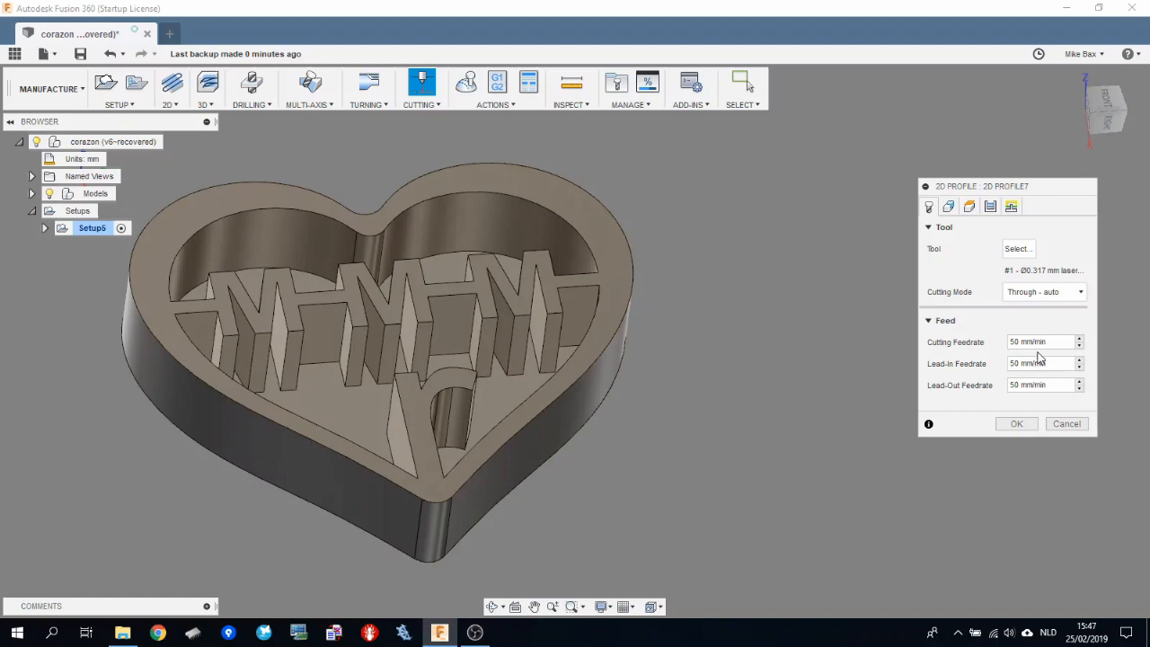
{"action": "mouse_move", "coordinate": [1007, 277]}
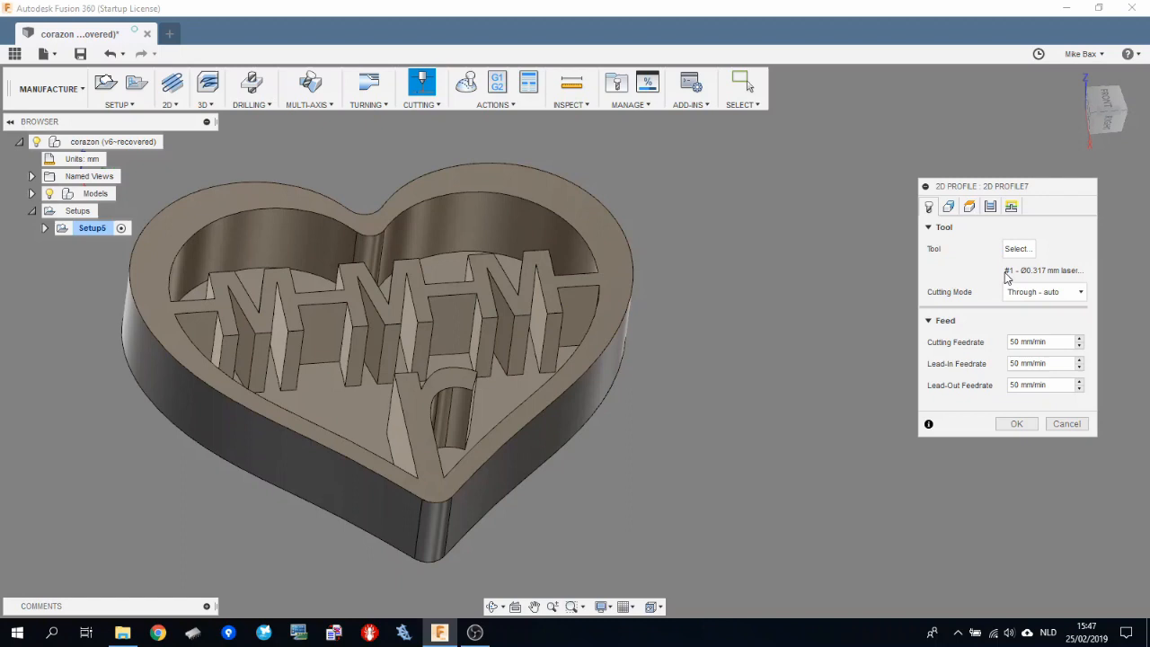
{"action": "left_click", "coordinate": [929, 207]}
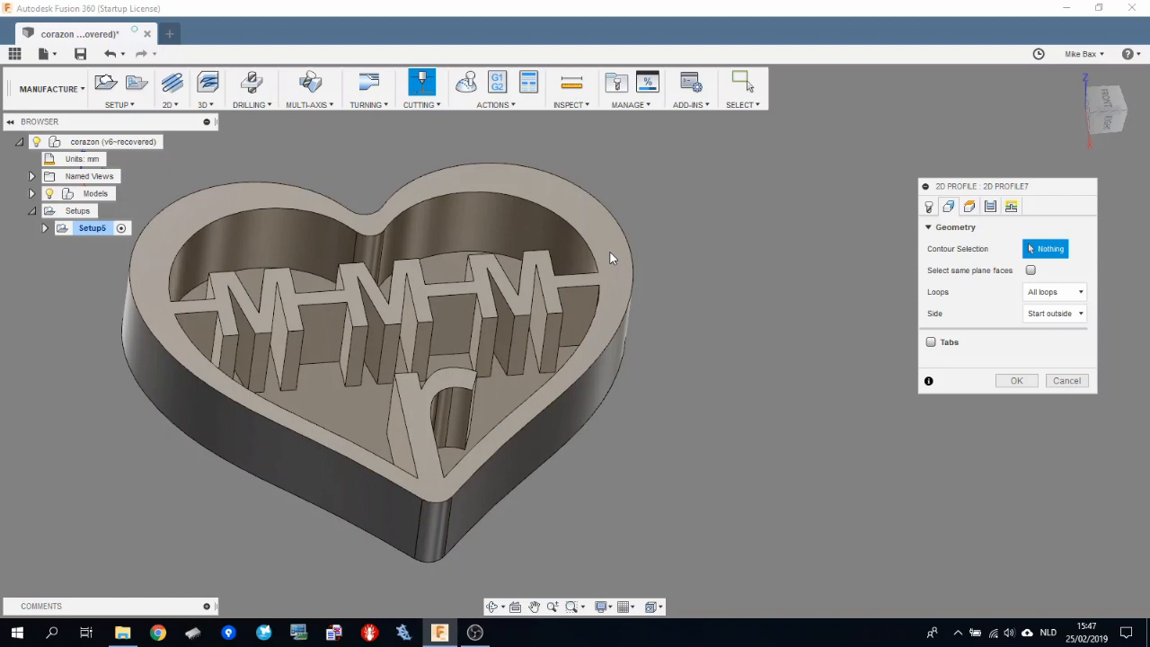
{"action": "mouse_move", "coordinate": [518, 176]}
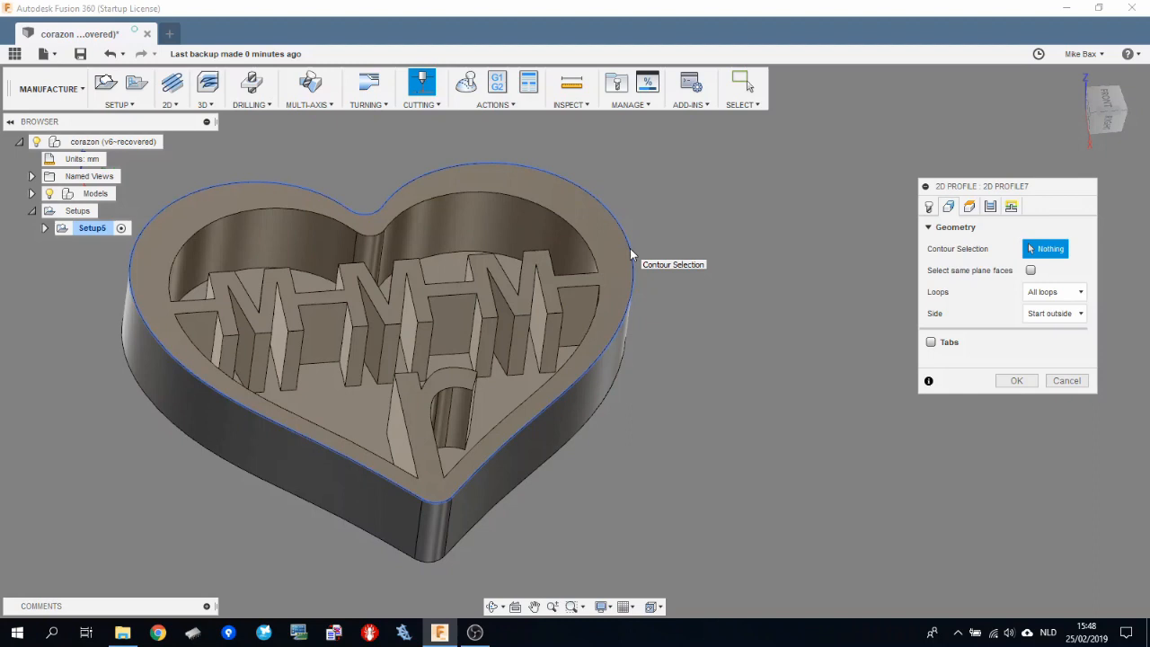
Step: Select the heart's outer outline chain as the cutting contour
{"action": "left_click", "coordinate": [266, 266]}
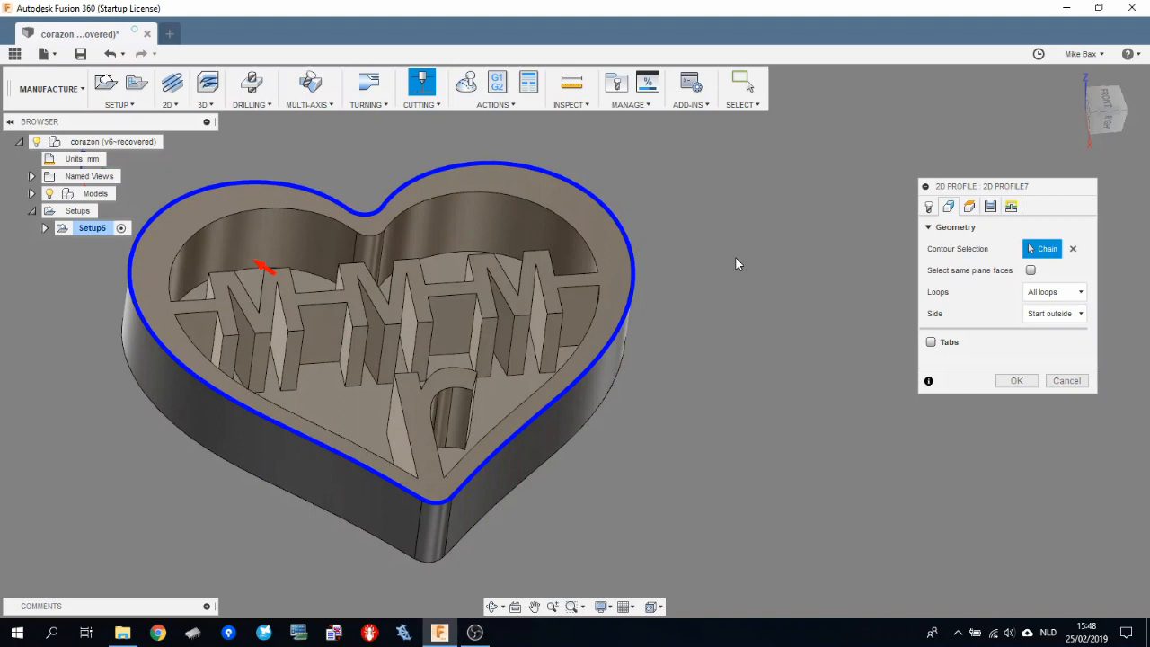
{"action": "mouse_move", "coordinate": [1042, 255]}
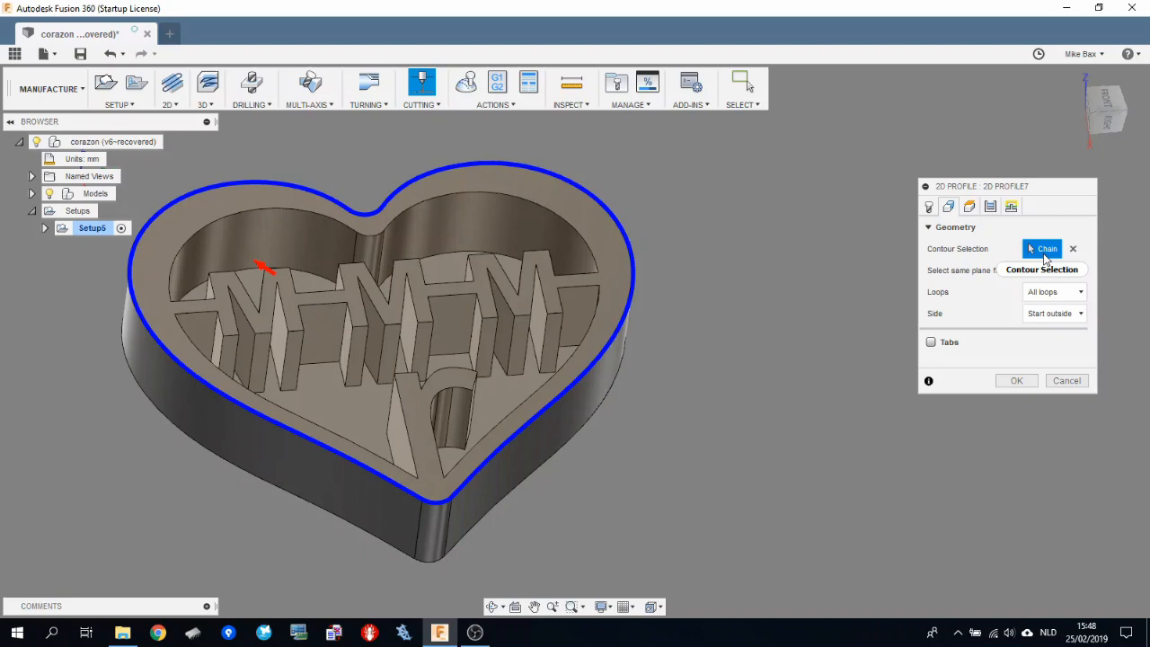
{"action": "left_click", "coordinate": [969, 206]}
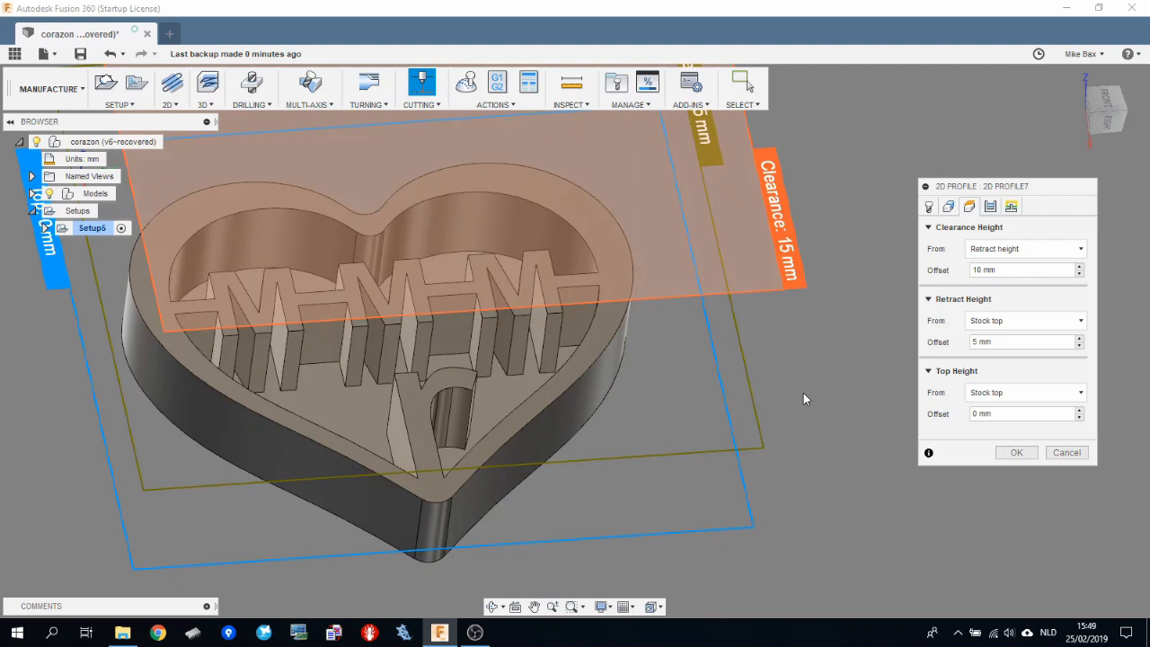
{"action": "mouse_move", "coordinate": [959, 354]}
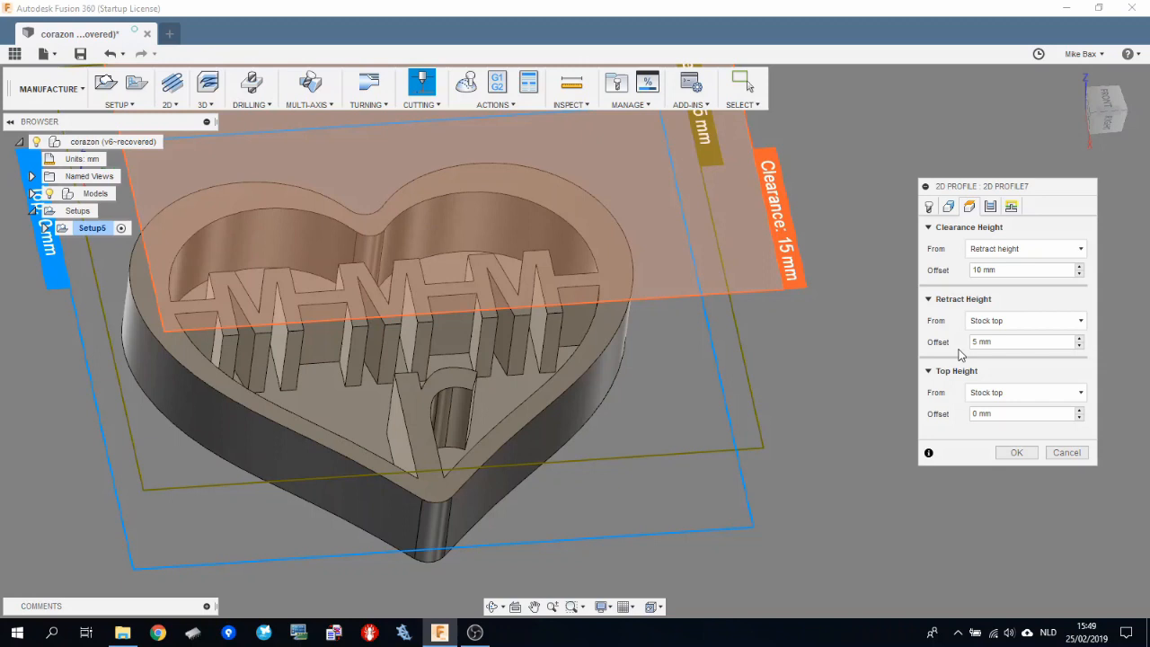
Step: Set the passes to In computer compensation, left side, 0.01 mm tolerance
{"action": "left_click", "coordinate": [1012, 207]}
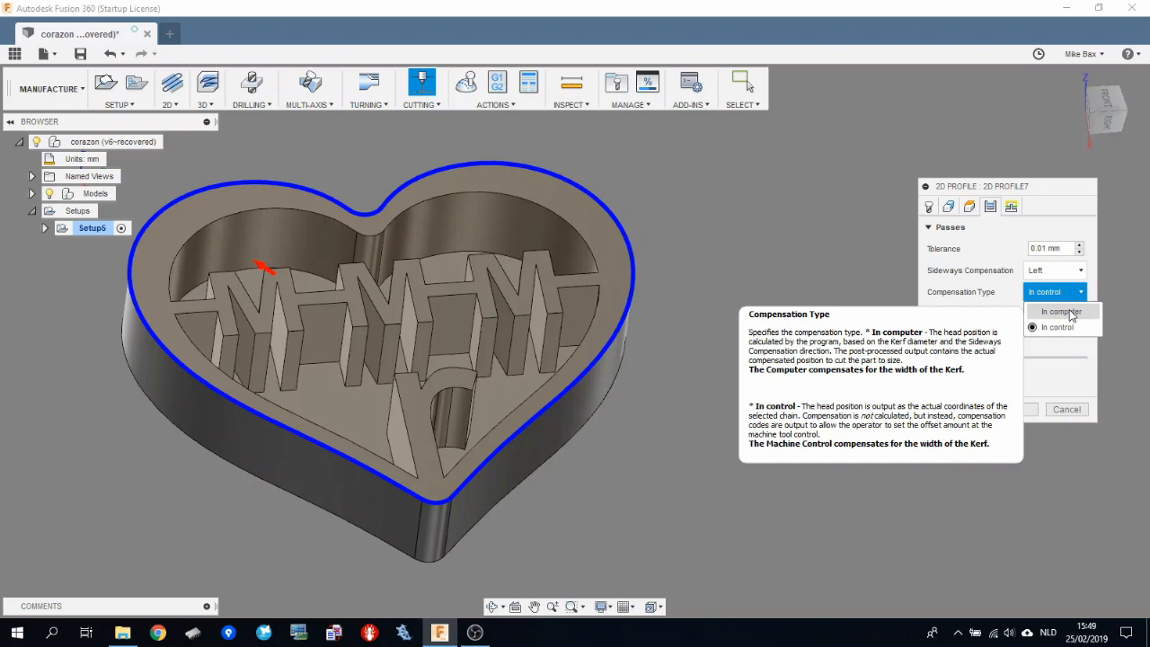
{"action": "left_click", "coordinate": [1060, 313]}
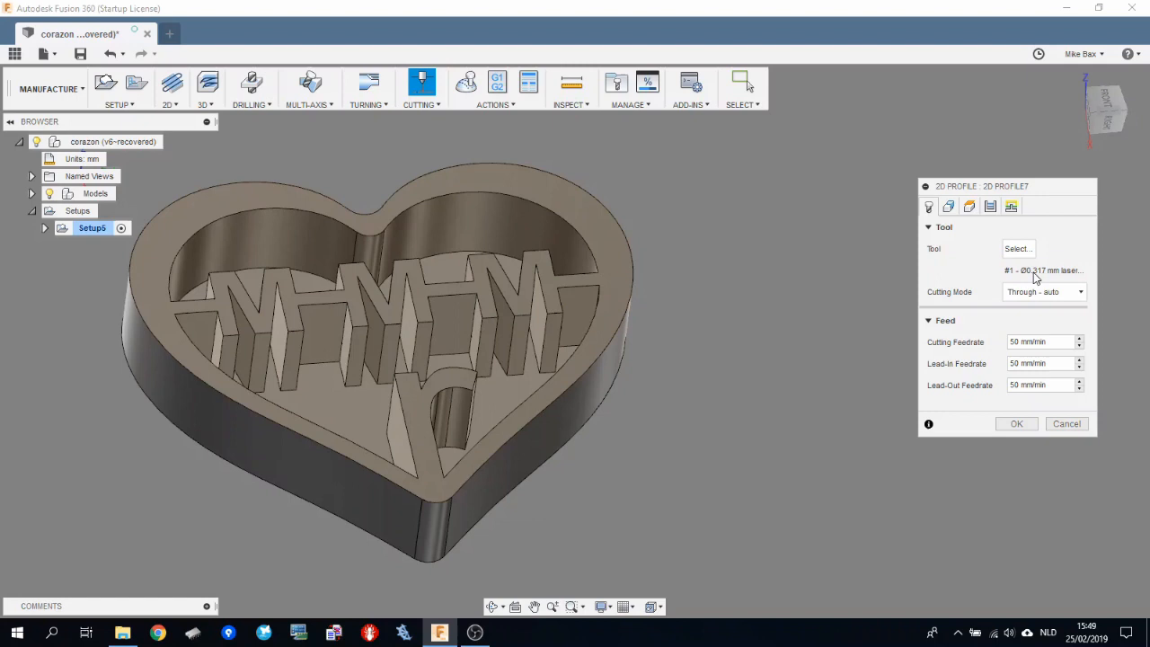
{"action": "left_click", "coordinate": [990, 207]}
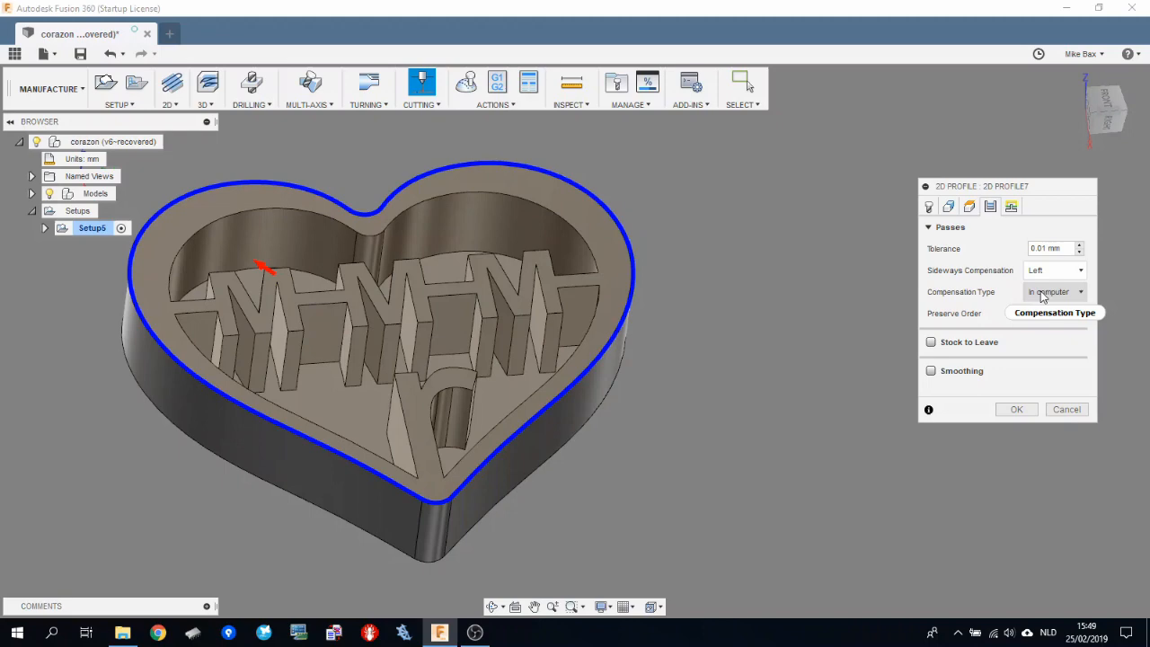
{"action": "mouse_move", "coordinate": [692, 268]}
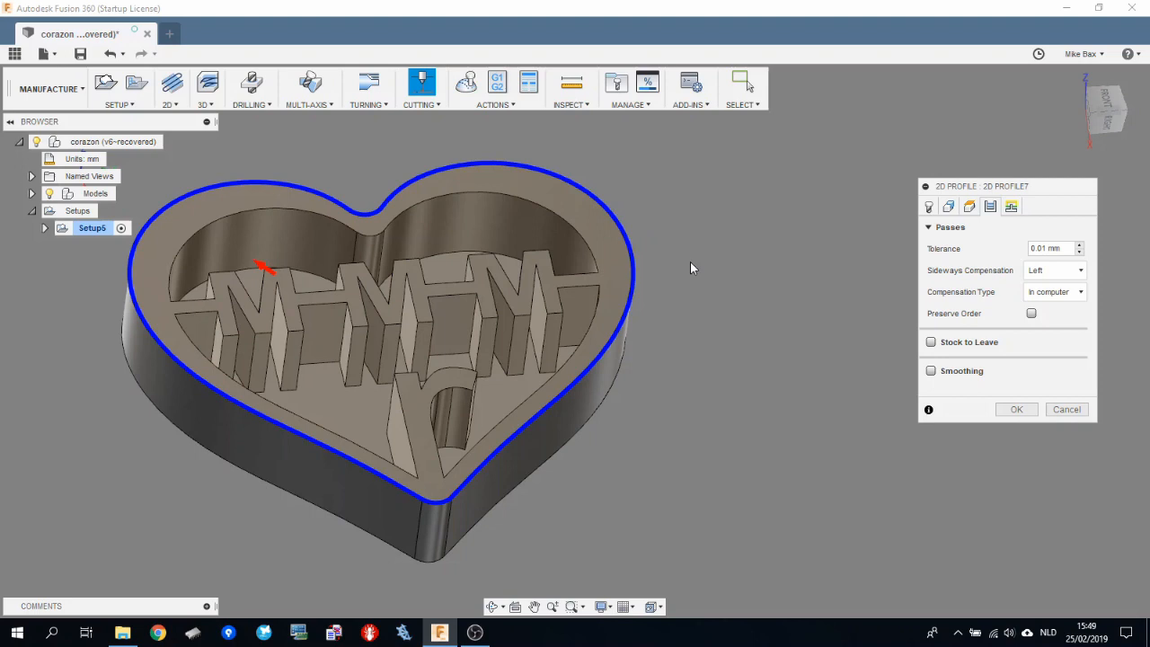
{"action": "left_click", "coordinate": [1010, 207]}
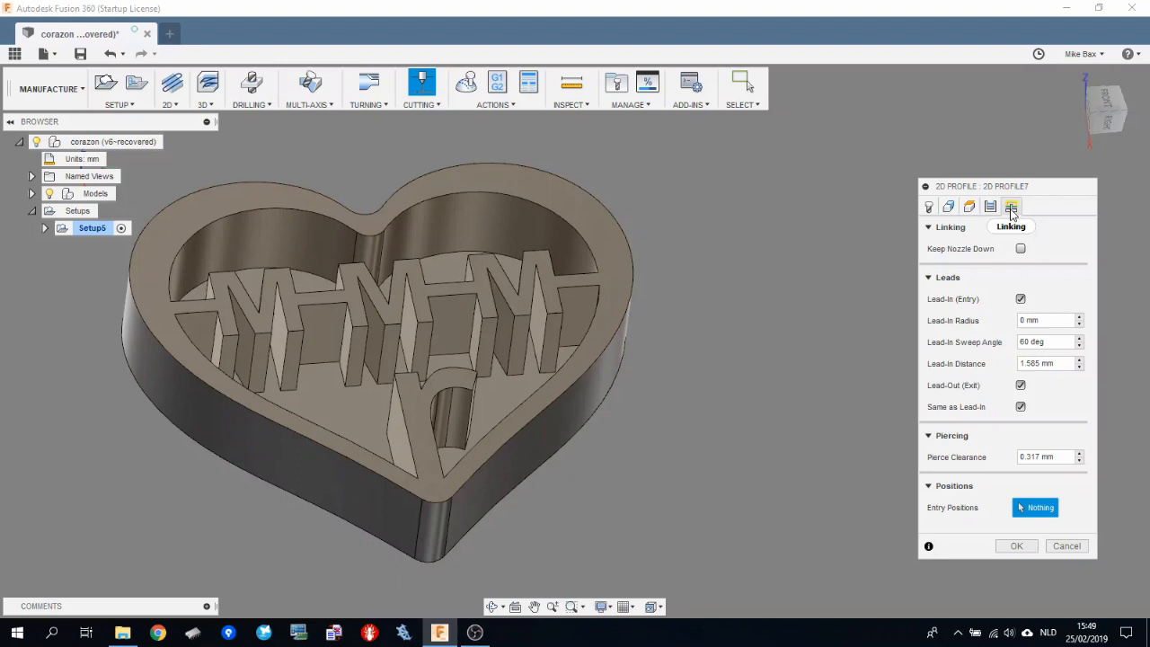
{"action": "mouse_move", "coordinate": [1015, 324]}
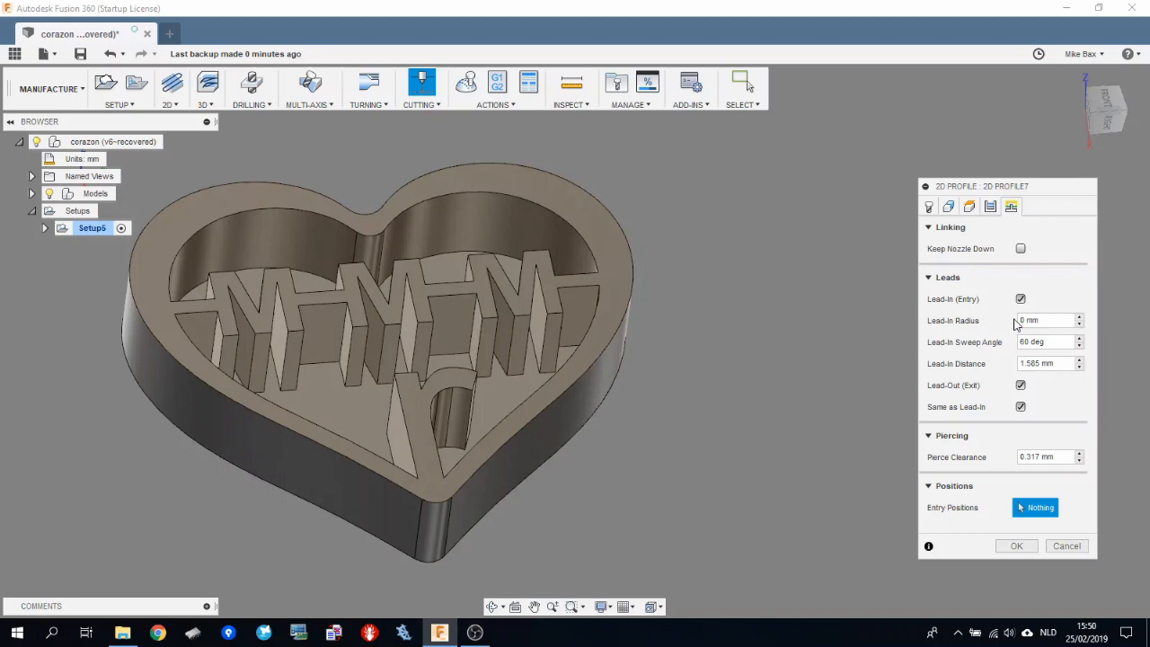
Step: Switch off lead-in and lead-out and pick an entry point on the heart
{"action": "left_click", "coordinate": [1021, 299]}
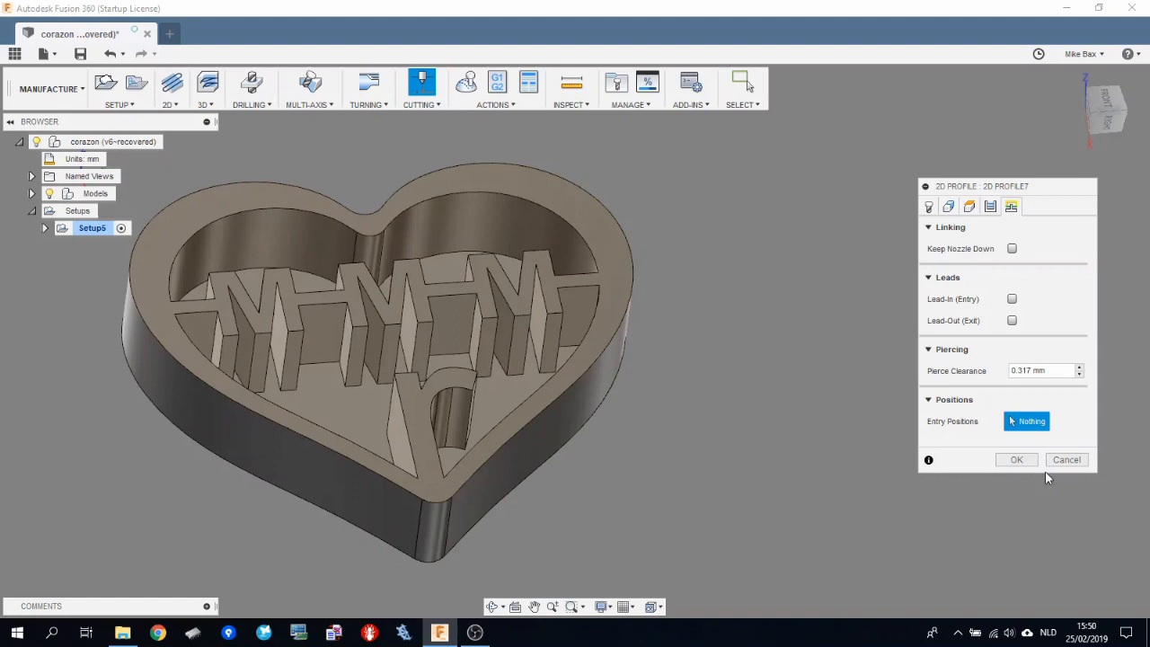
{"action": "mouse_move", "coordinate": [435, 273]}
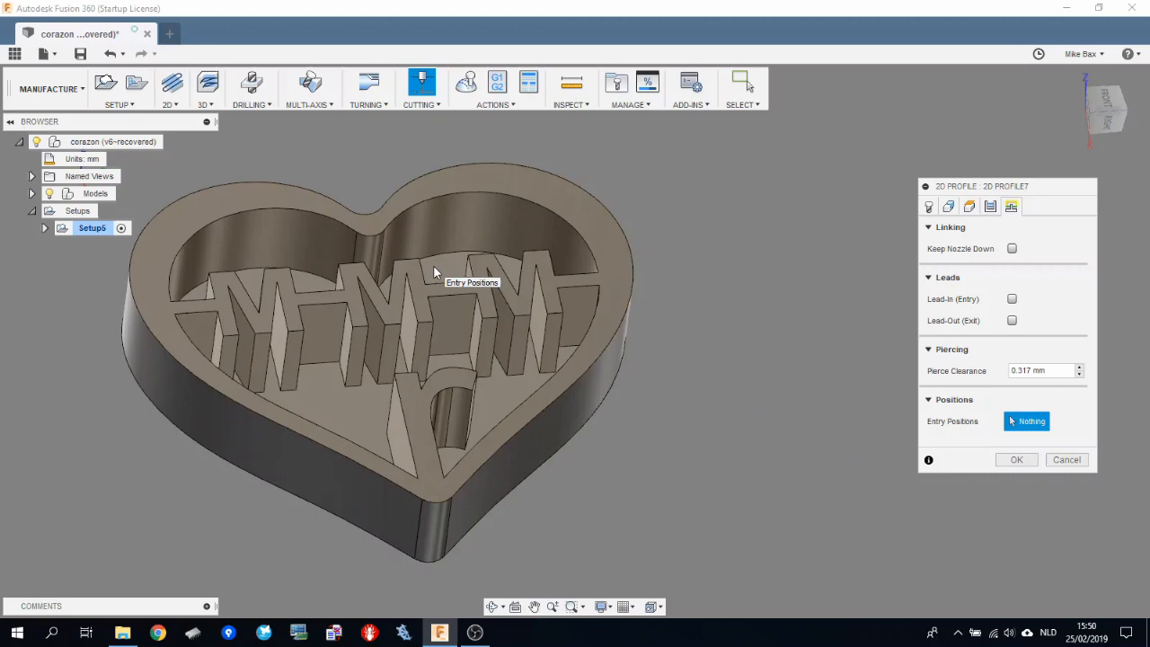
{"action": "left_click_drag", "start_coordinate": [431, 270], "coordinate": [341, 323]}
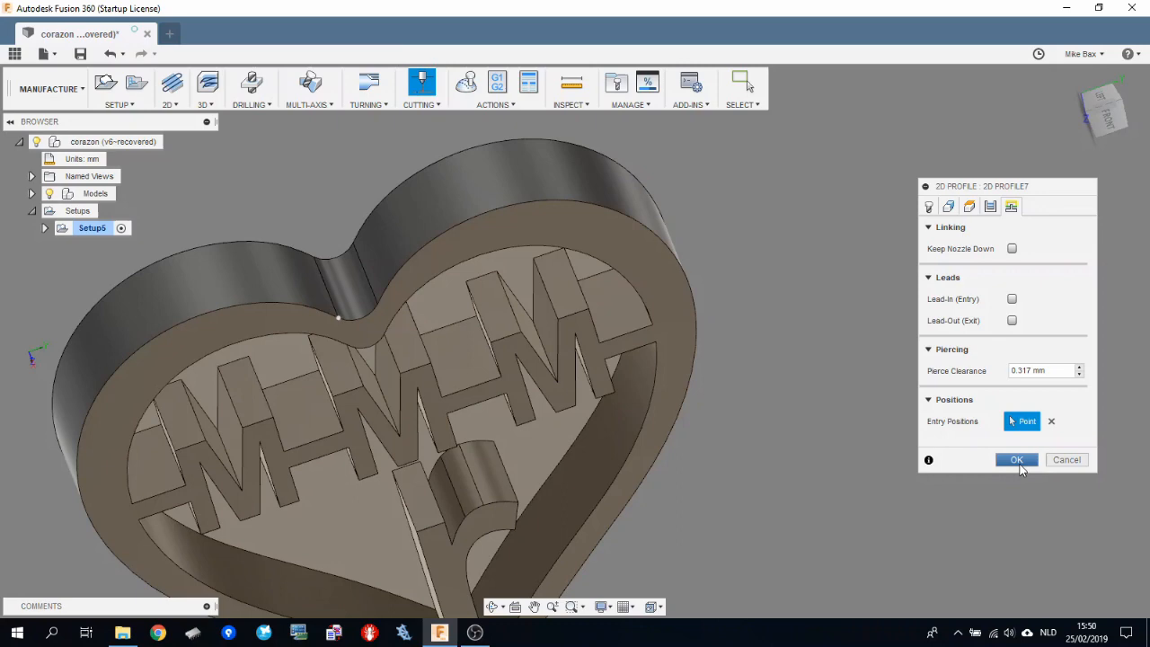
{"action": "left_click", "coordinate": [1017, 460]}
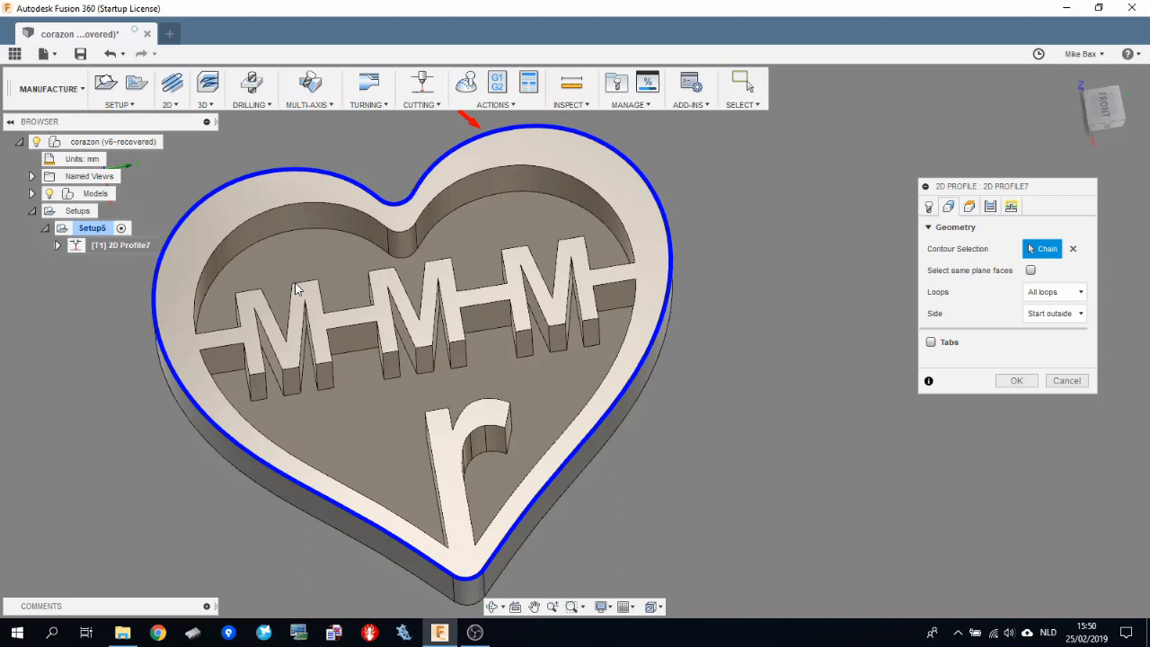
Step: Generate the 2D Profile1 toolpath and begin a second 2D Profile operation
{"action": "left_click", "coordinate": [1017, 381]}
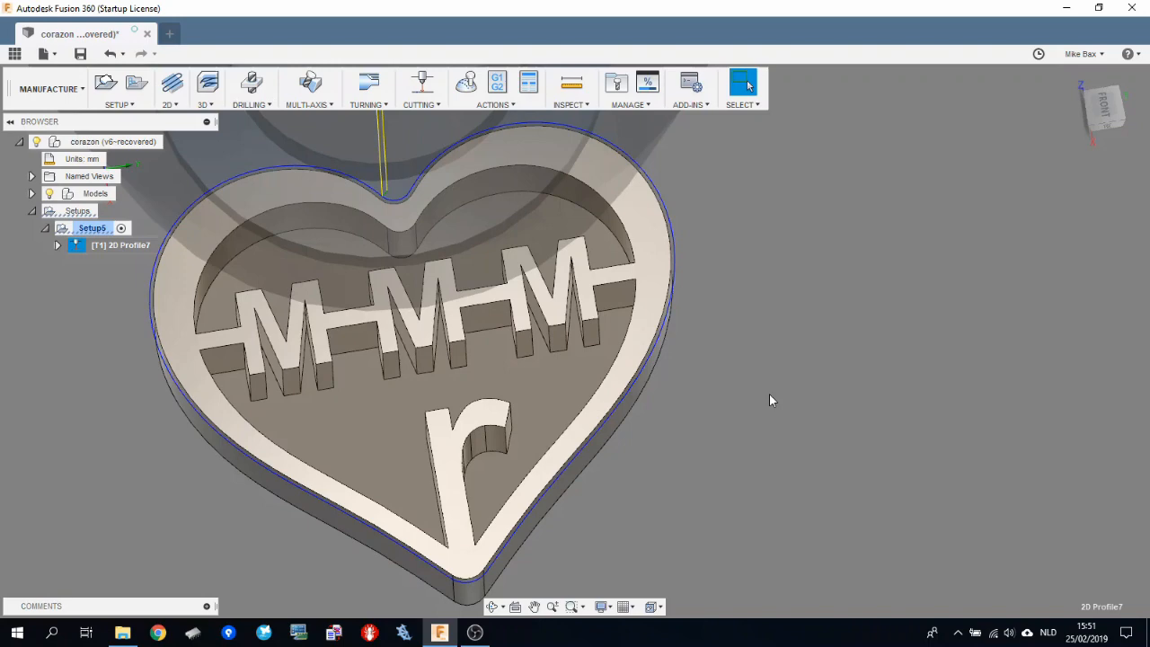
{"action": "mouse_move", "coordinate": [9, 406]}
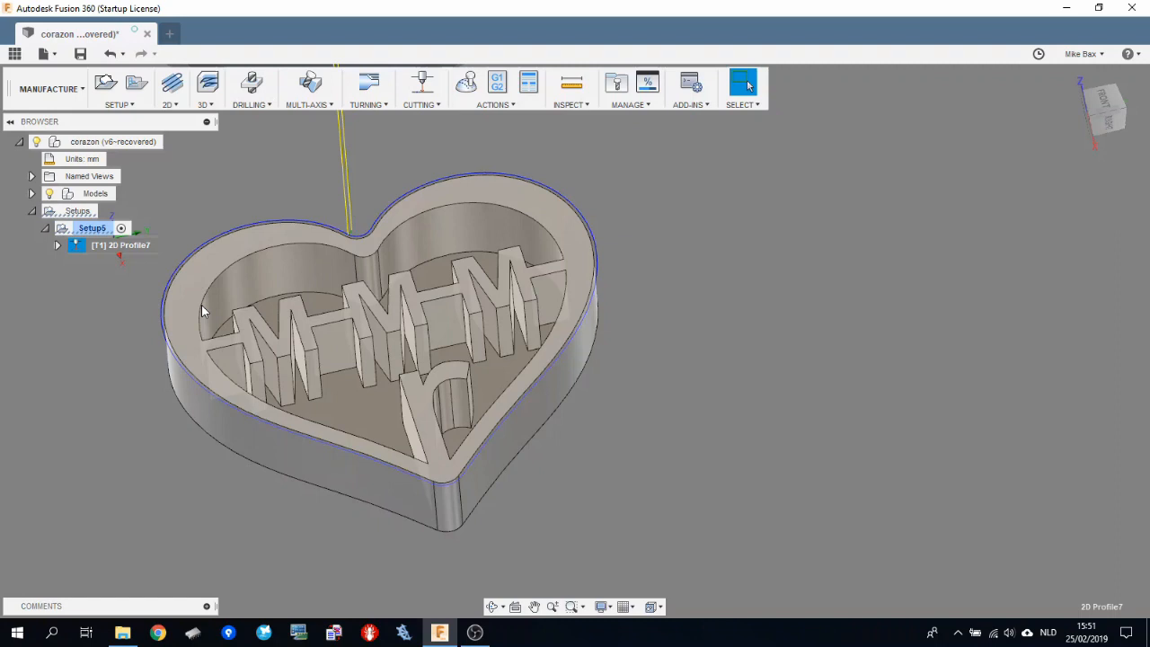
{"action": "left_click", "coordinate": [423, 83]}
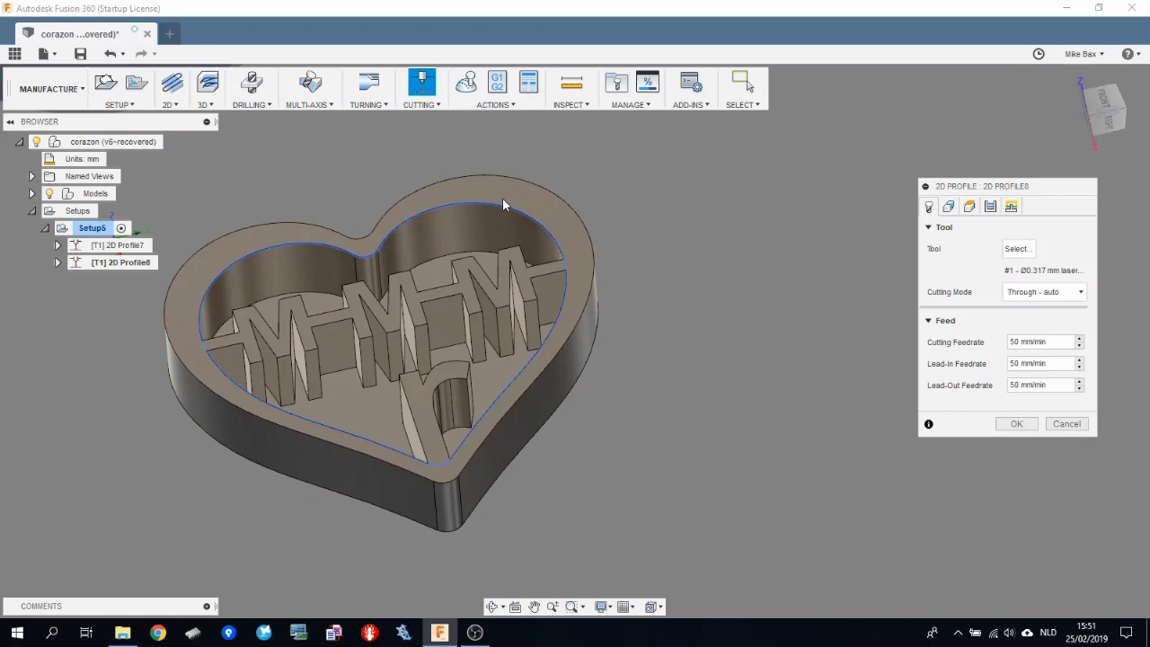
Step: Choose the Ø0.317 mm laser cutter as the second profile's tool
{"action": "left_click", "coordinate": [1017, 248]}
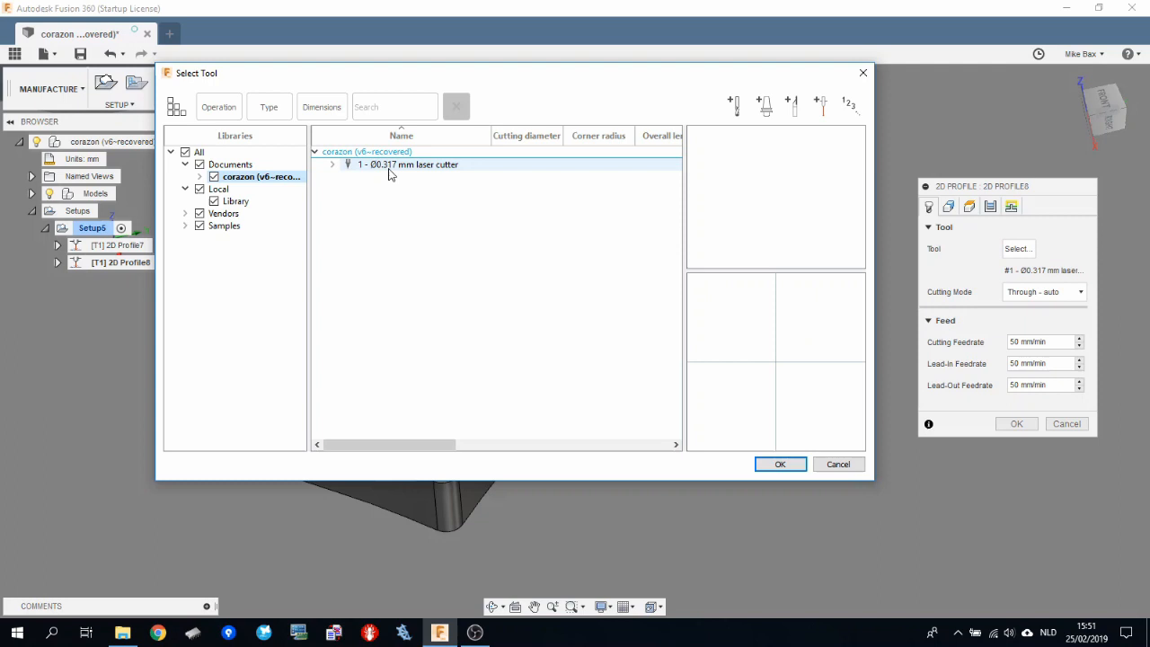
{"action": "left_click", "coordinate": [780, 464]}
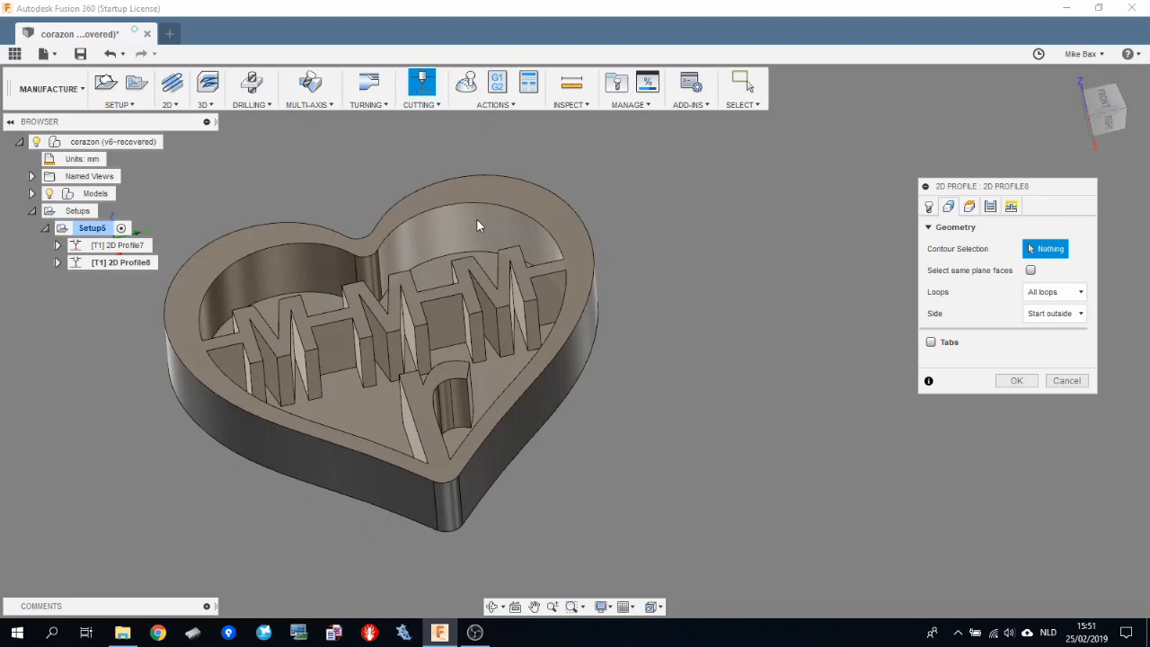
{"action": "mouse_move", "coordinate": [469, 217]}
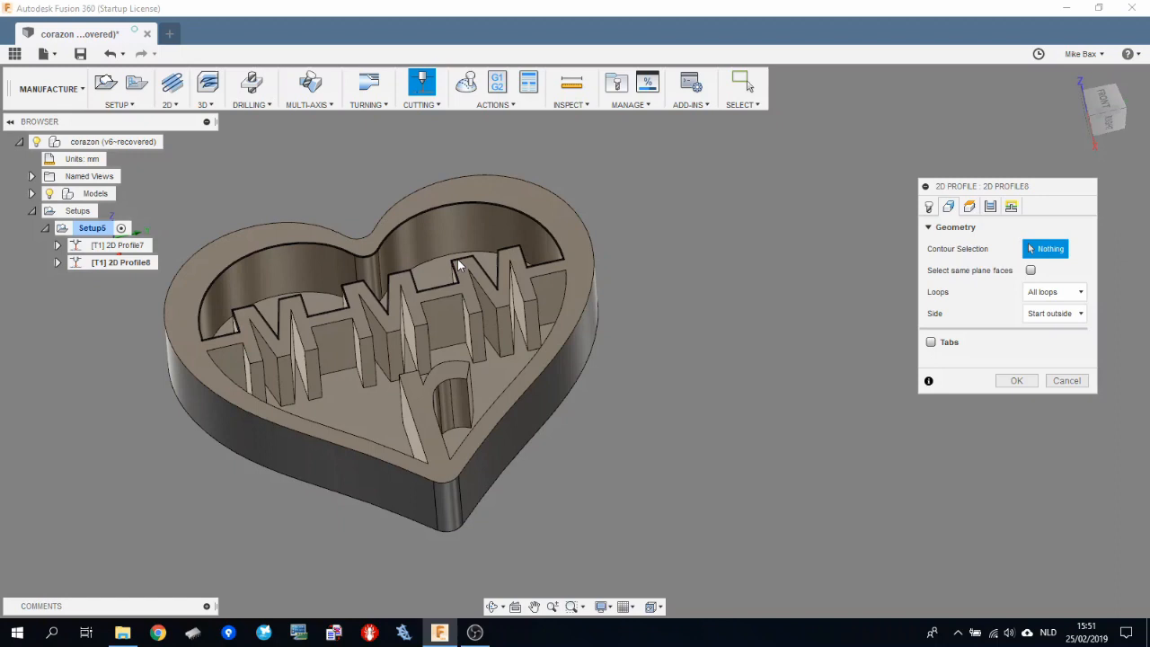
{"action": "mouse_move", "coordinate": [240, 340]}
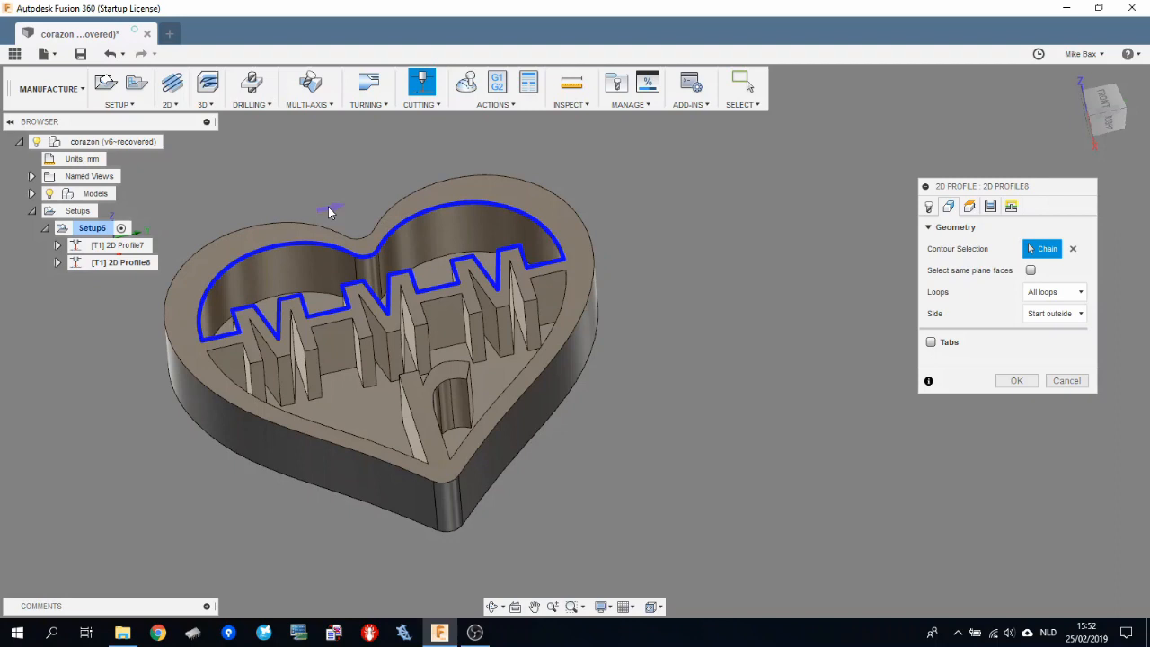
{"action": "mouse_move", "coordinate": [861, 223]}
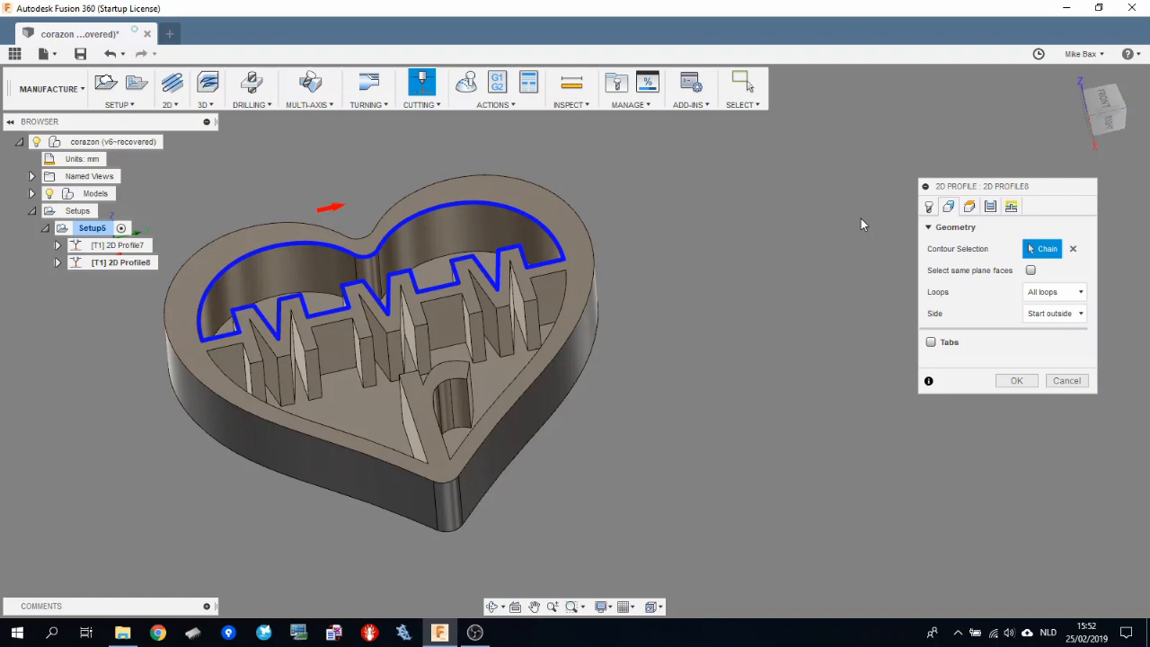
Step: Pick the upper heart wall and zigzag chain as the profile geometry and review its heights
{"action": "left_click", "coordinate": [949, 207]}
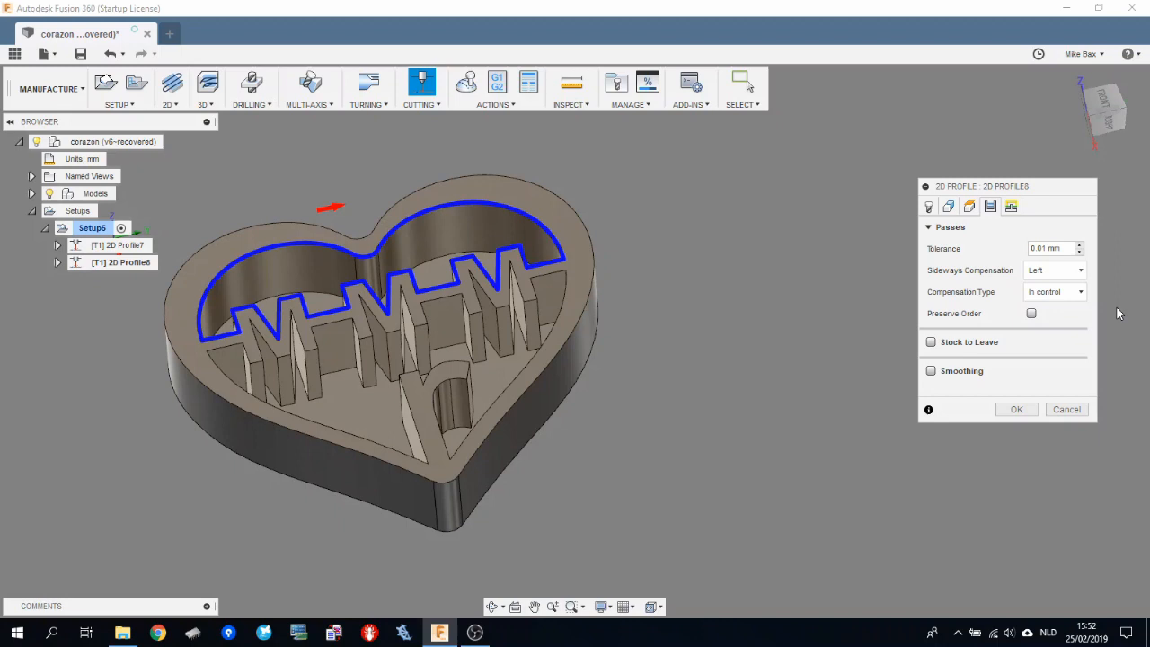
{"action": "left_click", "coordinate": [949, 207]}
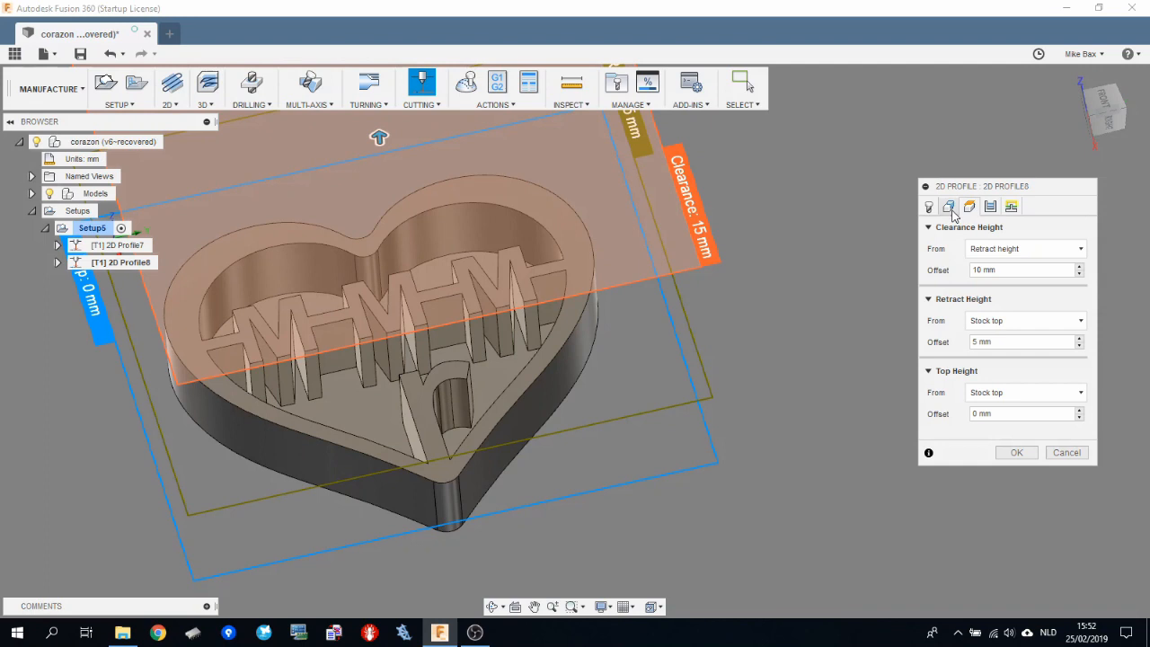
Step: Set compensation to In computer, review linking, and accept the upper-contour profile
{"action": "left_click", "coordinate": [969, 207]}
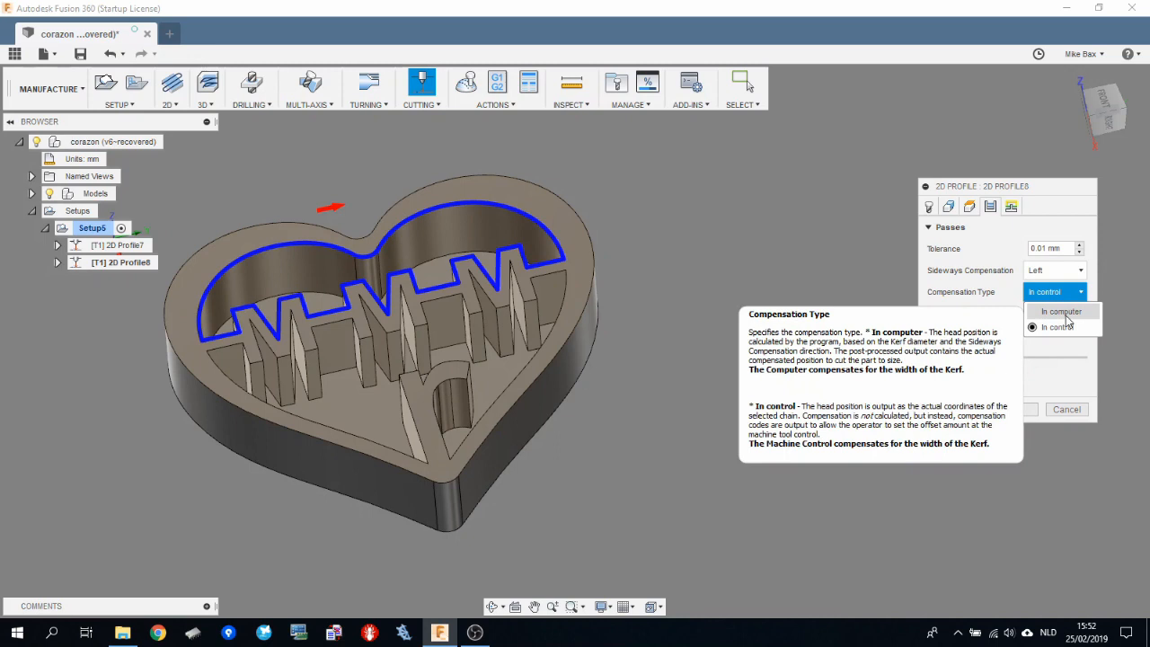
{"action": "left_click", "coordinate": [1061, 310]}
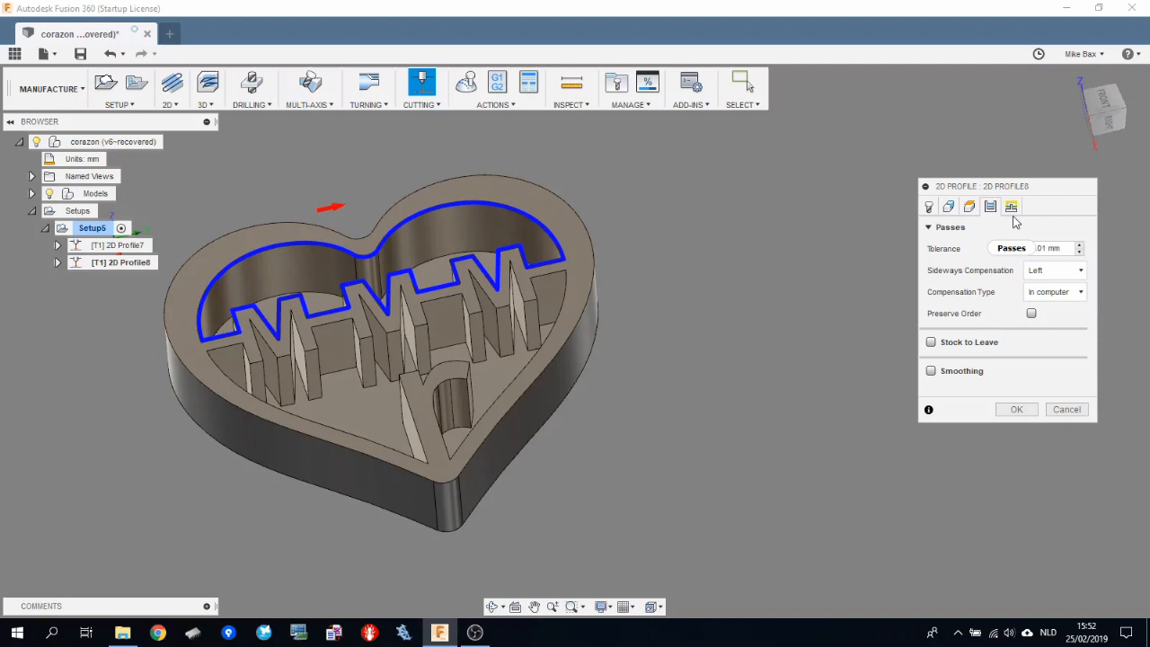
{"action": "left_click", "coordinate": [1011, 207]}
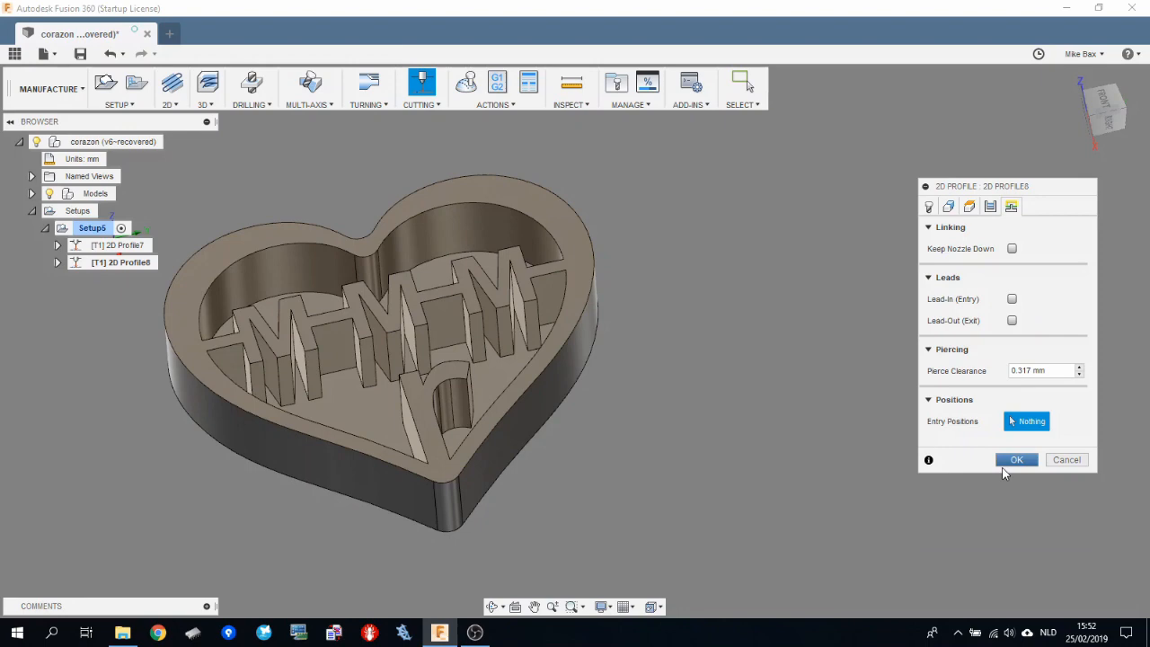
{"action": "left_click", "coordinate": [1017, 460]}
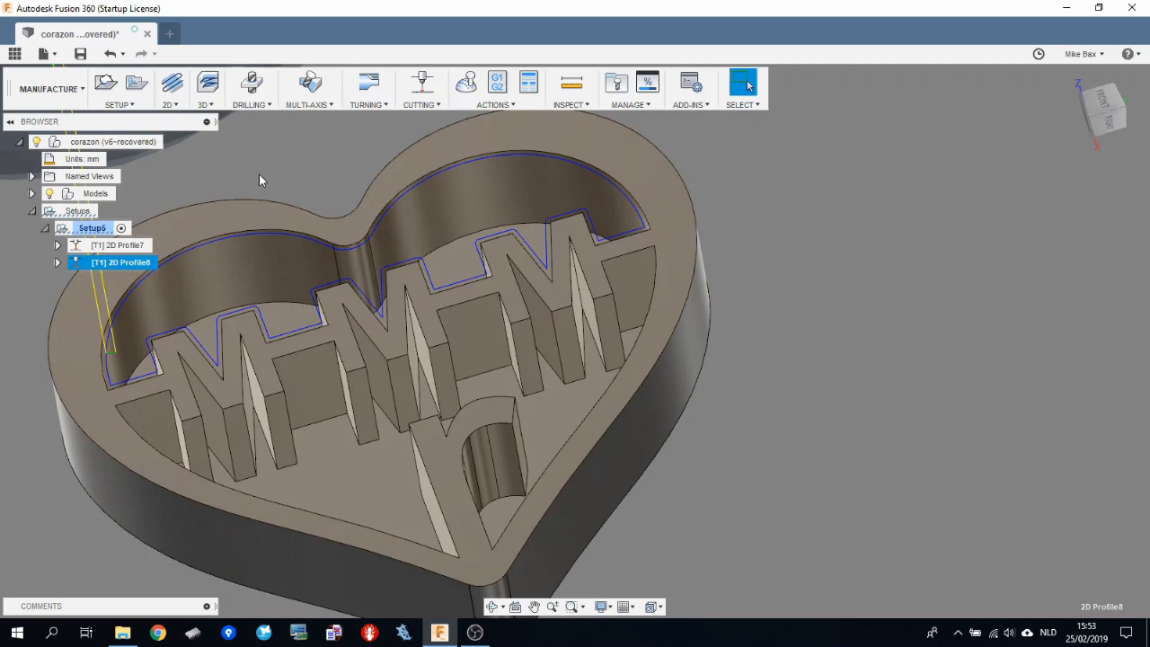
Step: Start a third 2D Profile operation with the 0.317 mm laser cutter
{"action": "left_click", "coordinate": [422, 83]}
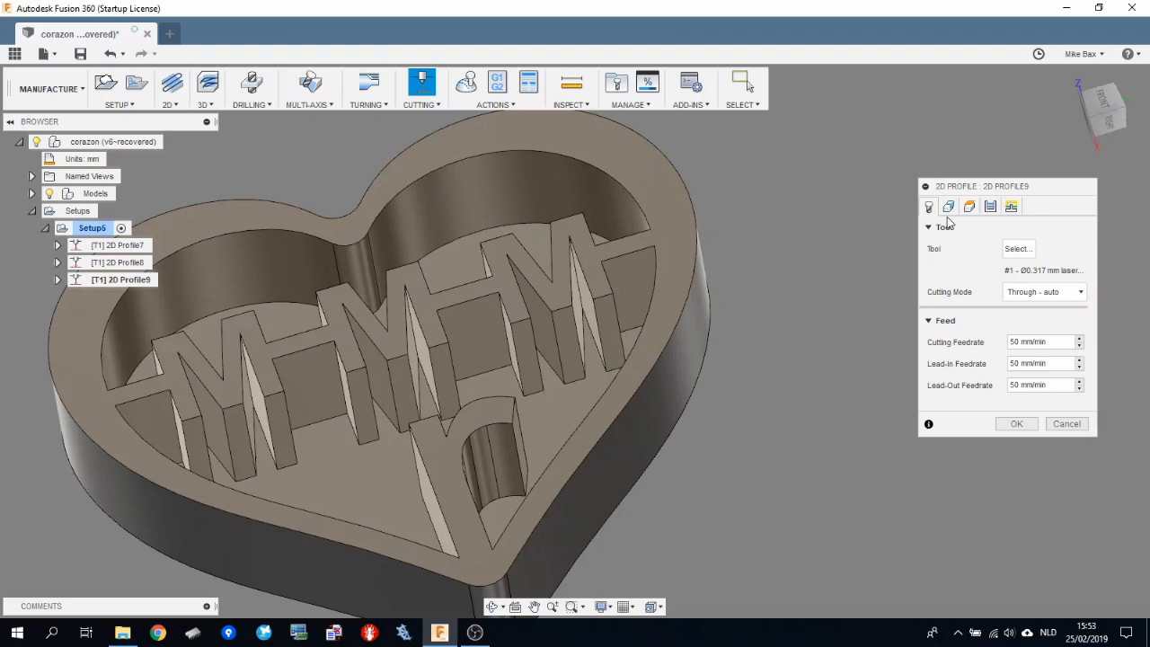
Step: Select the lower heart chain below the zigzag, around the r letter, as geometry
{"action": "left_click", "coordinate": [949, 207]}
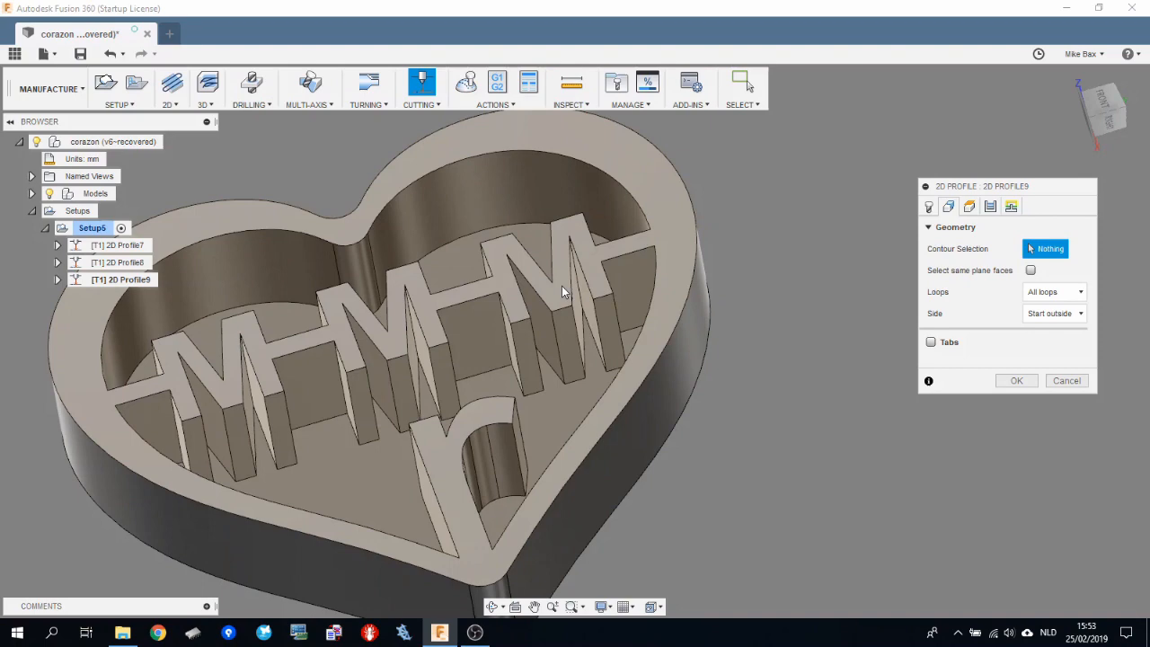
{"action": "left_click", "coordinate": [639, 392]}
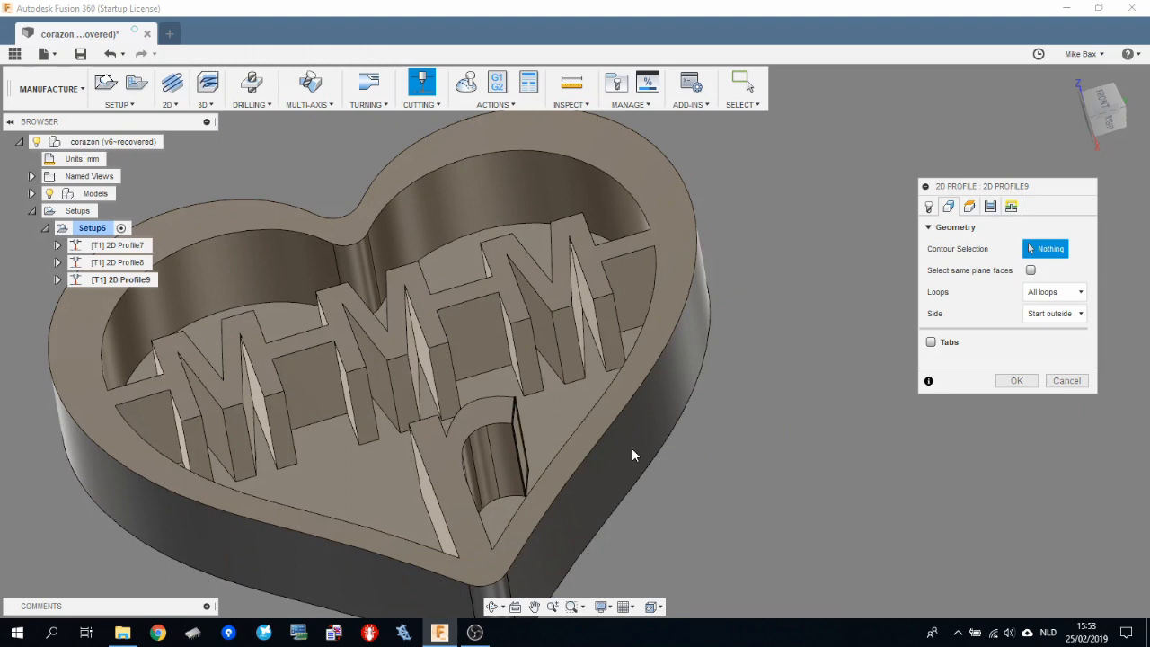
{"action": "left_click", "coordinate": [629, 338]}
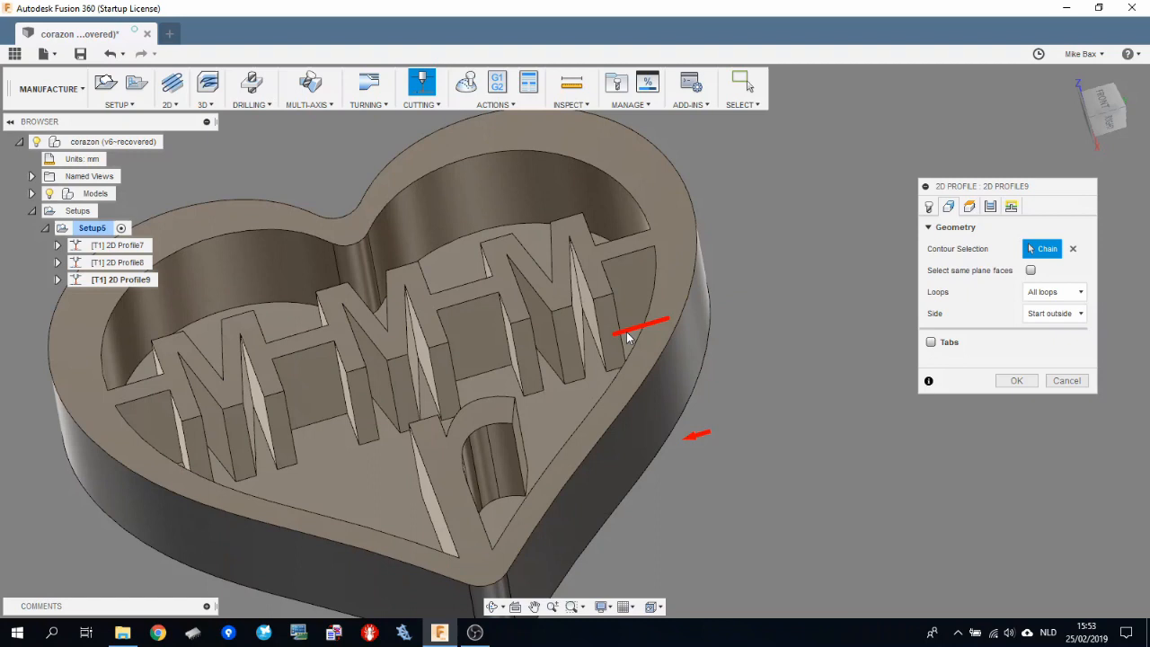
{"action": "left_click", "coordinate": [629, 332]}
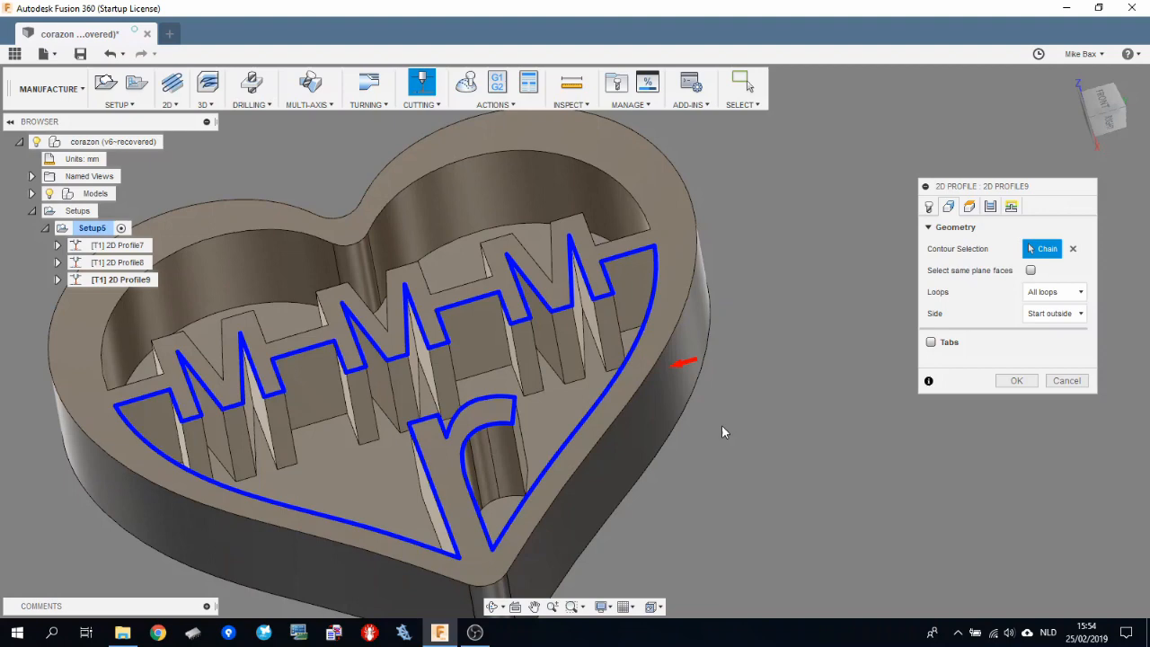
Step: Set In computer compensation, switch off lead-in and lead-out, and accept 2D Profile9
{"action": "left_click", "coordinate": [971, 207]}
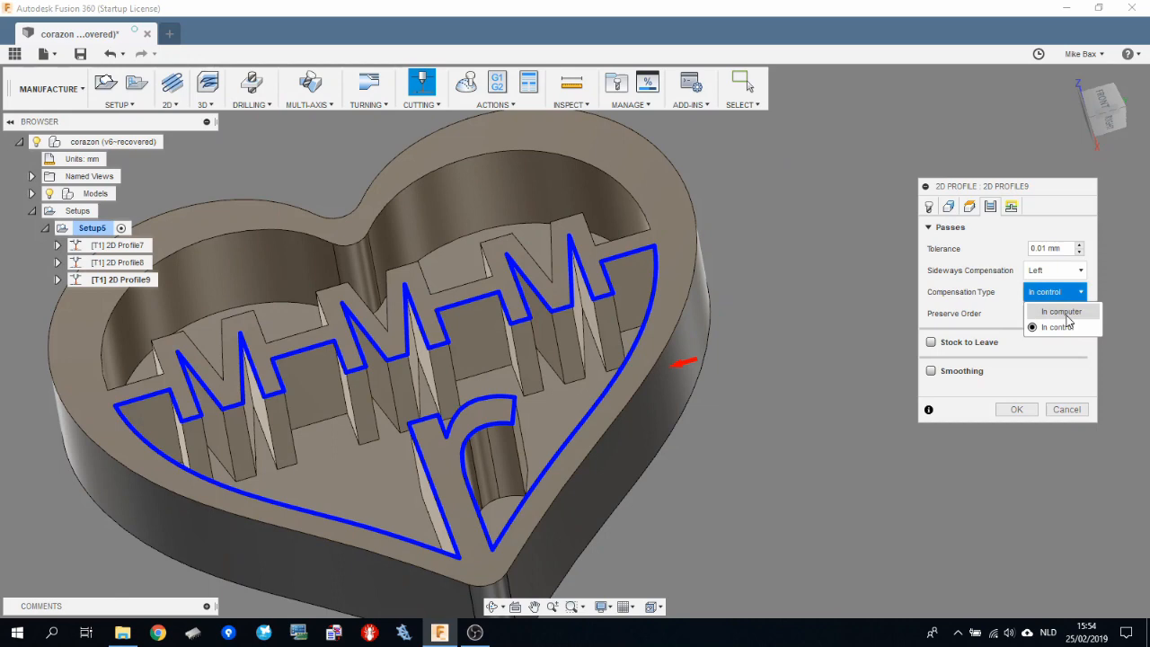
{"action": "left_click", "coordinate": [1010, 207]}
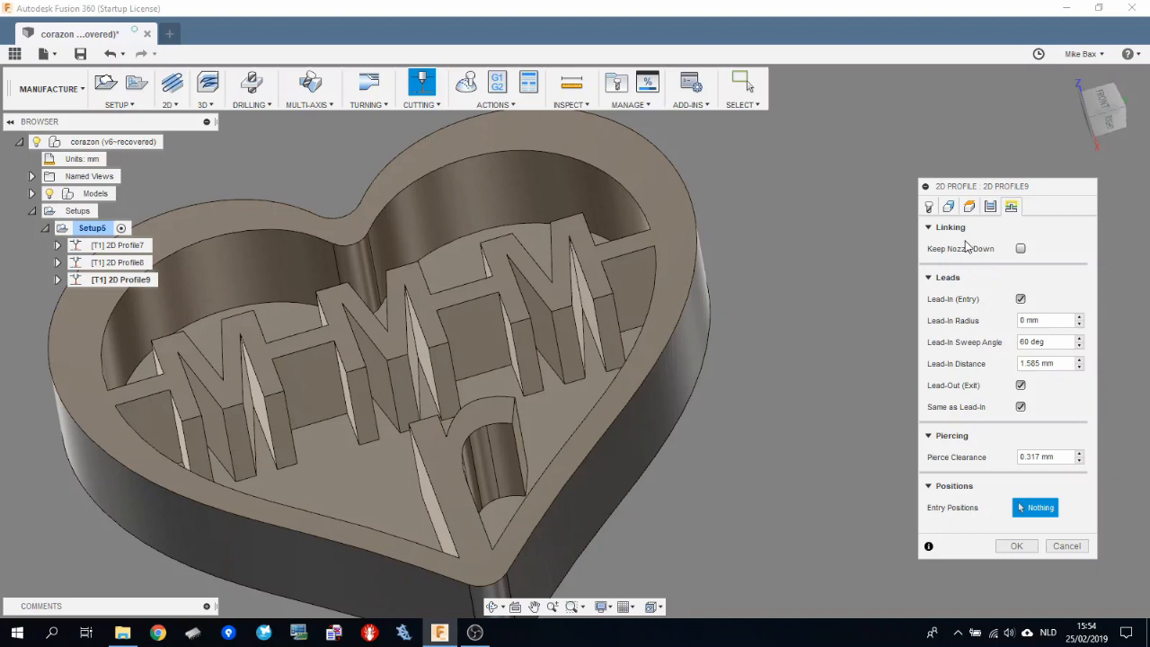
{"action": "left_click", "coordinate": [1020, 298]}
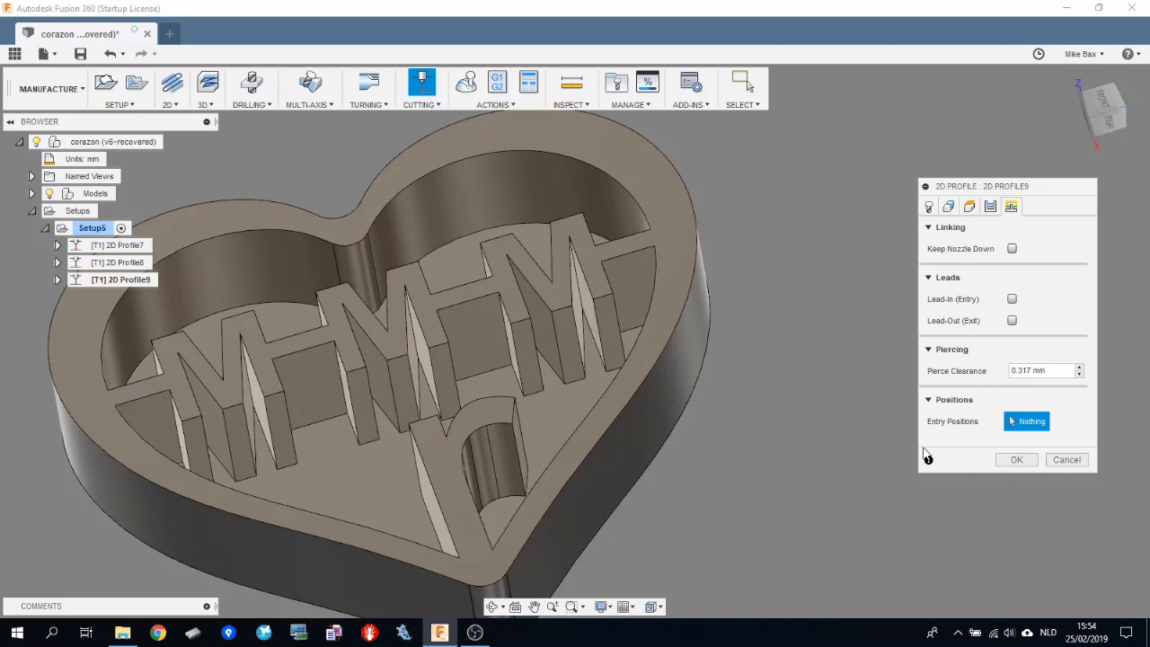
{"action": "left_click", "coordinate": [277, 417]}
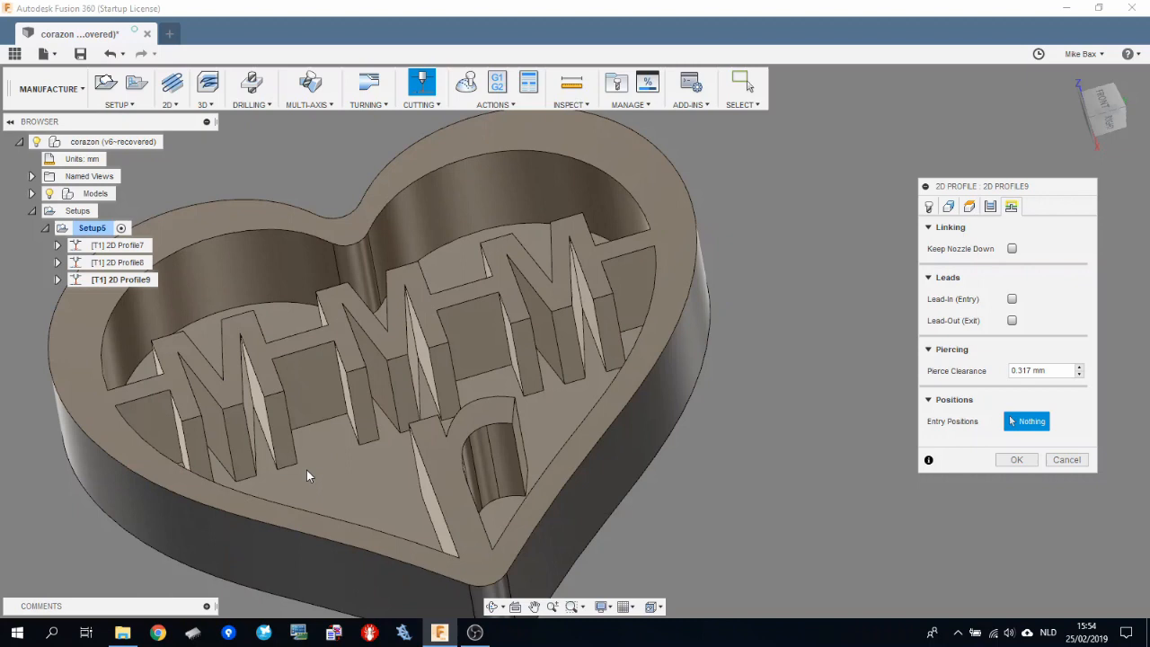
{"action": "mouse_move", "coordinate": [440, 385]}
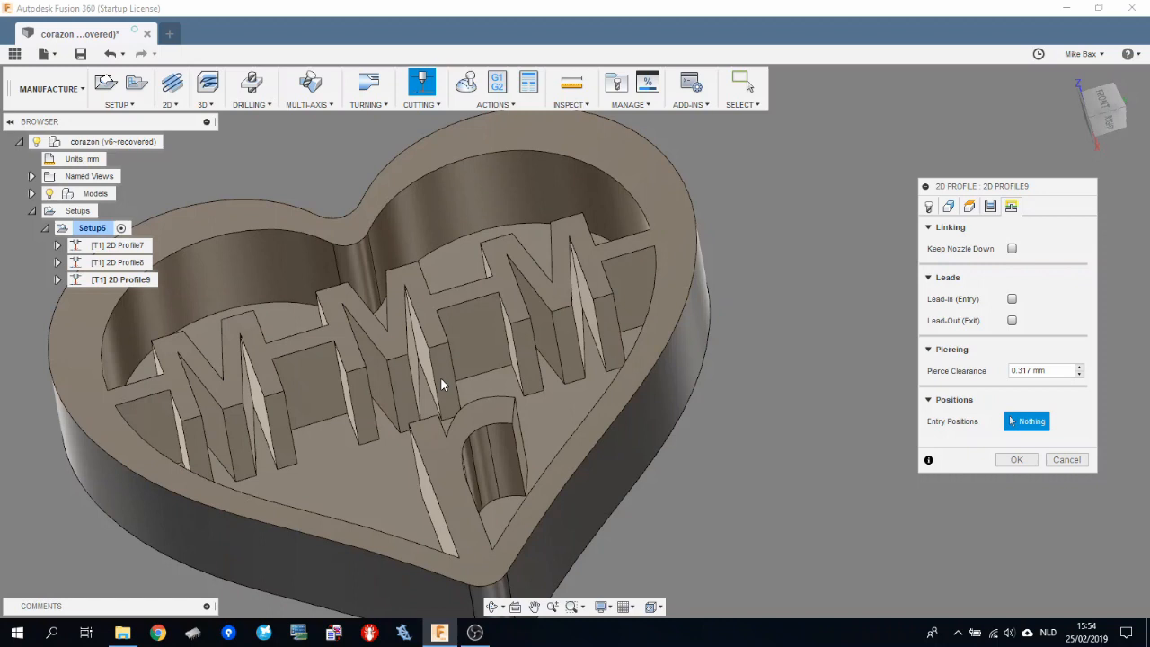
{"action": "left_click", "coordinate": [284, 392]}
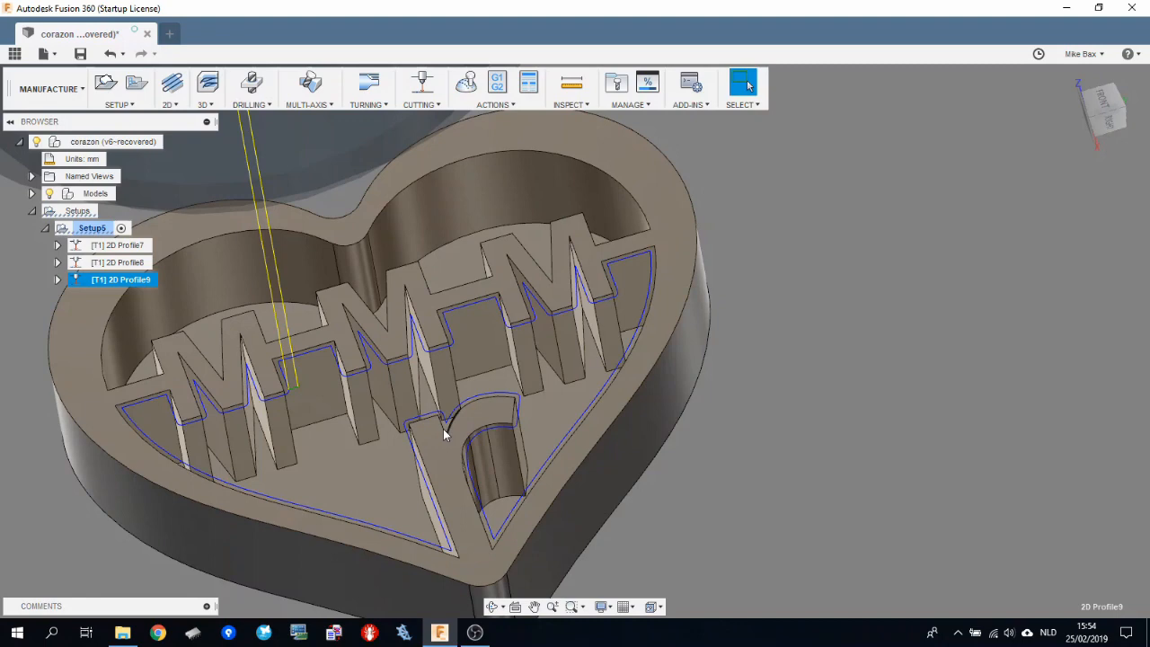
{"action": "mouse_move", "coordinate": [140, 266]}
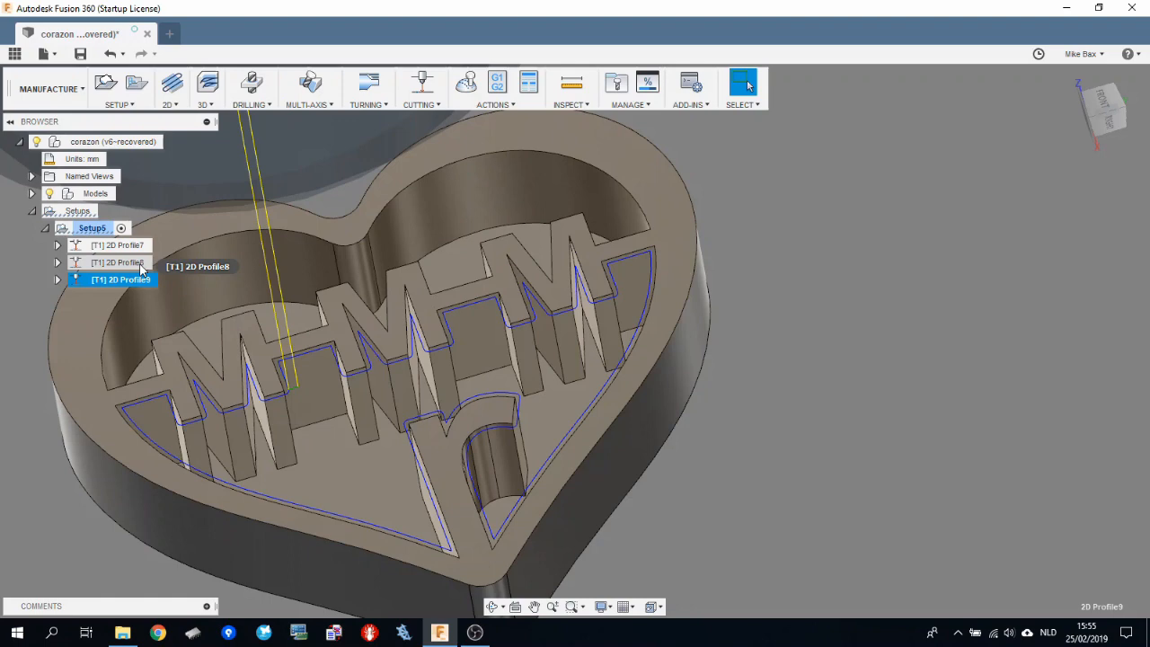
{"action": "left_click", "coordinate": [117, 262]}
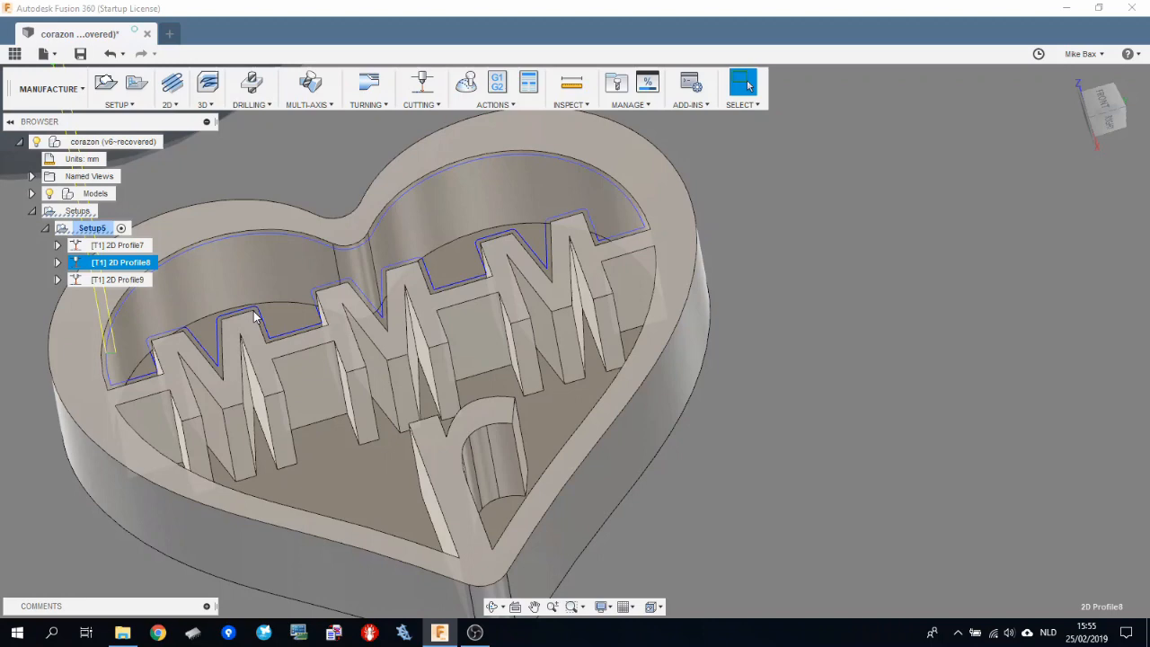
{"action": "right_click", "coordinate": [122, 262]}
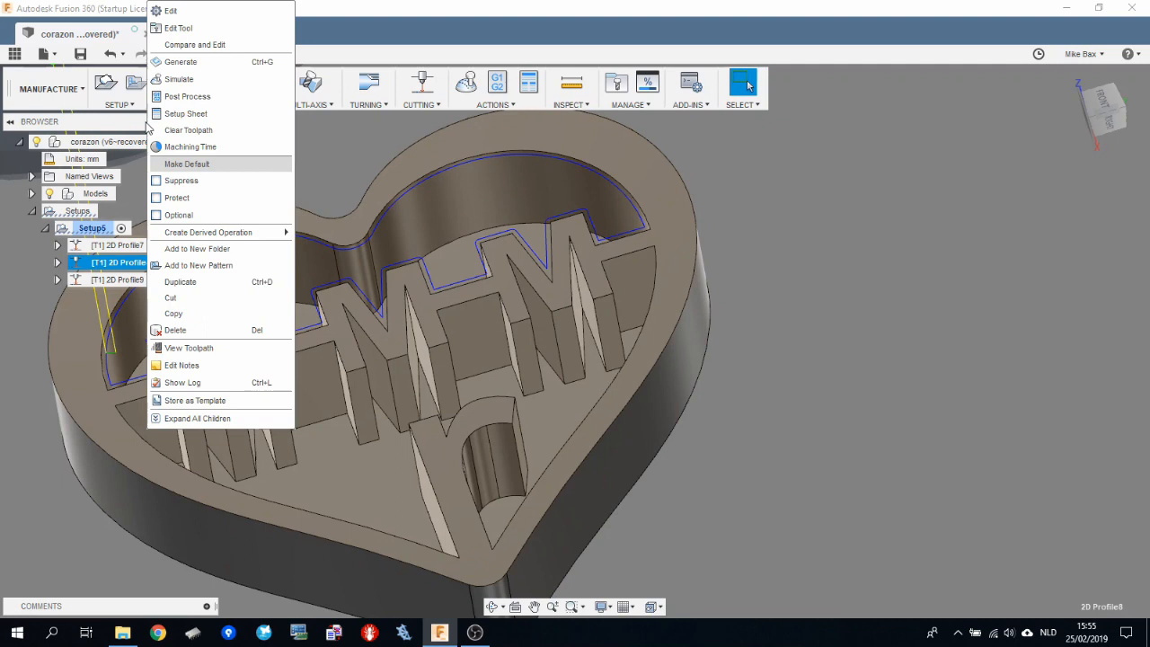
{"action": "left_click", "coordinate": [170, 11]}
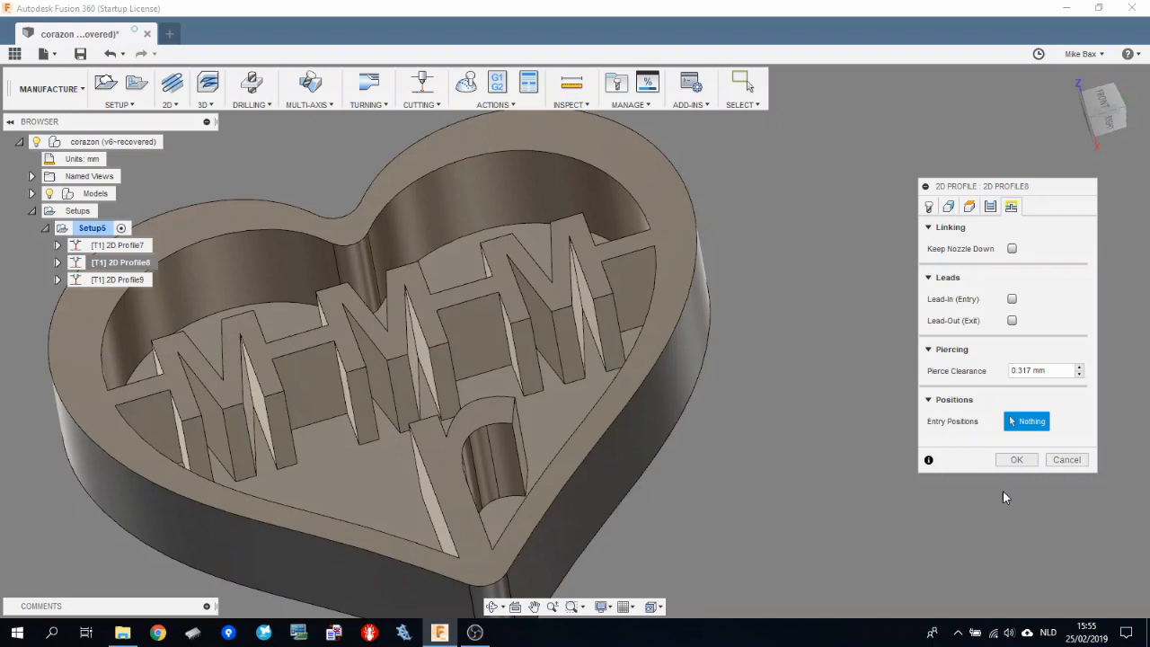
{"action": "left_click", "coordinate": [1017, 460]}
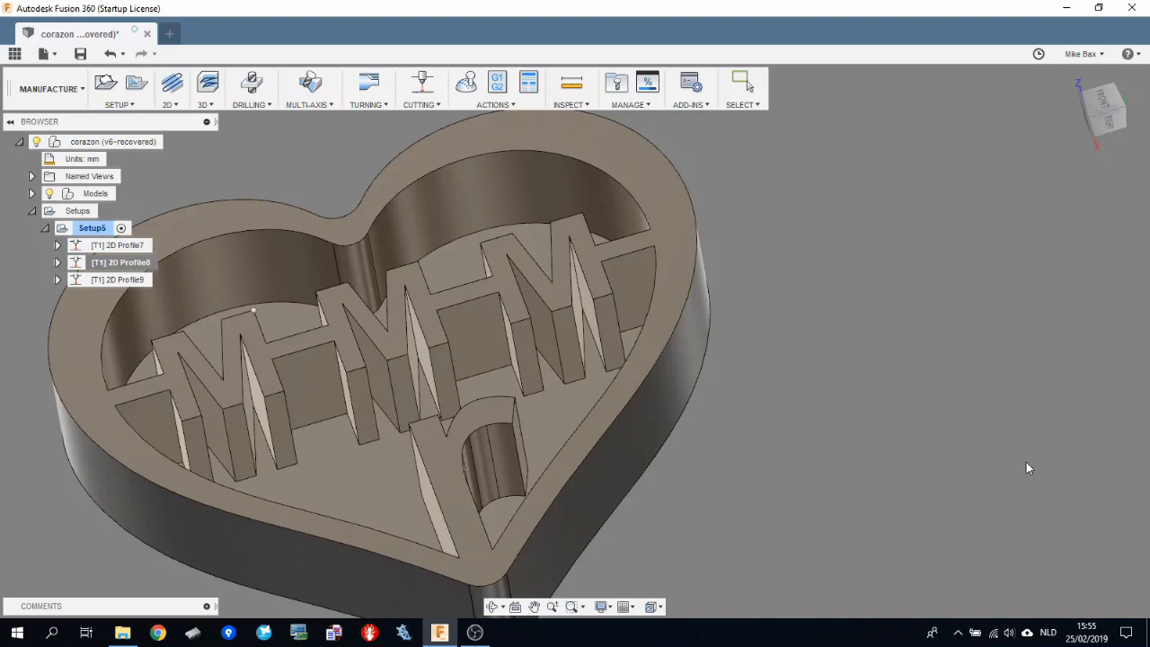
{"action": "left_click", "coordinate": [121, 262]}
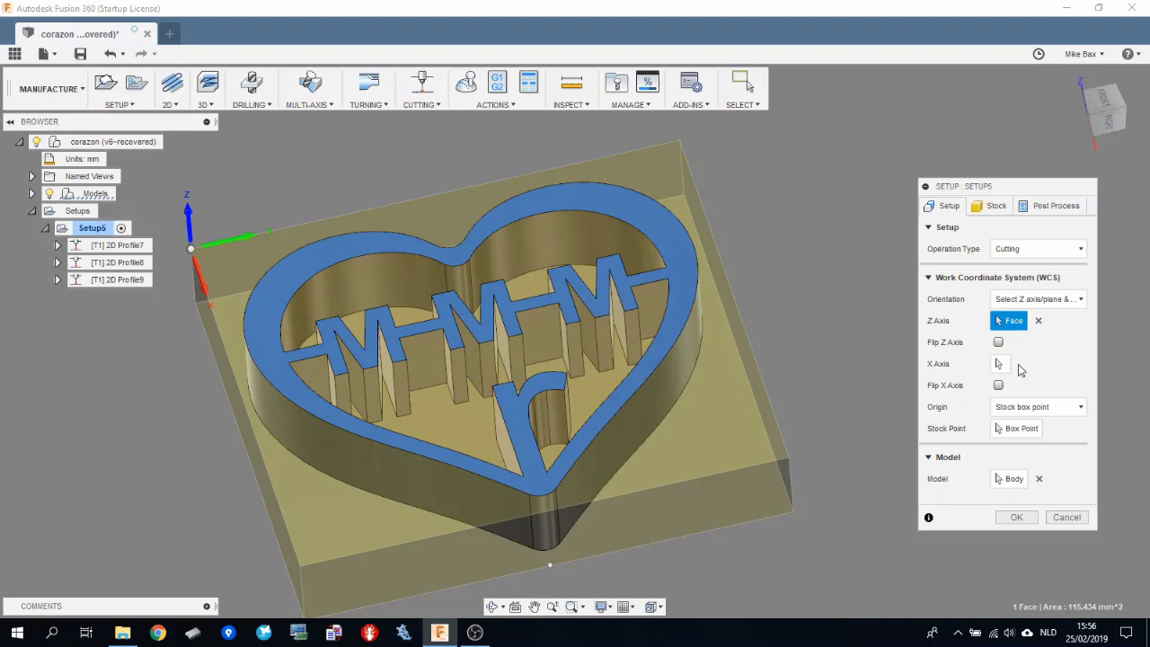
{"action": "mouse_move", "coordinate": [202, 288]}
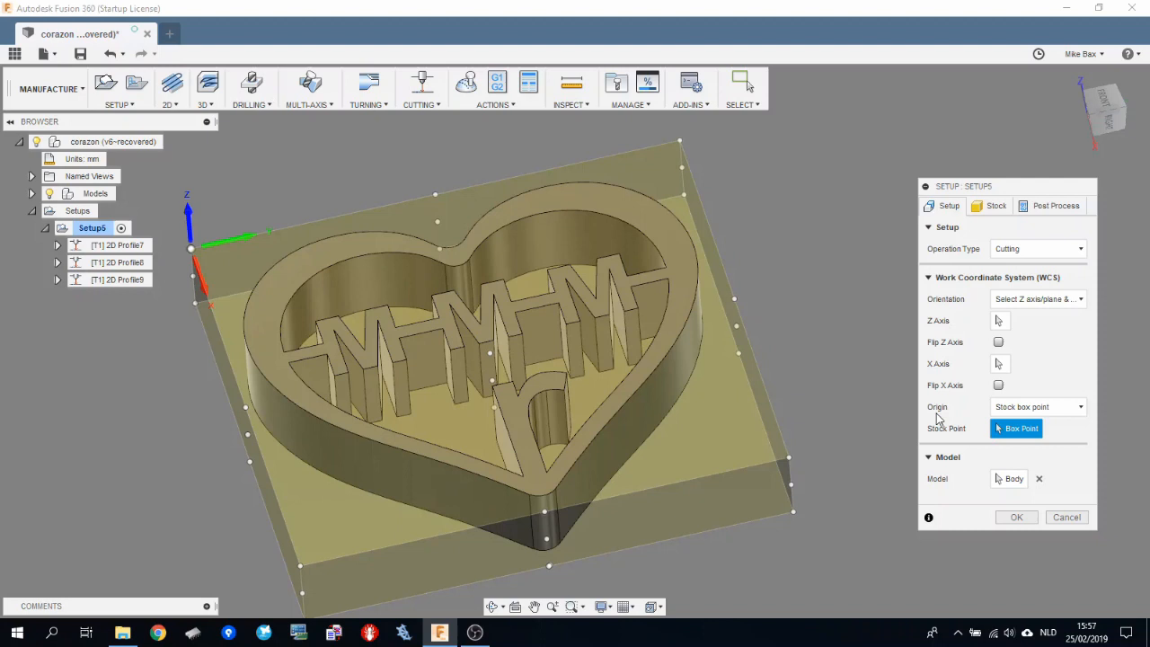
Step: Place the origin at a selected point with Z axis & Y axis orientation, Y flipped, and confirm
{"action": "left_click", "coordinate": [387, 309]}
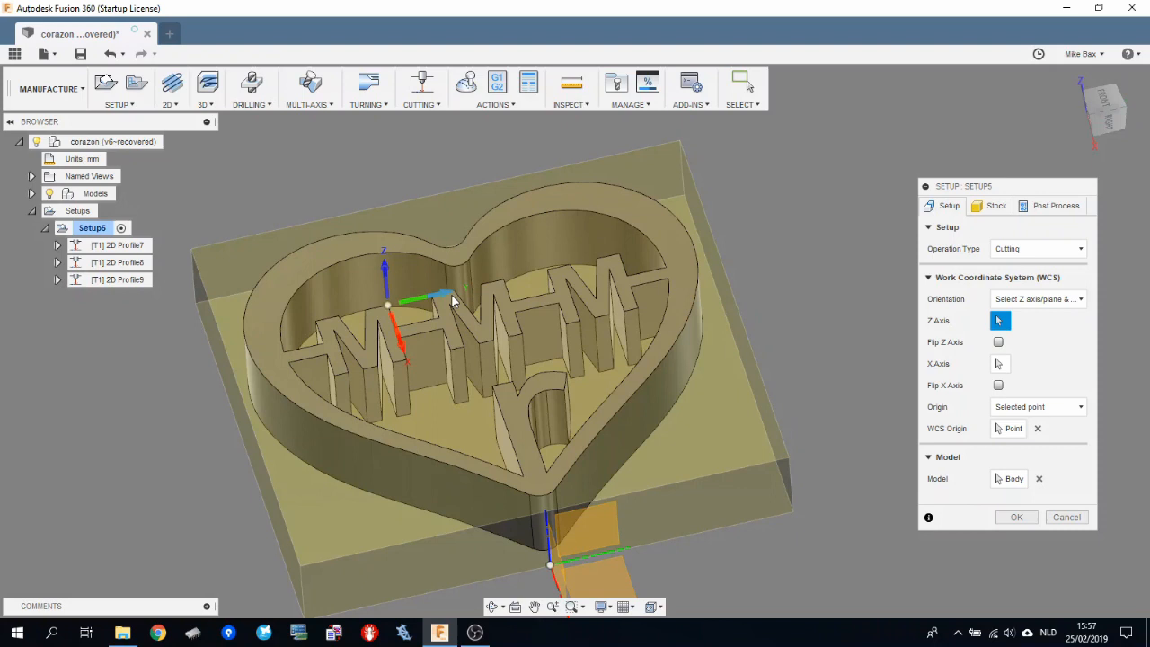
{"action": "left_click", "coordinate": [1038, 298]}
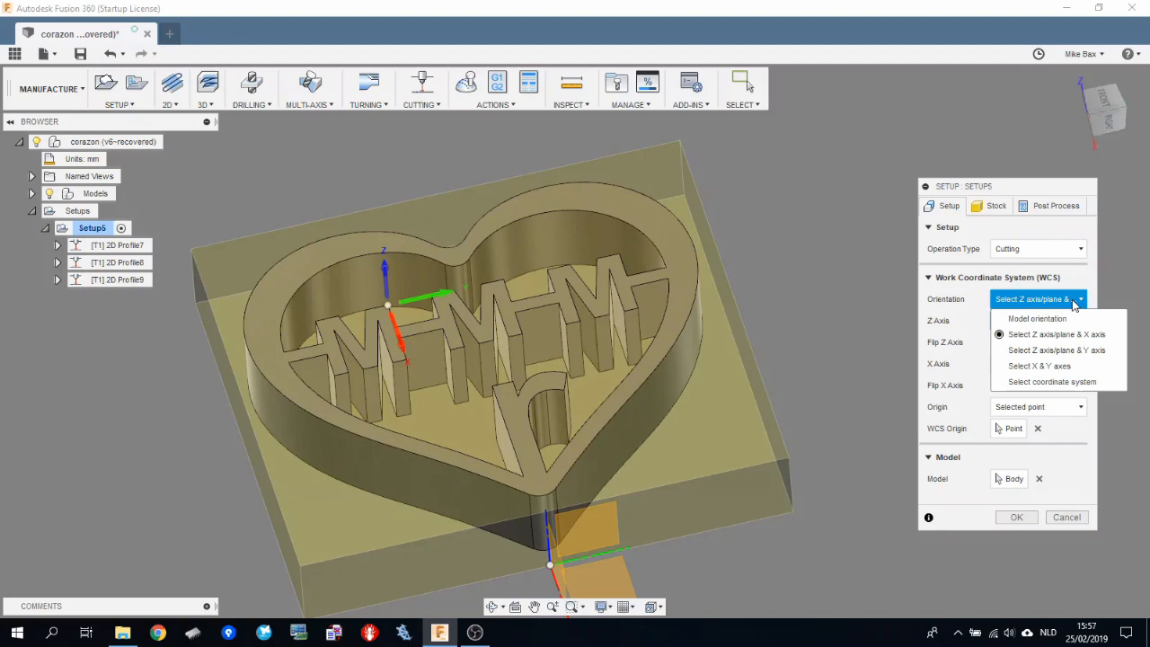
{"action": "left_click", "coordinate": [1039, 366]}
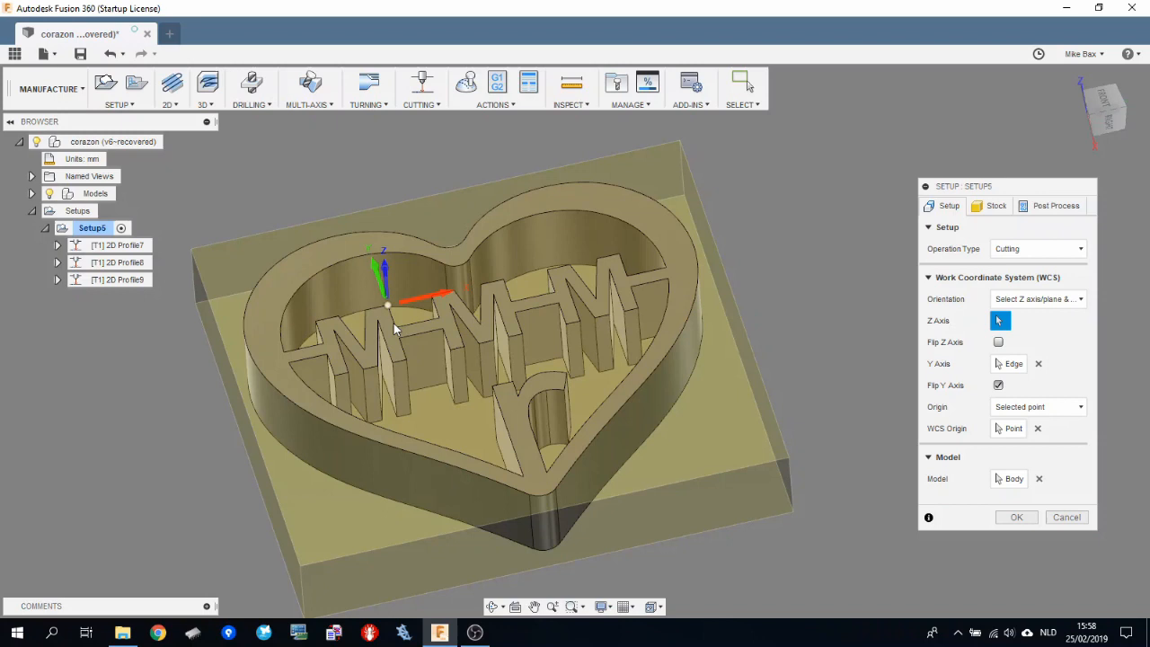
{"action": "mouse_move", "coordinate": [389, 279]}
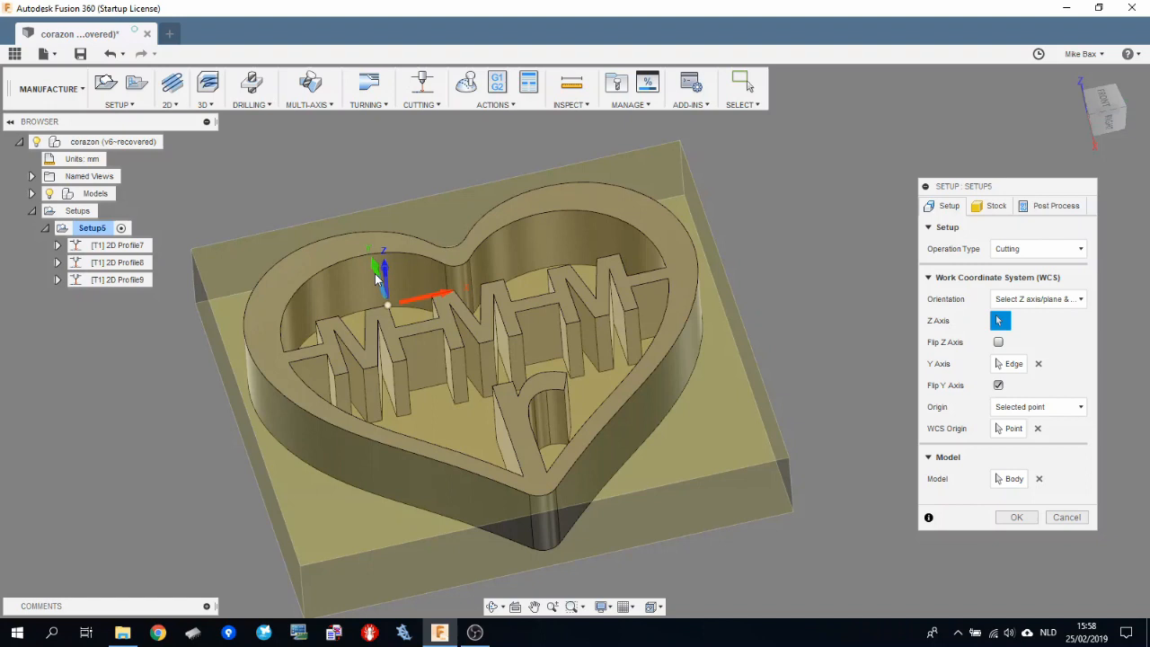
{"action": "mouse_move", "coordinate": [424, 420]}
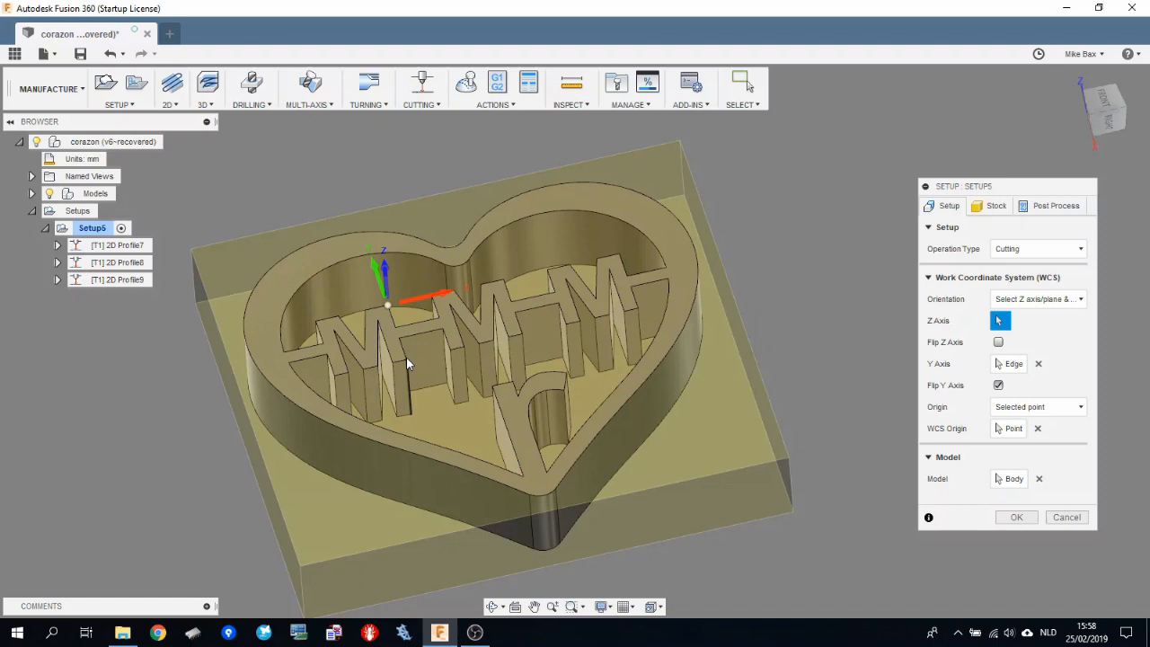
{"action": "mouse_move", "coordinate": [404, 369]}
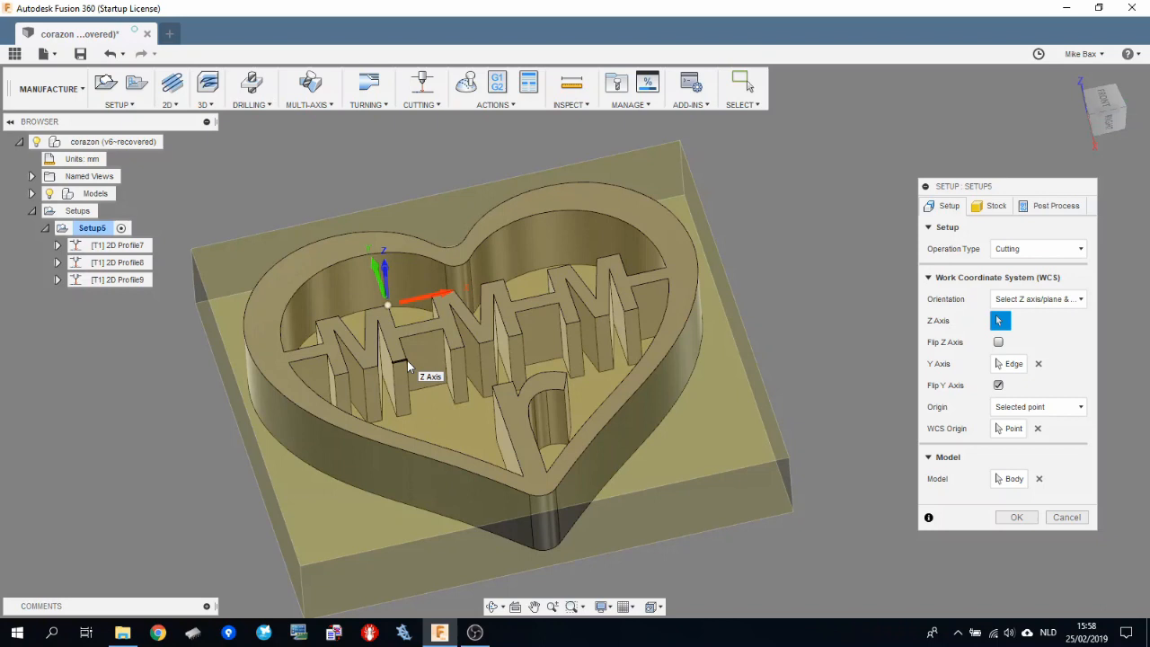
{"action": "left_click", "coordinate": [1017, 518]}
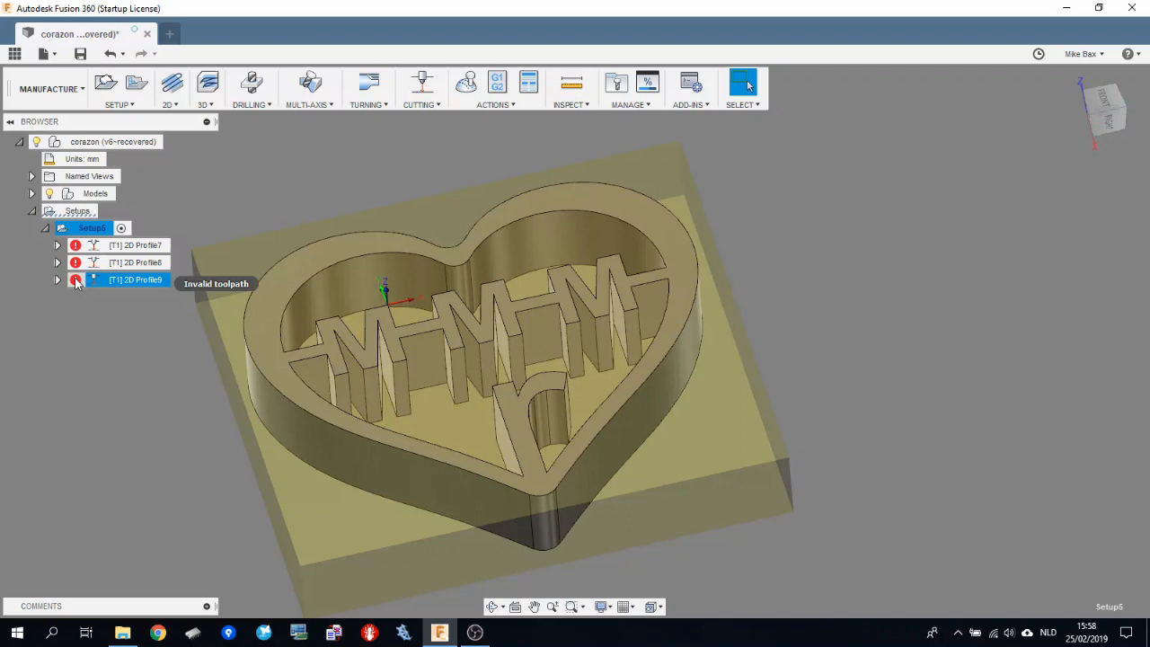
Step: Regenerate all three profile toolpaths from Setup1's context menu
{"action": "right_click", "coordinate": [91, 227]}
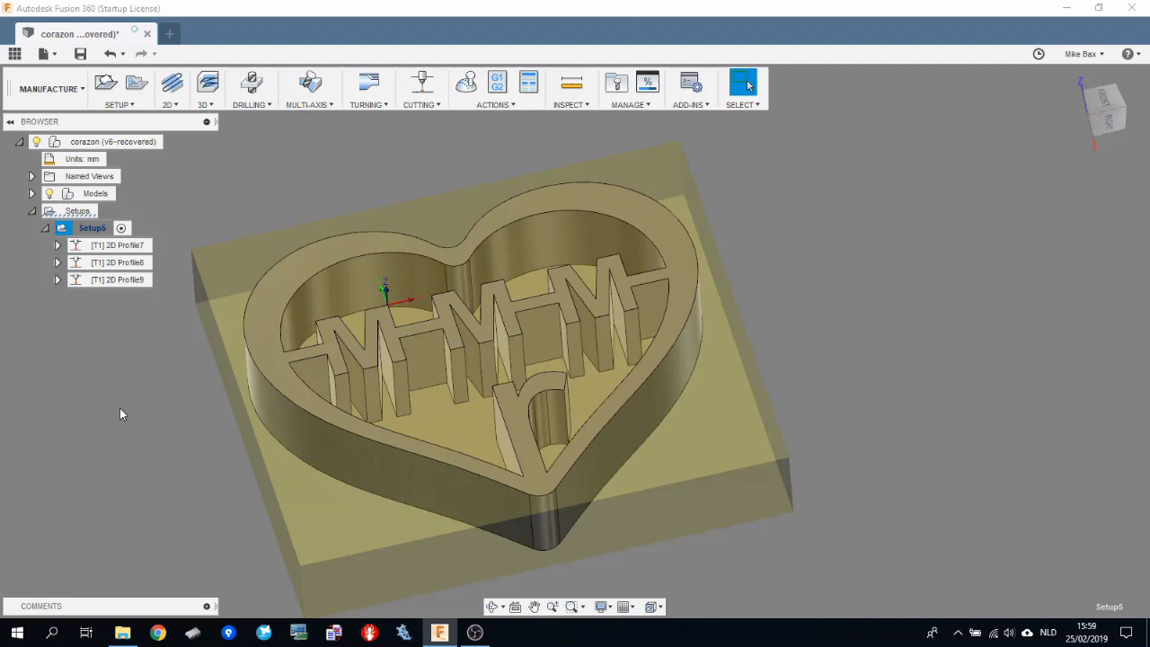
{"action": "mouse_move", "coordinate": [133, 399]}
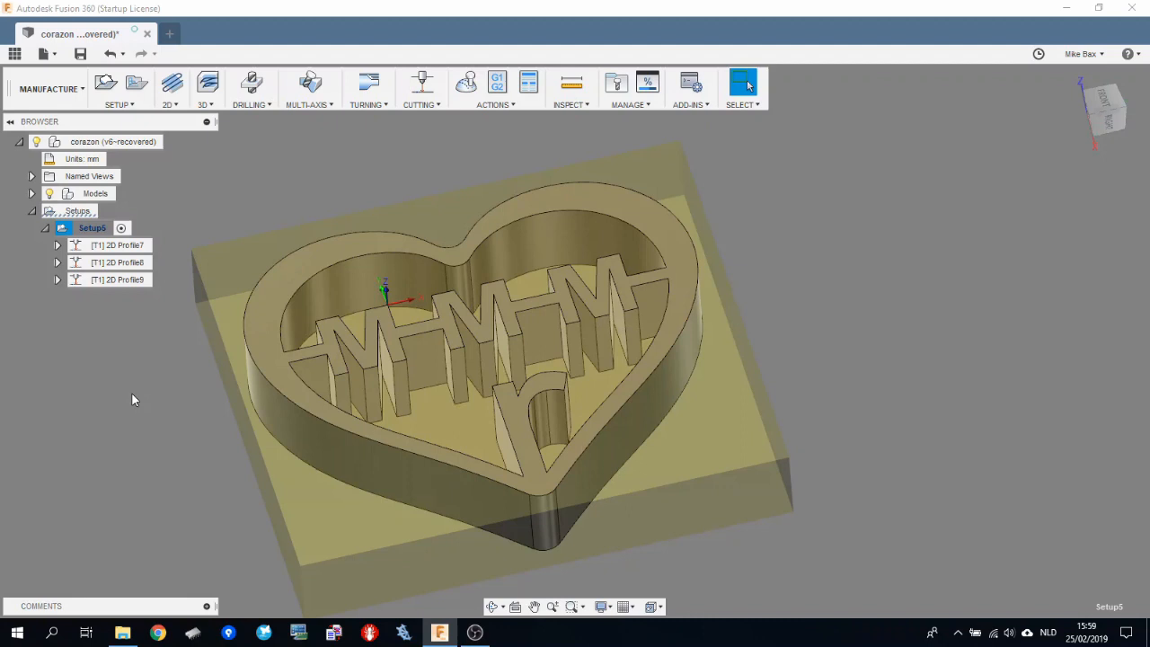
{"action": "right_click", "coordinate": [115, 245]}
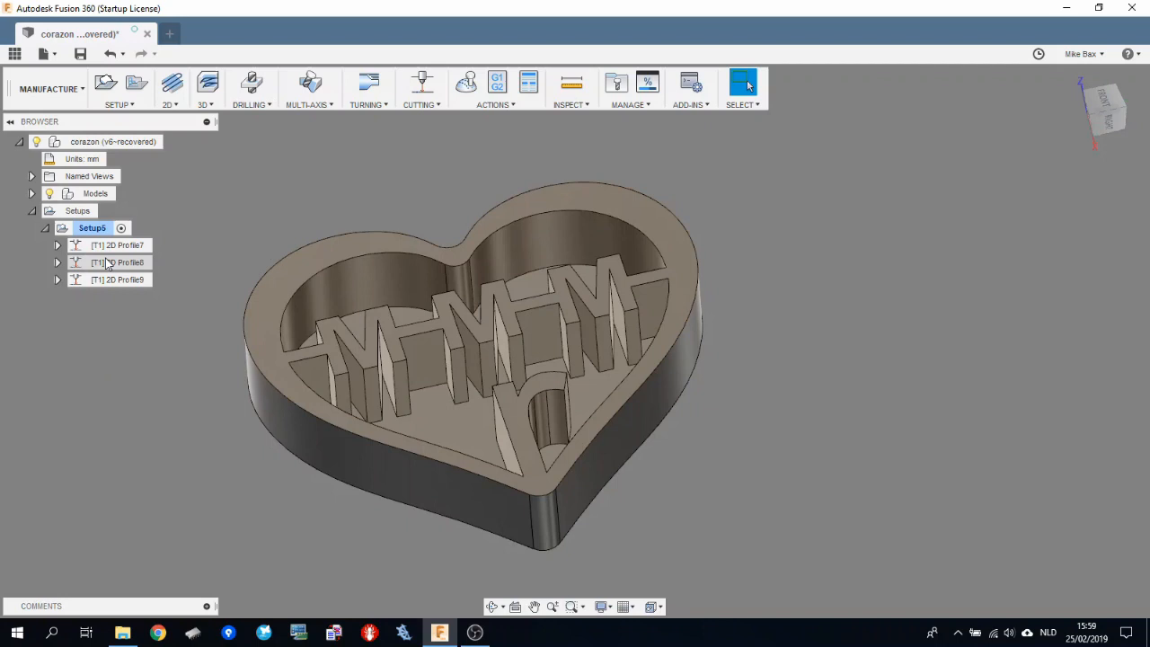
Step: Bring up the actions for 2D Profile7, the outer heart outline
{"action": "right_click", "coordinate": [116, 244]}
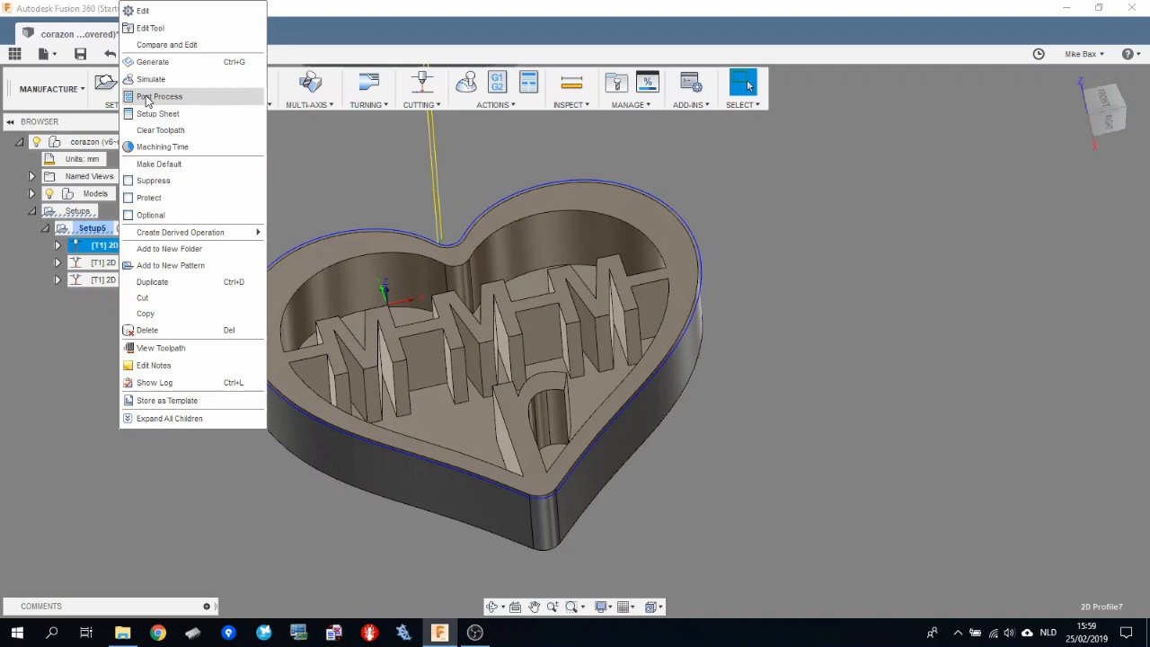
Step: Post 2D Profile7 through the BAXEDM wire EDM post and save it as outside_profile.nc
{"action": "left_click", "coordinate": [160, 97]}
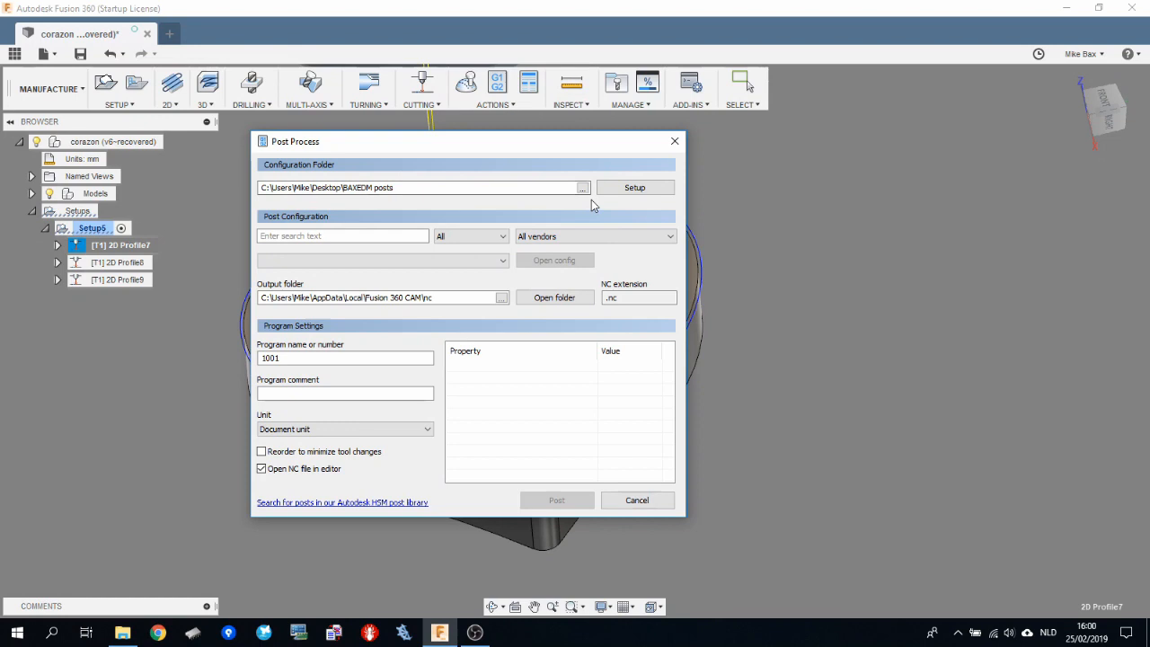
{"action": "left_click", "coordinate": [583, 187]}
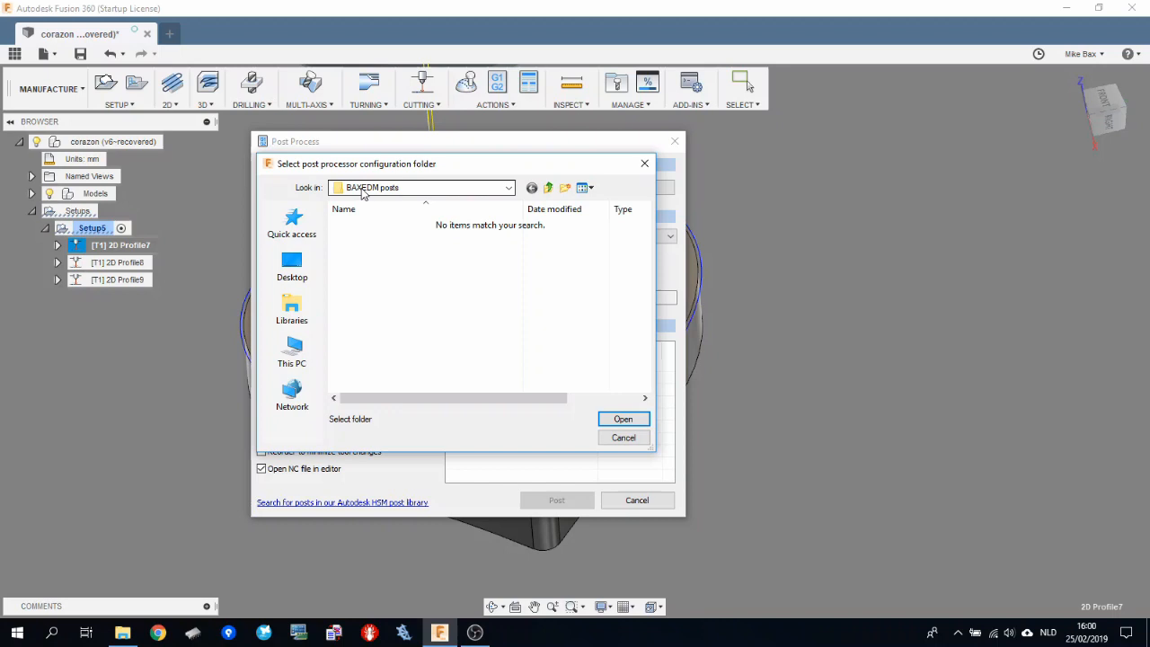
{"action": "left_click", "coordinate": [621, 419]}
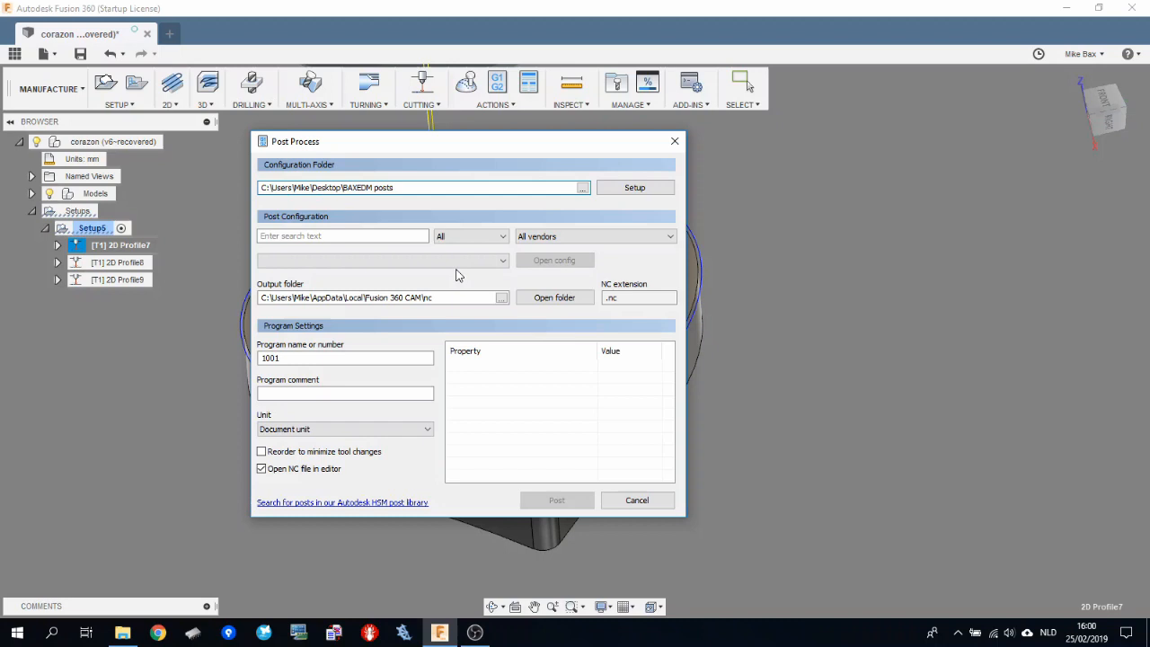
{"action": "left_click", "coordinate": [380, 260]}
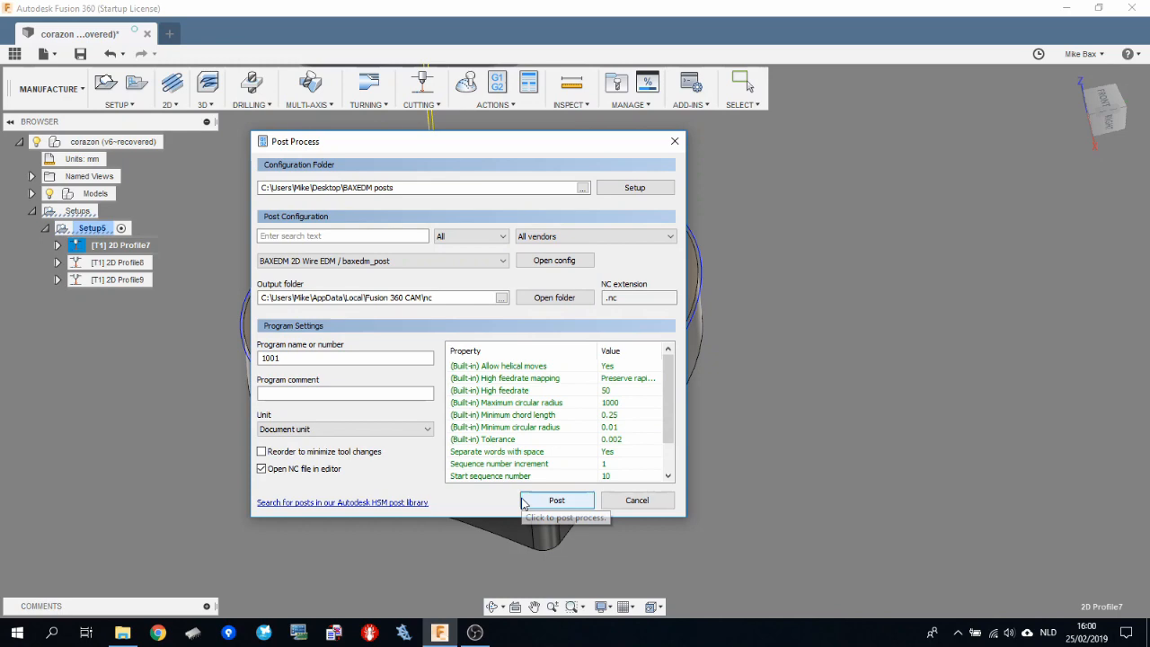
{"action": "left_click", "coordinate": [557, 499]}
{"action": "type", "text": "outside_profil.nc"}
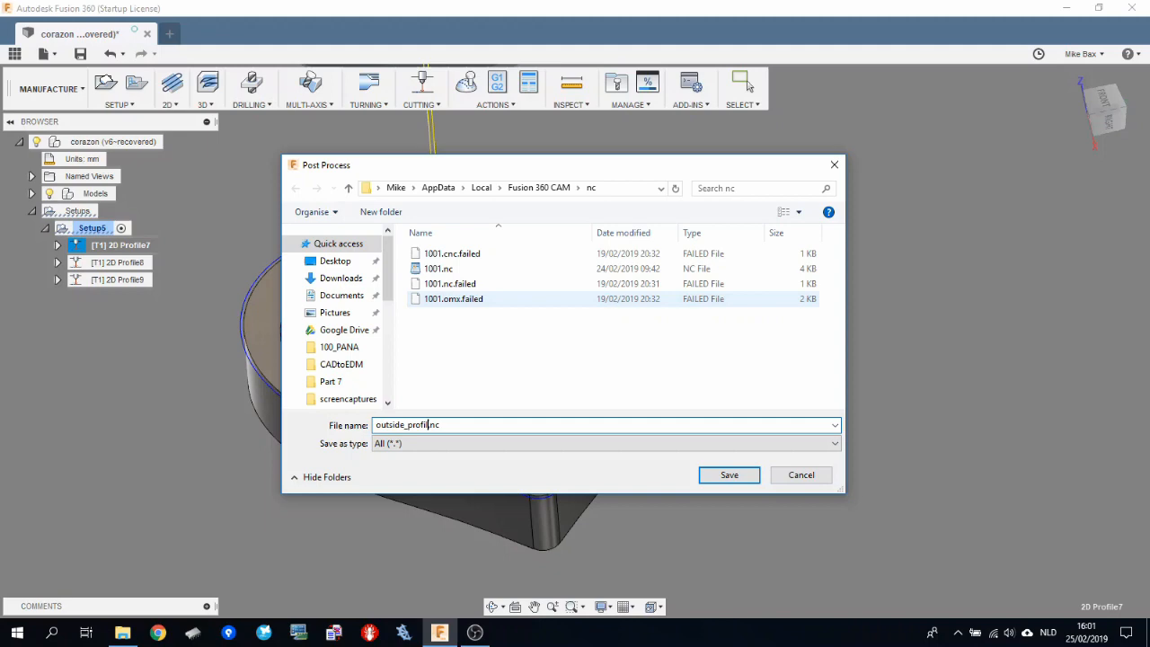
{"action": "left_click", "coordinate": [730, 474]}
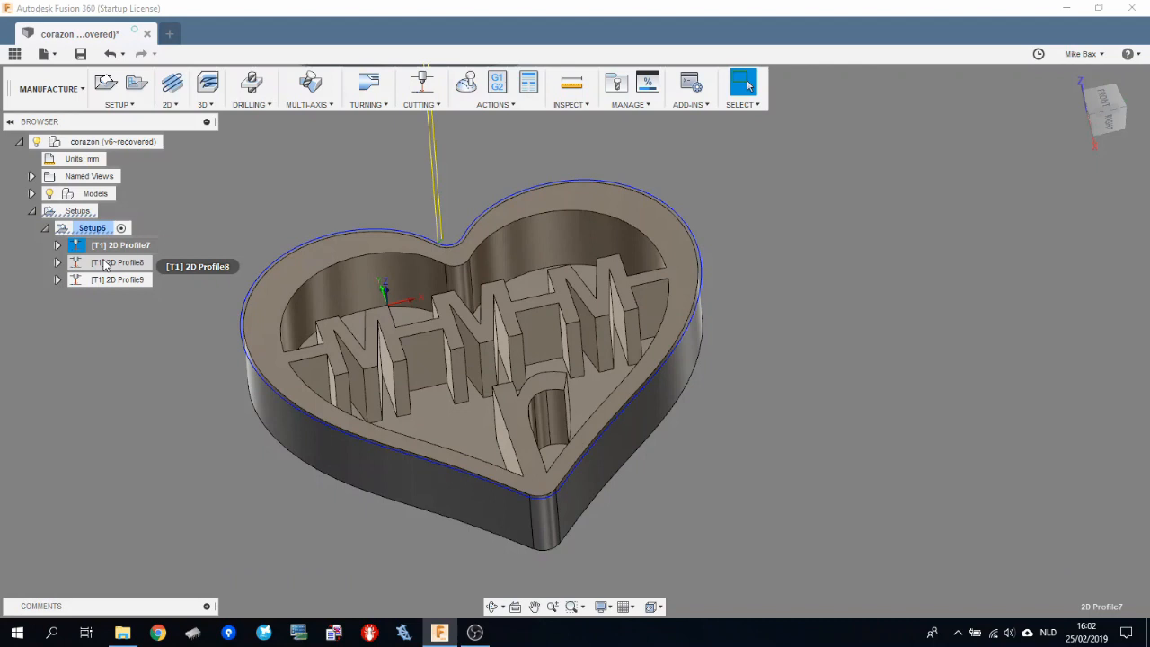
Step: Post 2D Profile8 as inside_profile_heart.nc and look through its code in the editor
{"action": "right_click", "coordinate": [117, 262]}
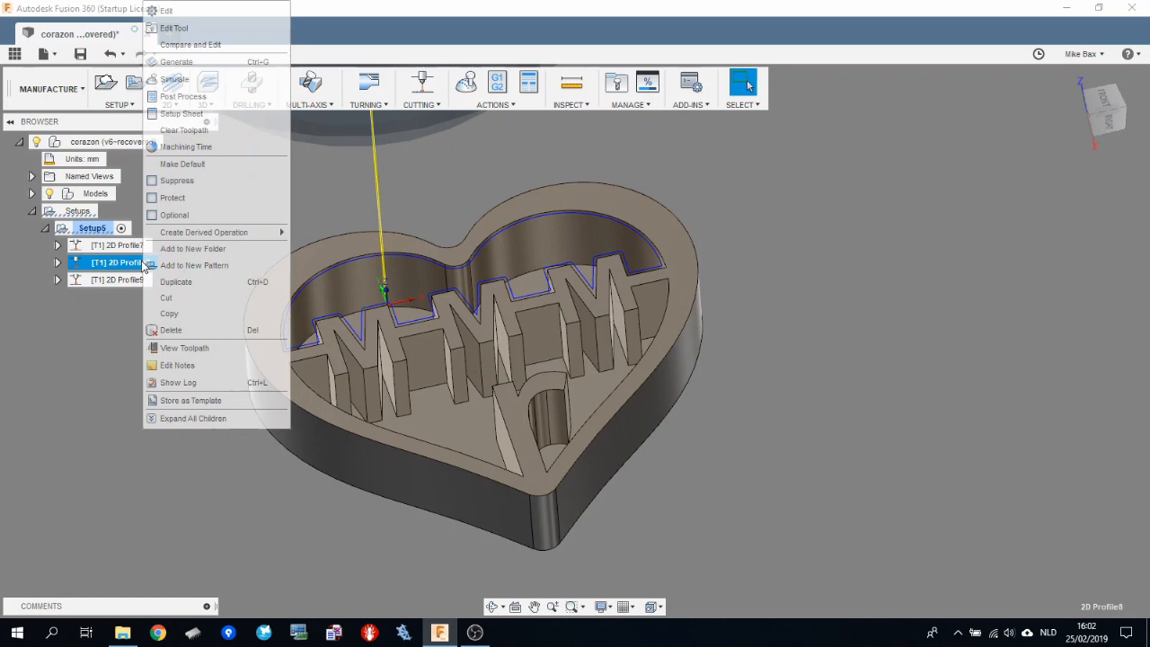
{"action": "left_click", "coordinate": [183, 97]}
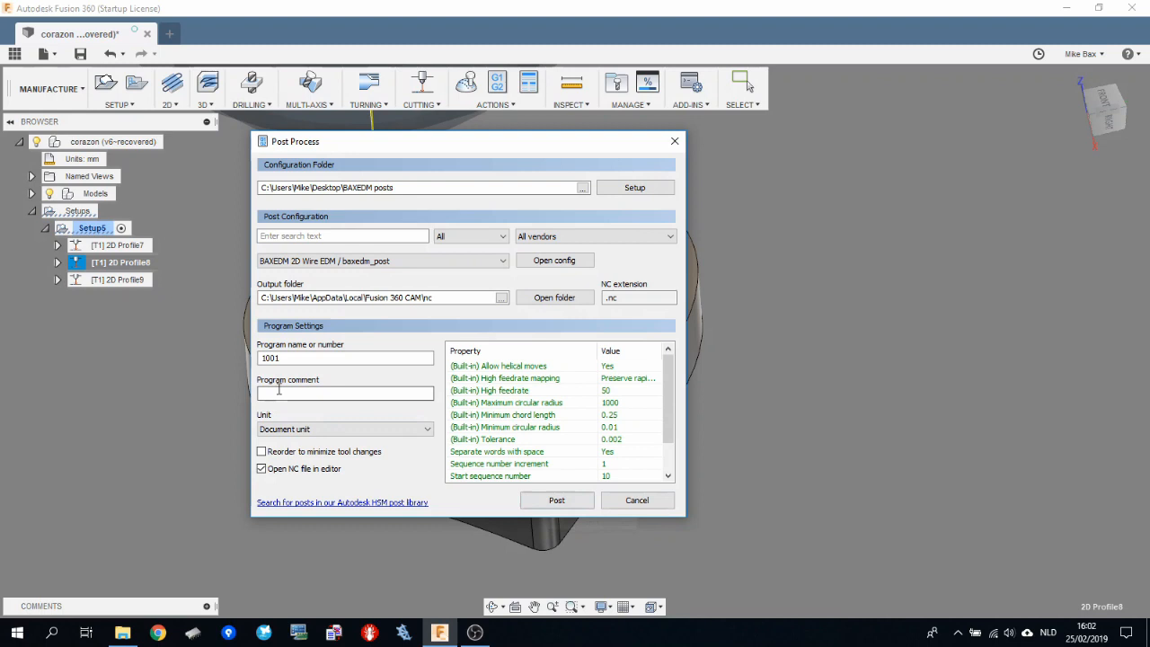
{"action": "type", "text": "inside_pro"}
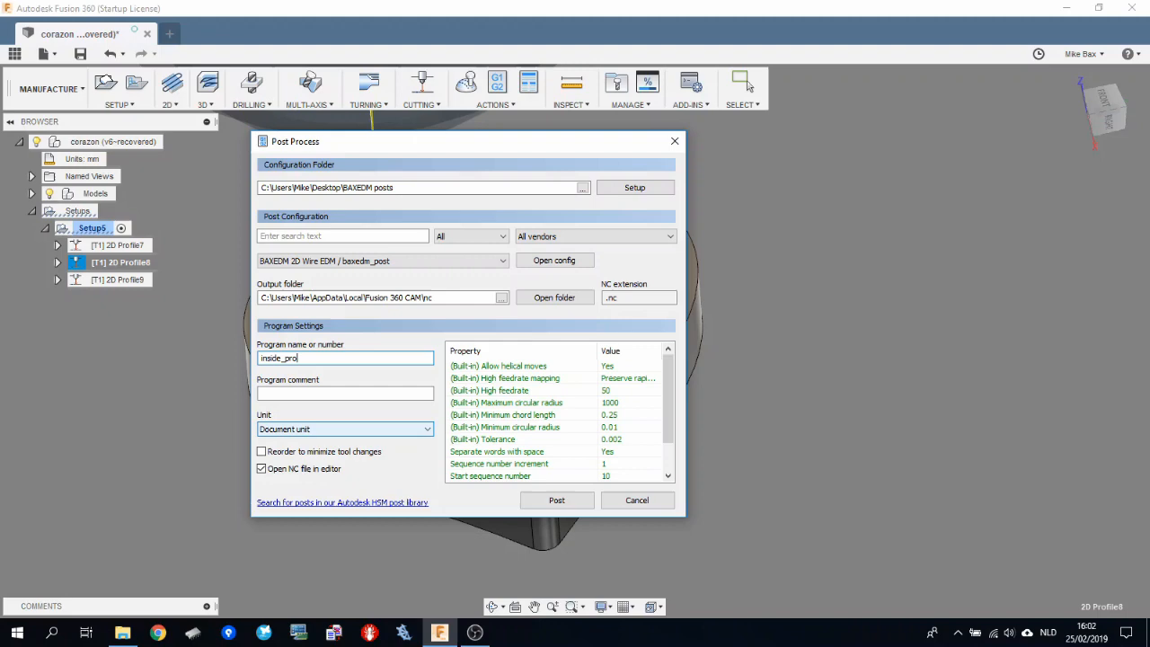
{"action": "left_click", "coordinate": [557, 500]}
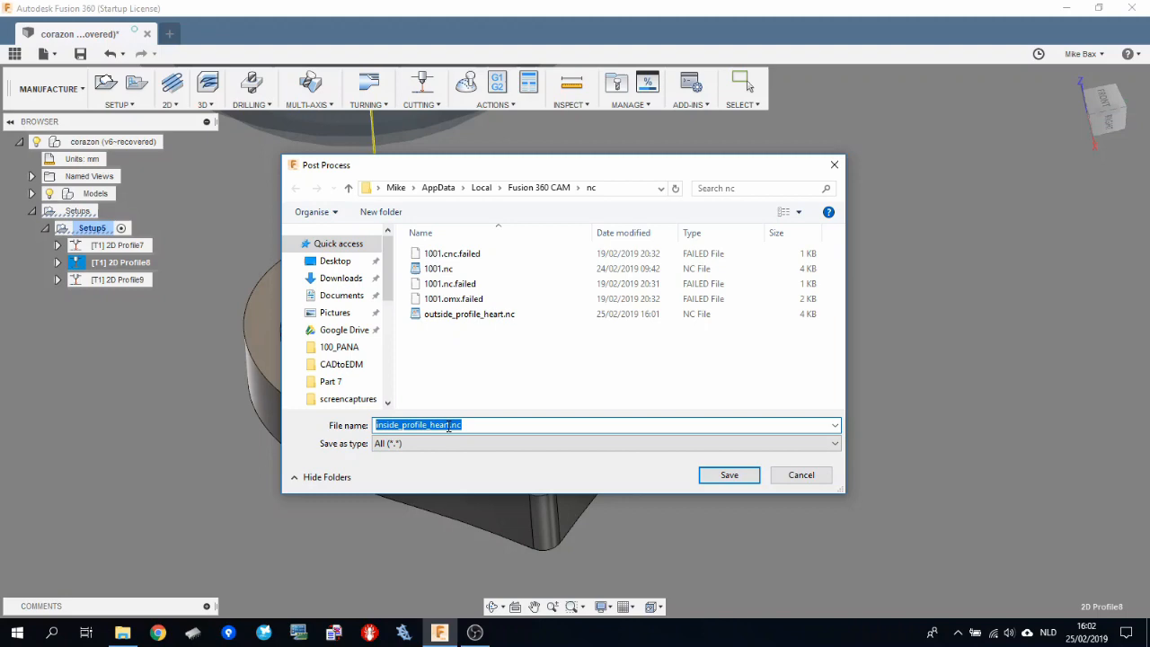
{"action": "left_click", "coordinate": [729, 475]}
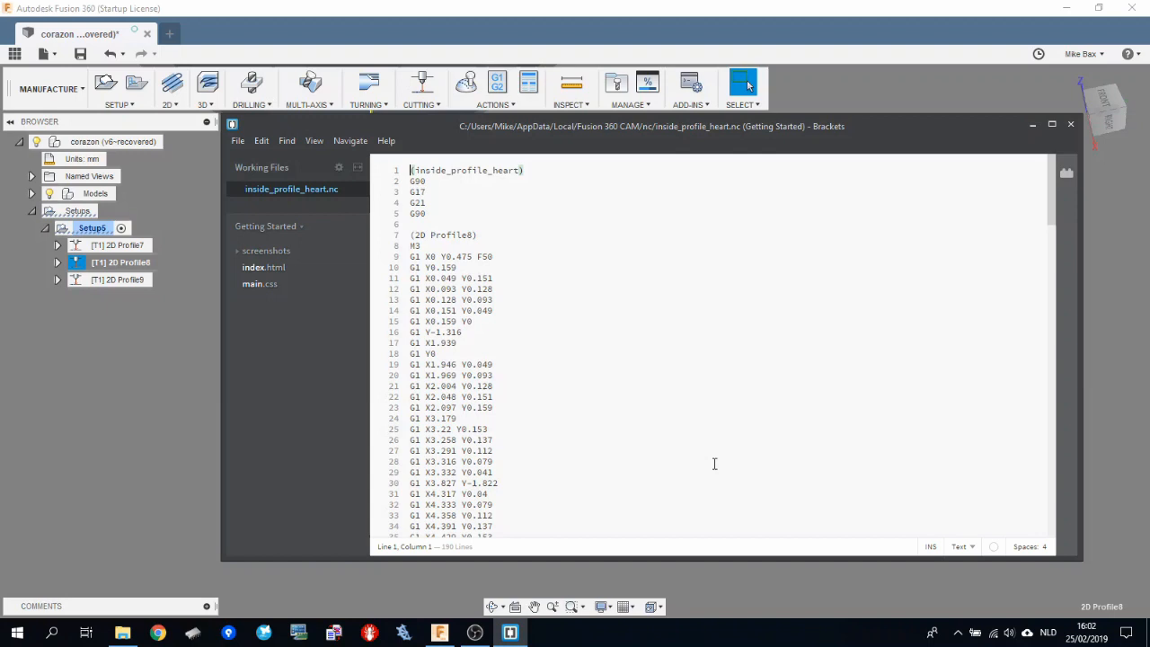
{"action": "scroll", "scroll_direction": "down", "scroll_amount": 3}
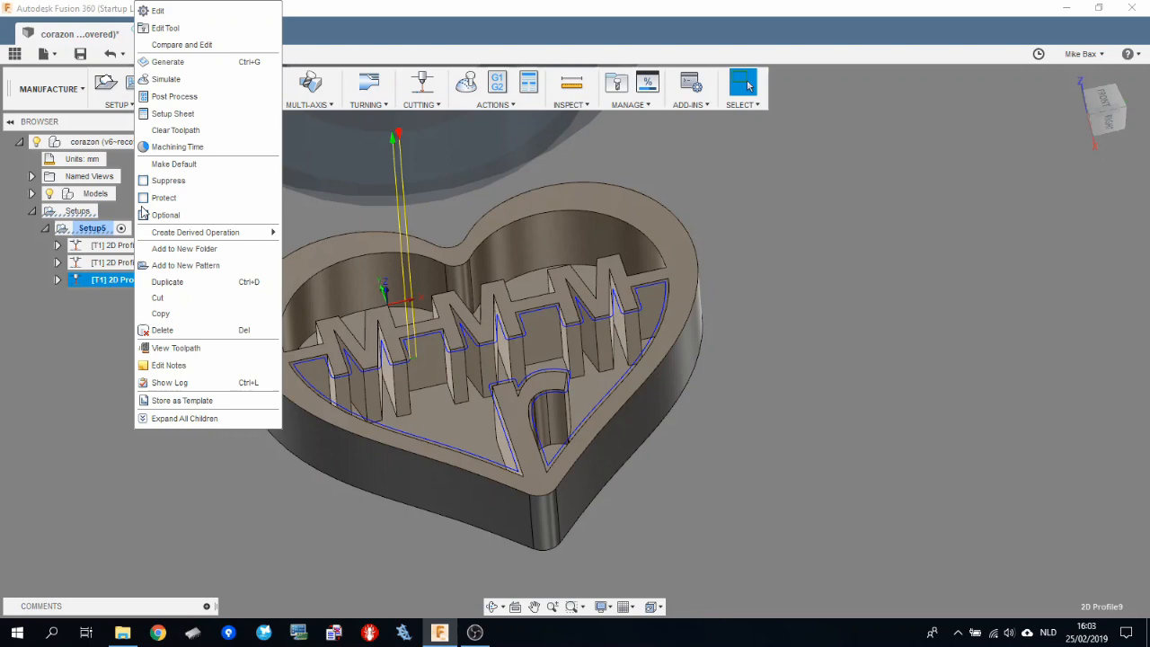
Step: Post 2D Profile9 as inside_profile_bottom.nc and review its G-code in Brackets
{"action": "left_click", "coordinate": [175, 97]}
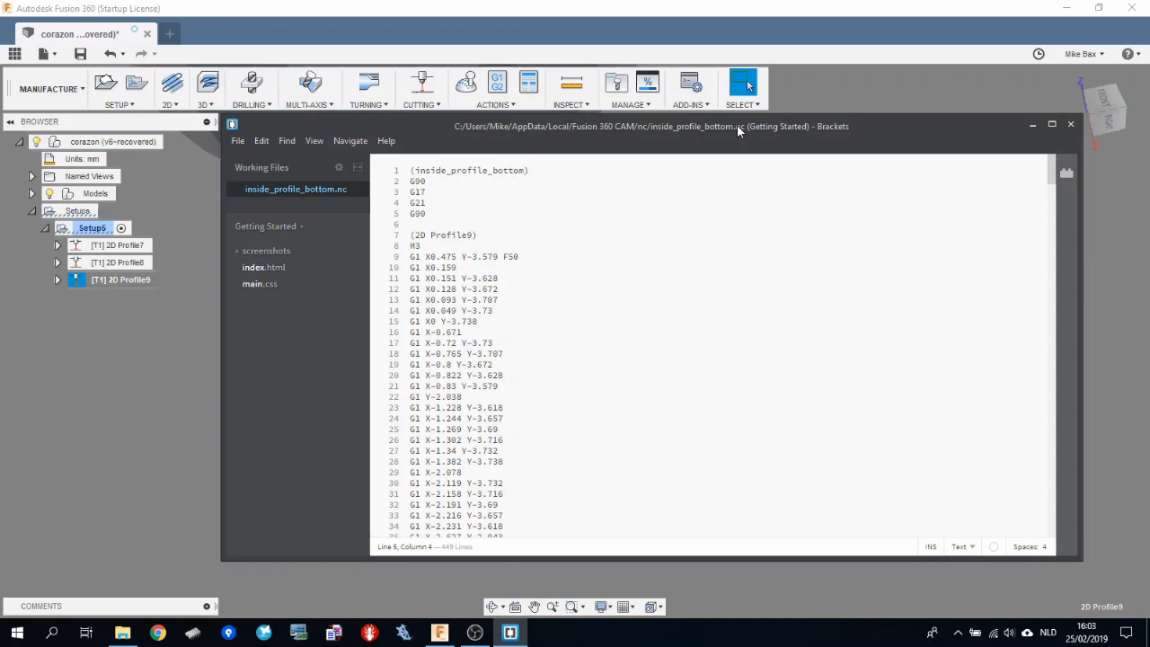
{"action": "scroll", "scroll_direction": "down", "scroll_amount": 3}
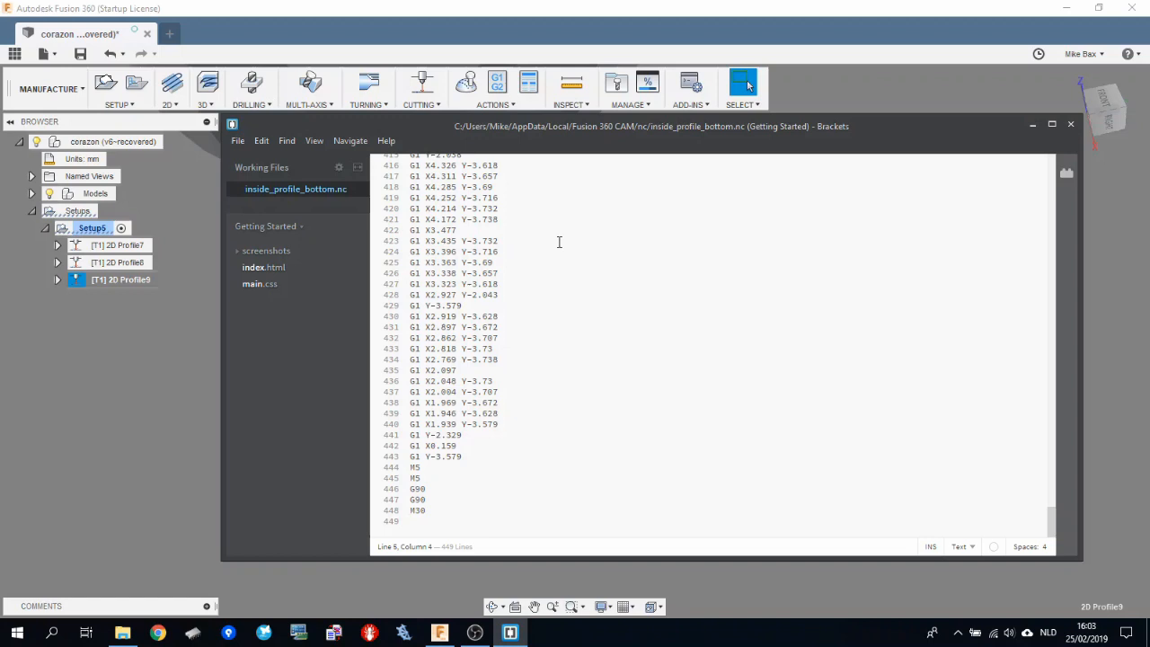
{"action": "mouse_move", "coordinate": [559, 324]}
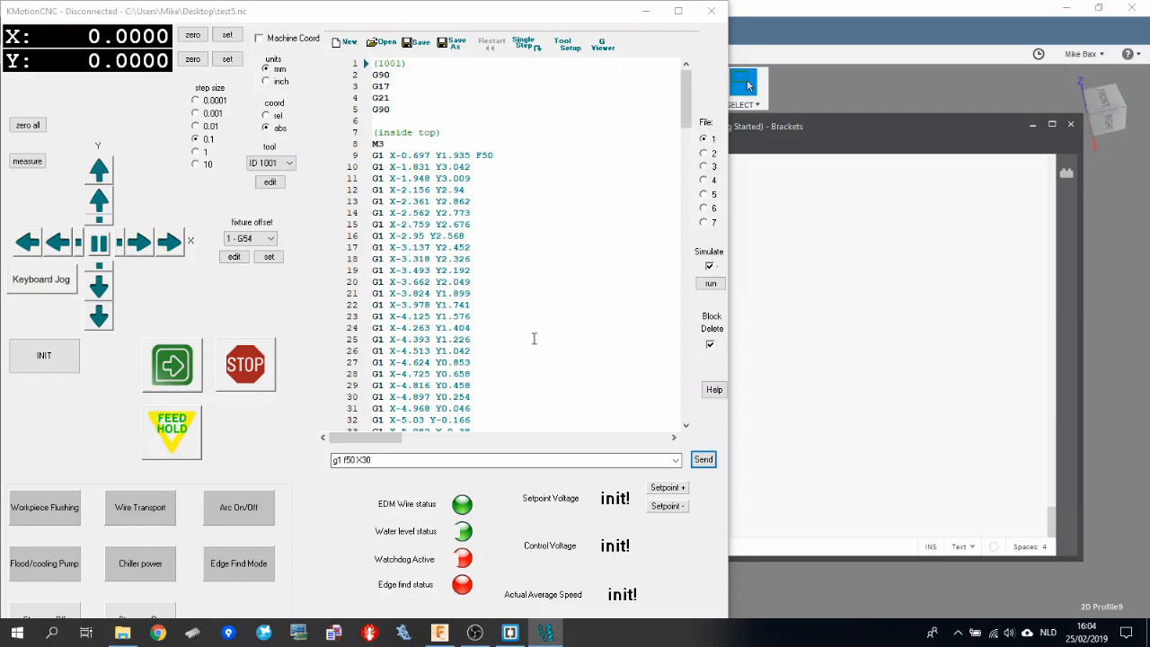
Step: Load an NC program from the Desktop into KMotion CNC and look through its G-code
{"action": "left_click", "coordinate": [381, 42]}
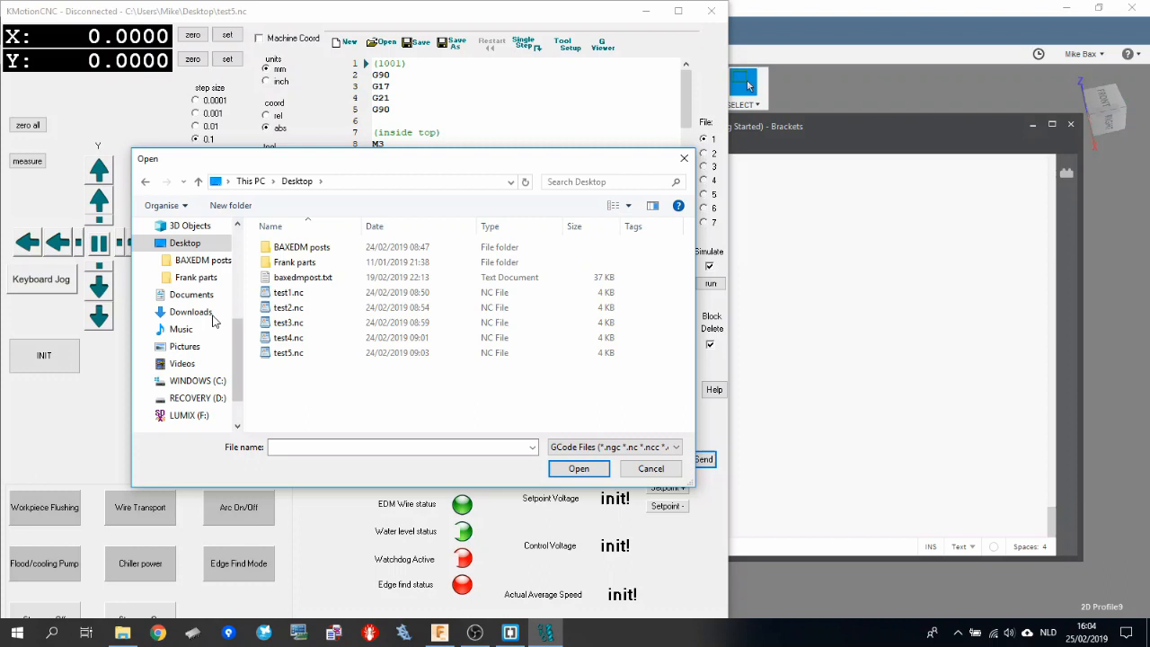
{"action": "left_click", "coordinate": [183, 242]}
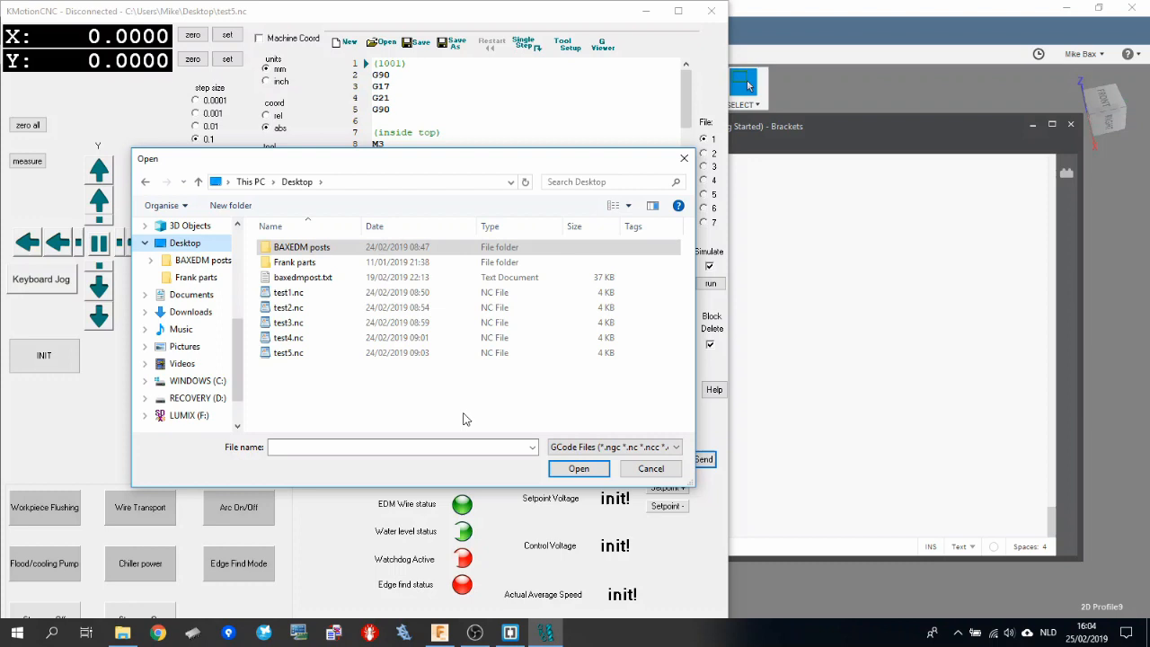
{"action": "double_click", "coordinate": [289, 353]}
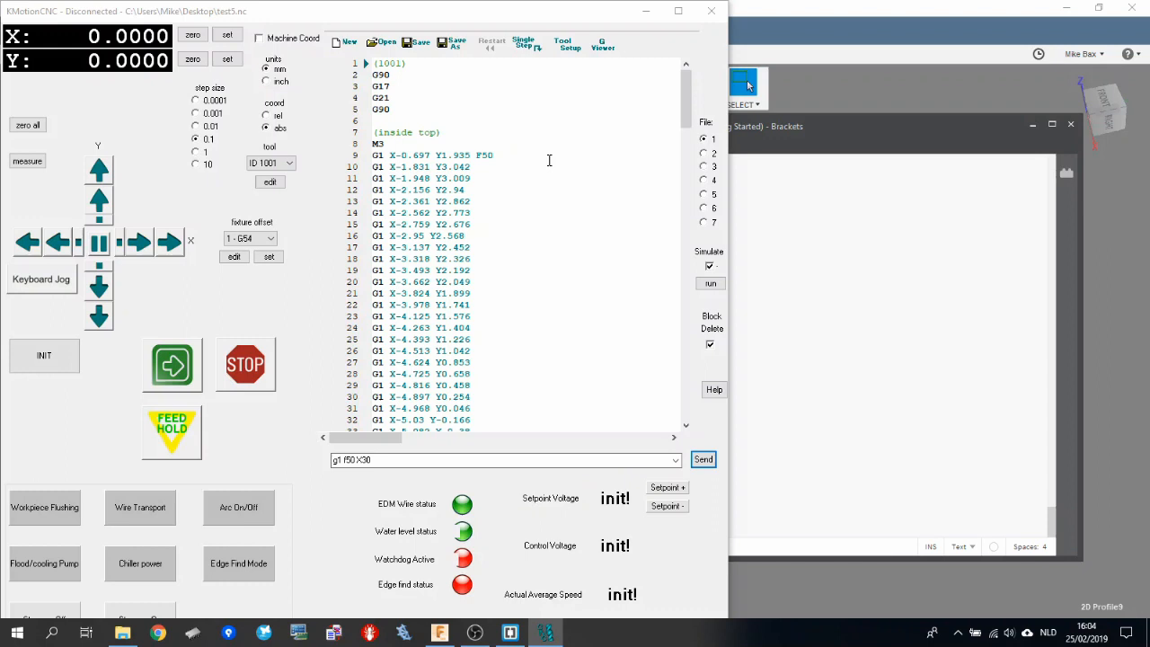
{"action": "scroll", "scroll_direction": "down", "scroll_amount": 3}
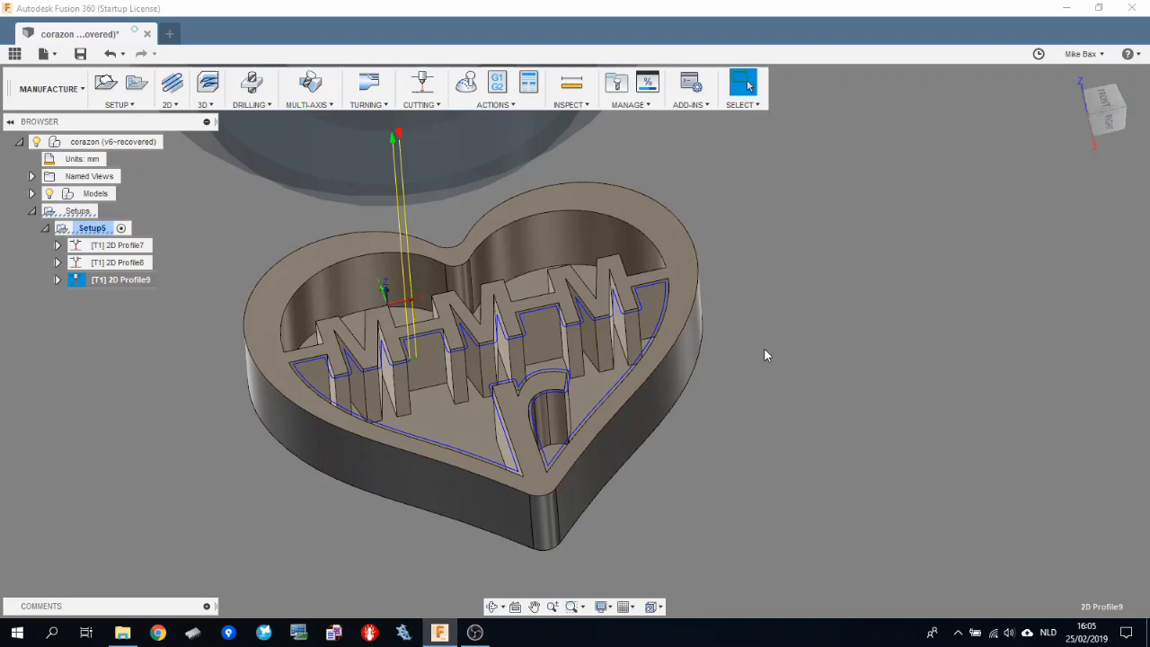
Step: Switch workspace and start a new empty design from the file menu
{"action": "left_click_drag", "start_coordinate": [764, 356], "coordinate": [417, 423]}
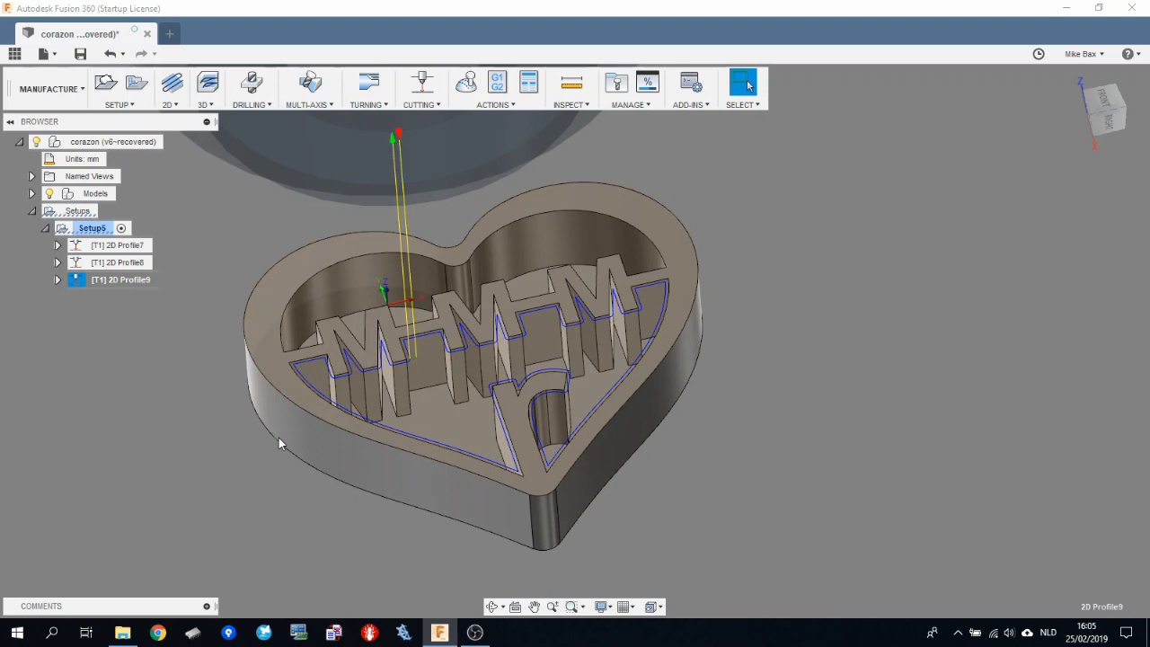
{"action": "left_click", "coordinate": [51, 88]}
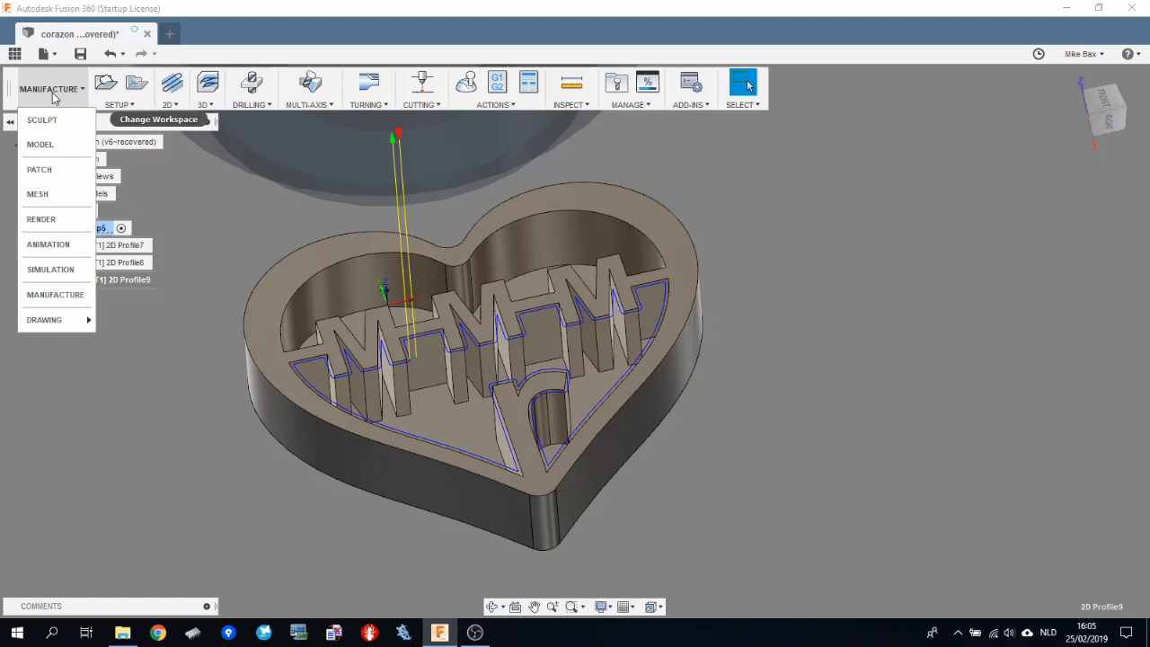
{"action": "left_click", "coordinate": [46, 54]}
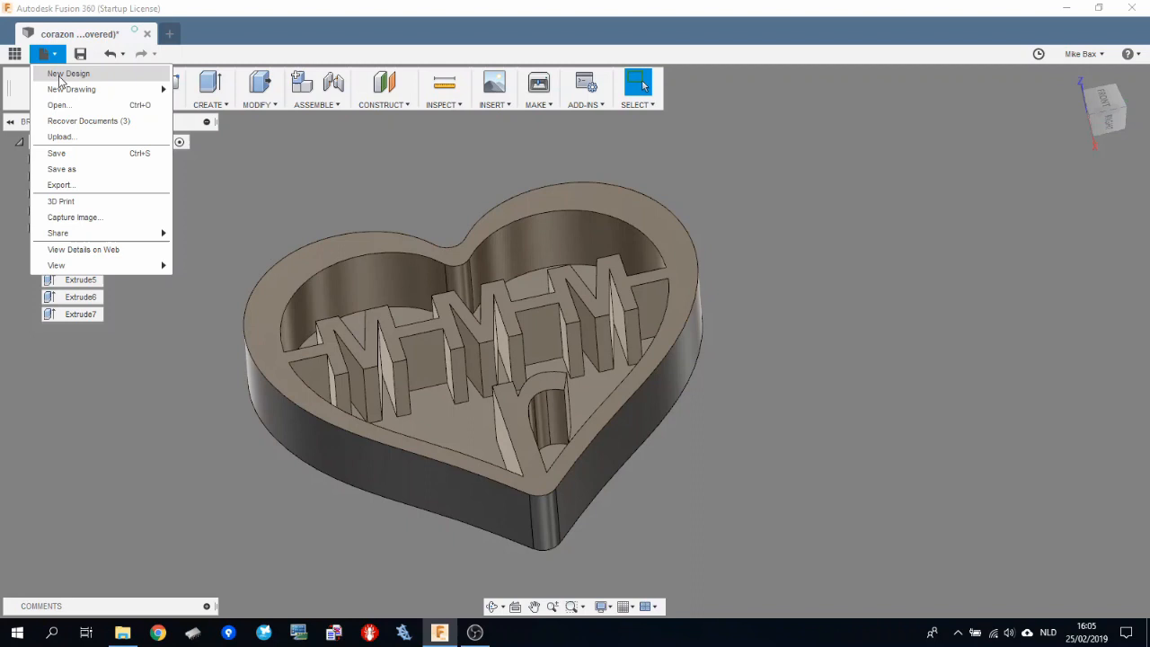
{"action": "left_click", "coordinate": [69, 73]}
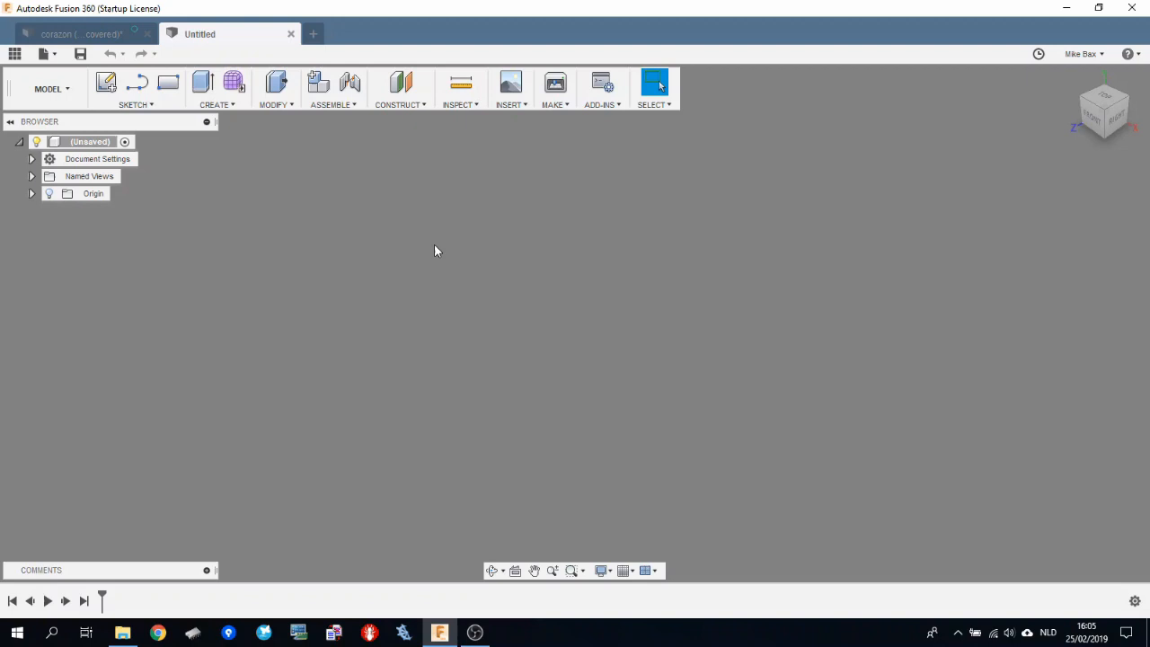
Step: Create a drawing from the corazon design and place a 1:1 front view at the sheet centre
{"action": "left_click", "coordinate": [43, 54]}
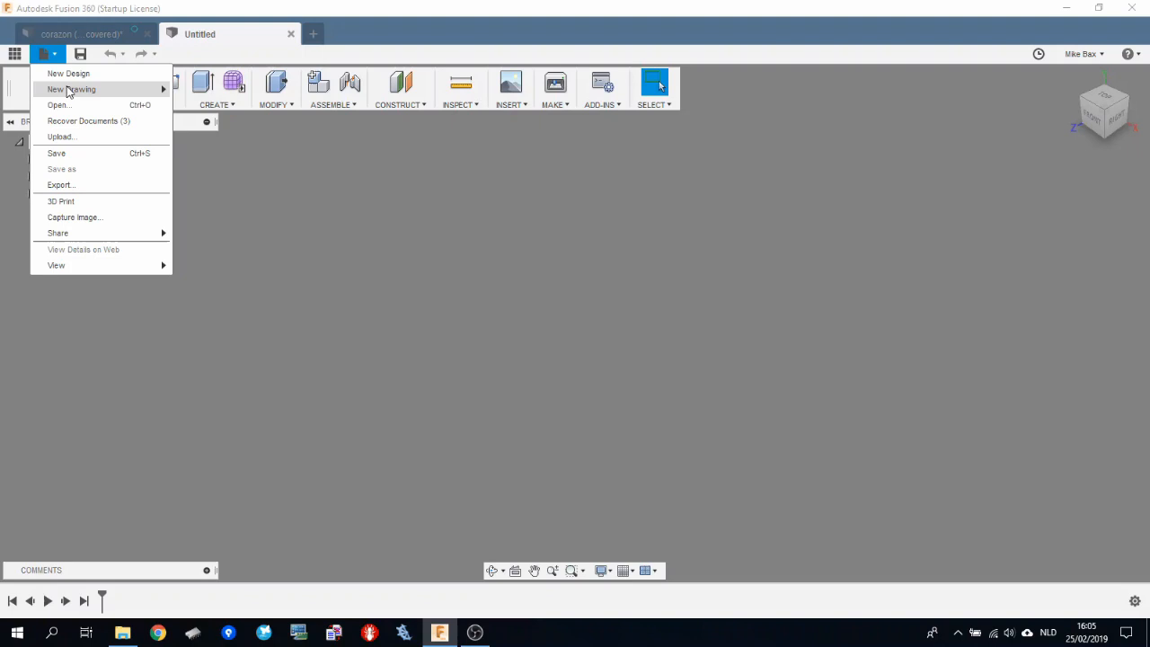
{"action": "left_click", "coordinate": [81, 33]}
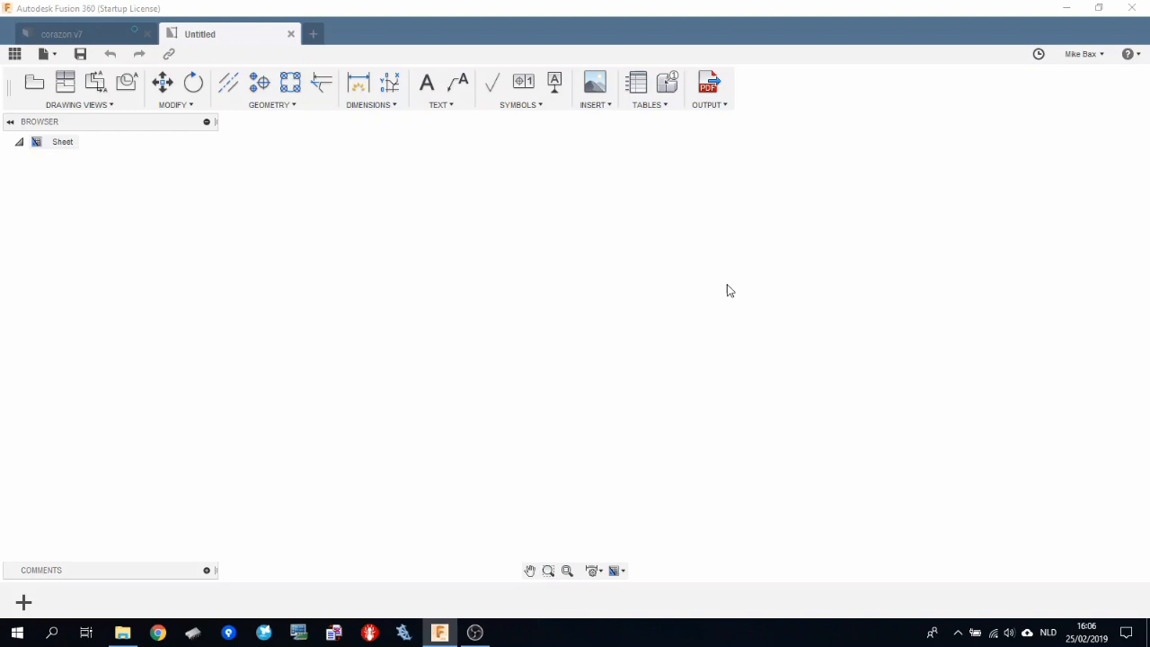
{"action": "left_click", "coordinate": [33, 83]}
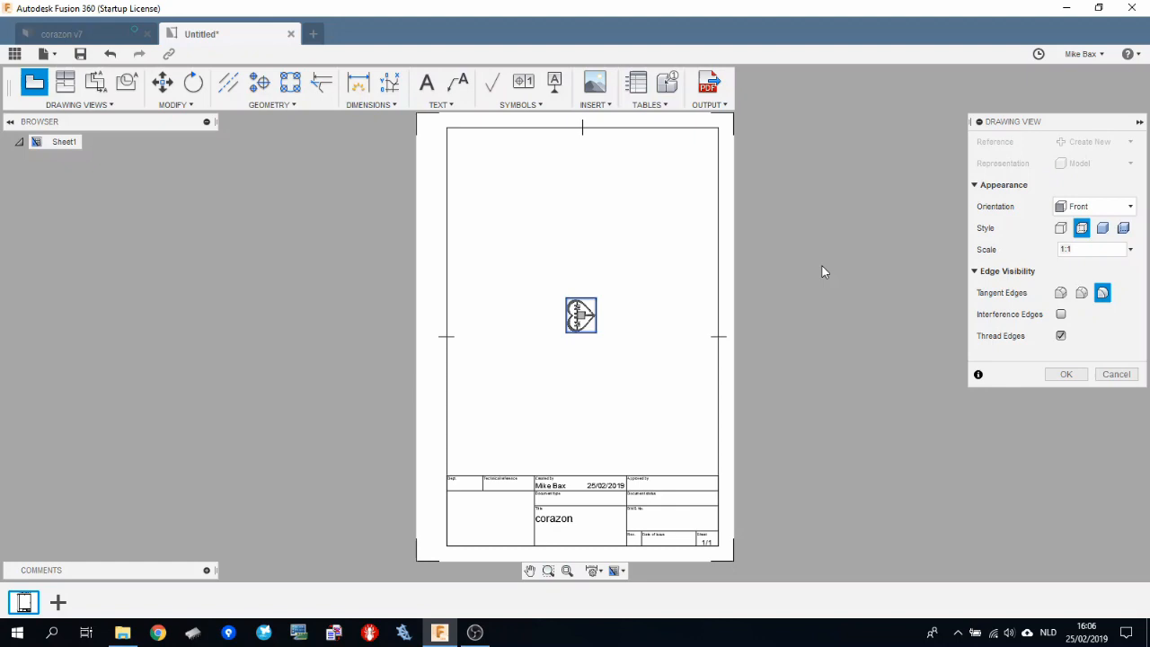
{"action": "left_click", "coordinate": [47, 54]}
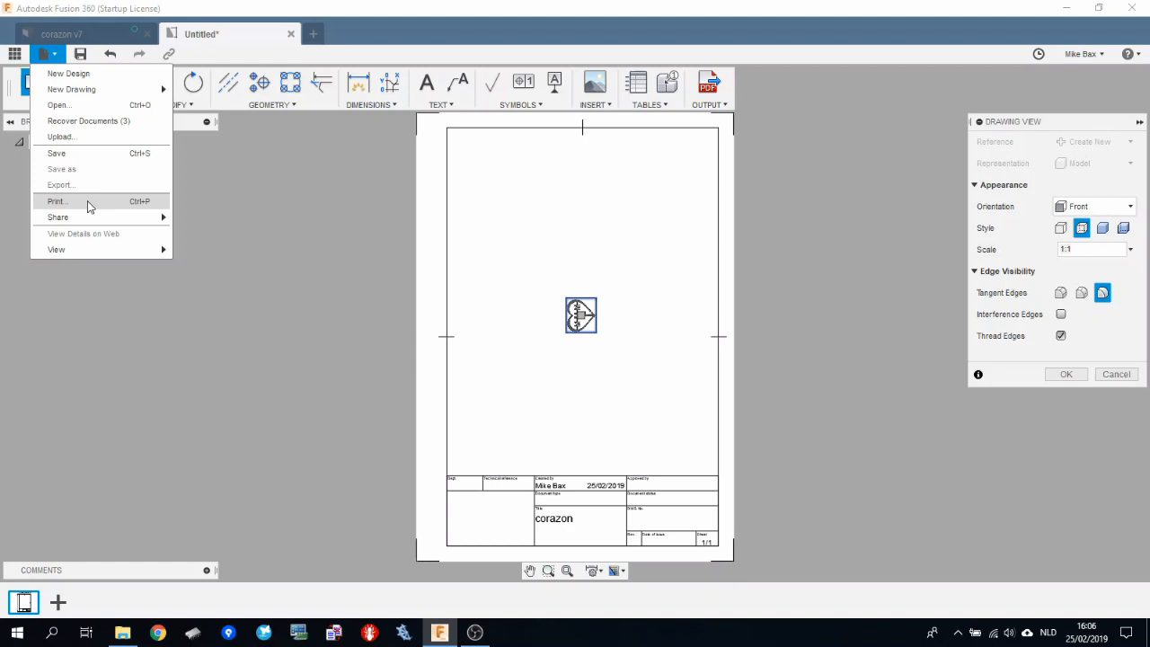
{"action": "left_click", "coordinate": [770, 398]}
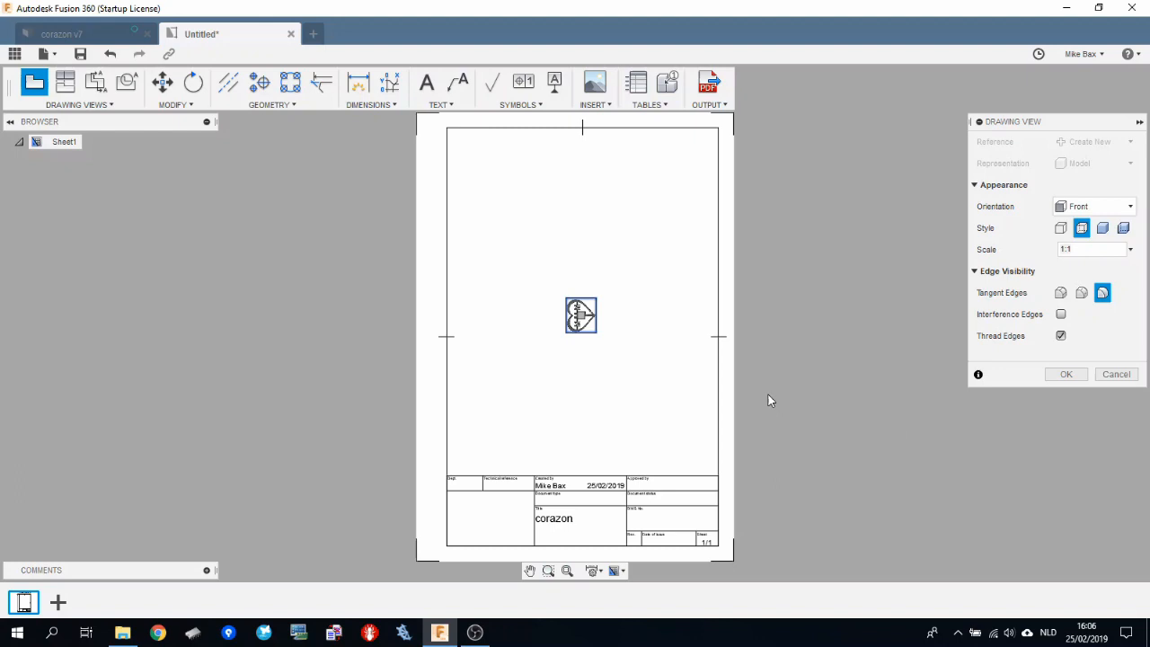
{"action": "mouse_move", "coordinate": [553, 341]}
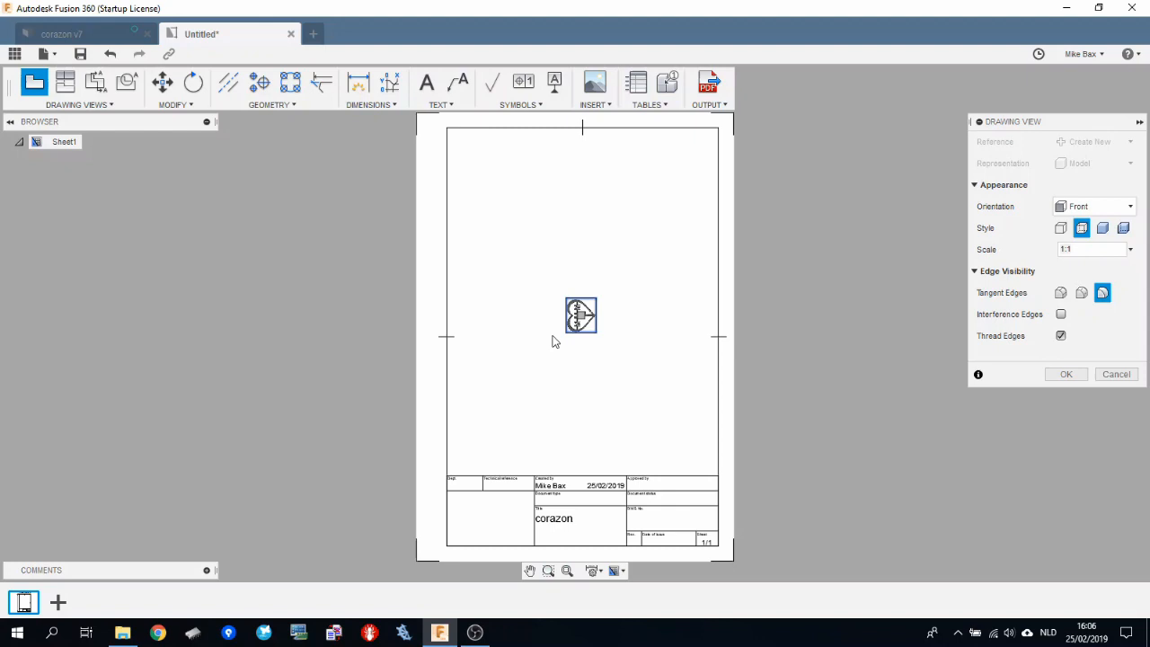
{"action": "mouse_move", "coordinate": [248, 298]}
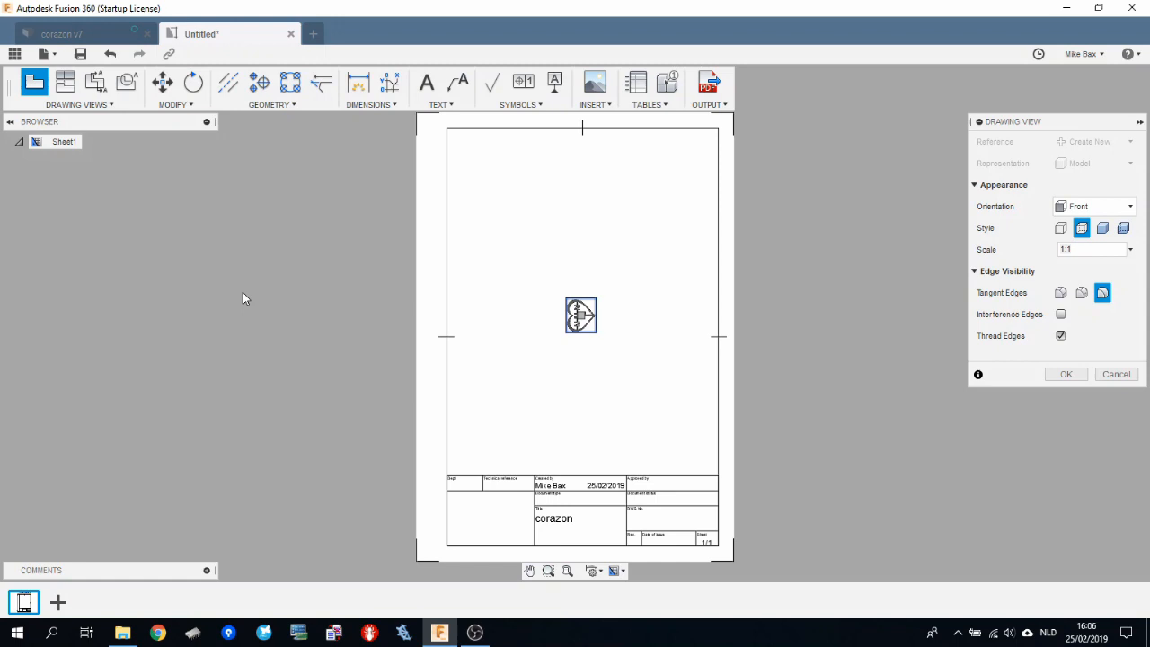